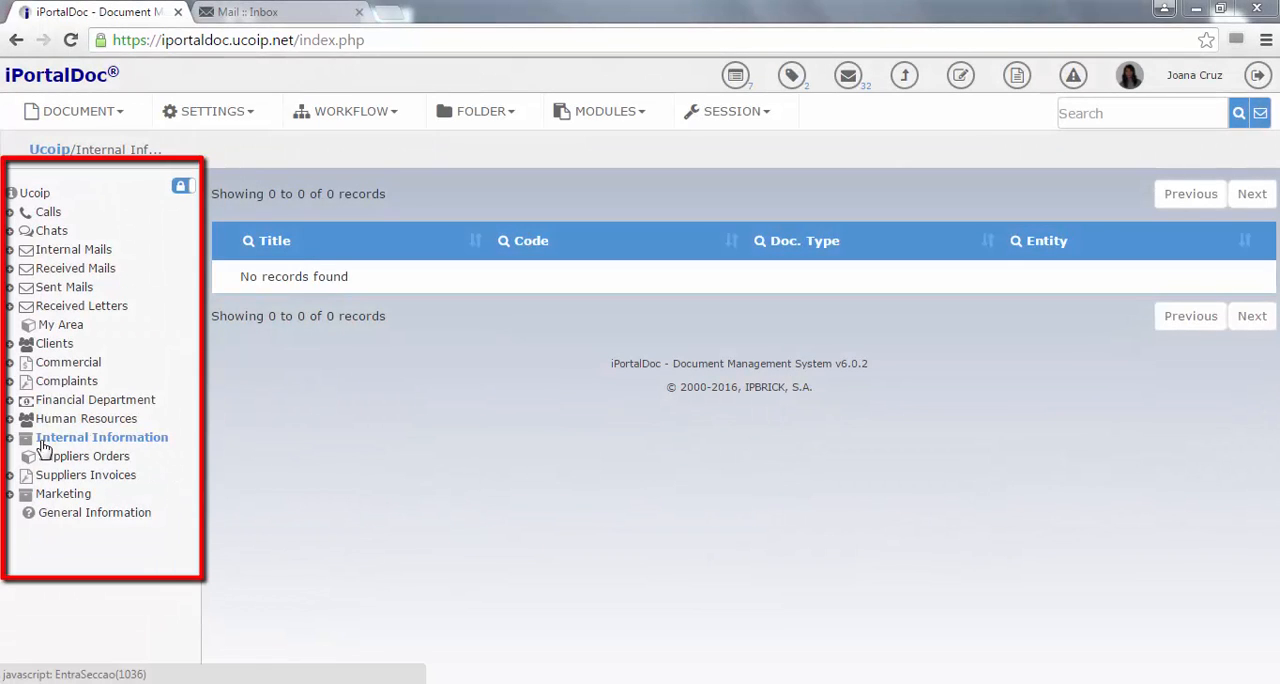
Step: Start a new document in the Internal Information 2016 folder
{"action": "left_click", "coordinate": [102, 436]}
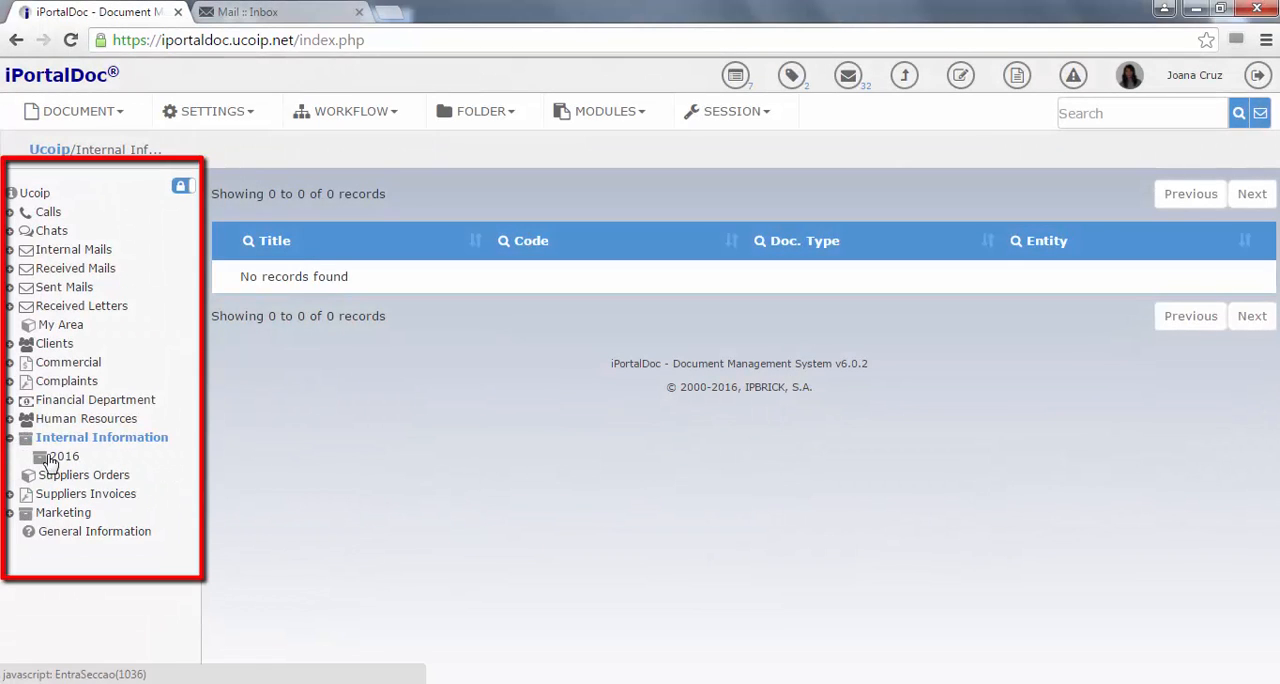
{"action": "left_click", "coordinate": [64, 456]}
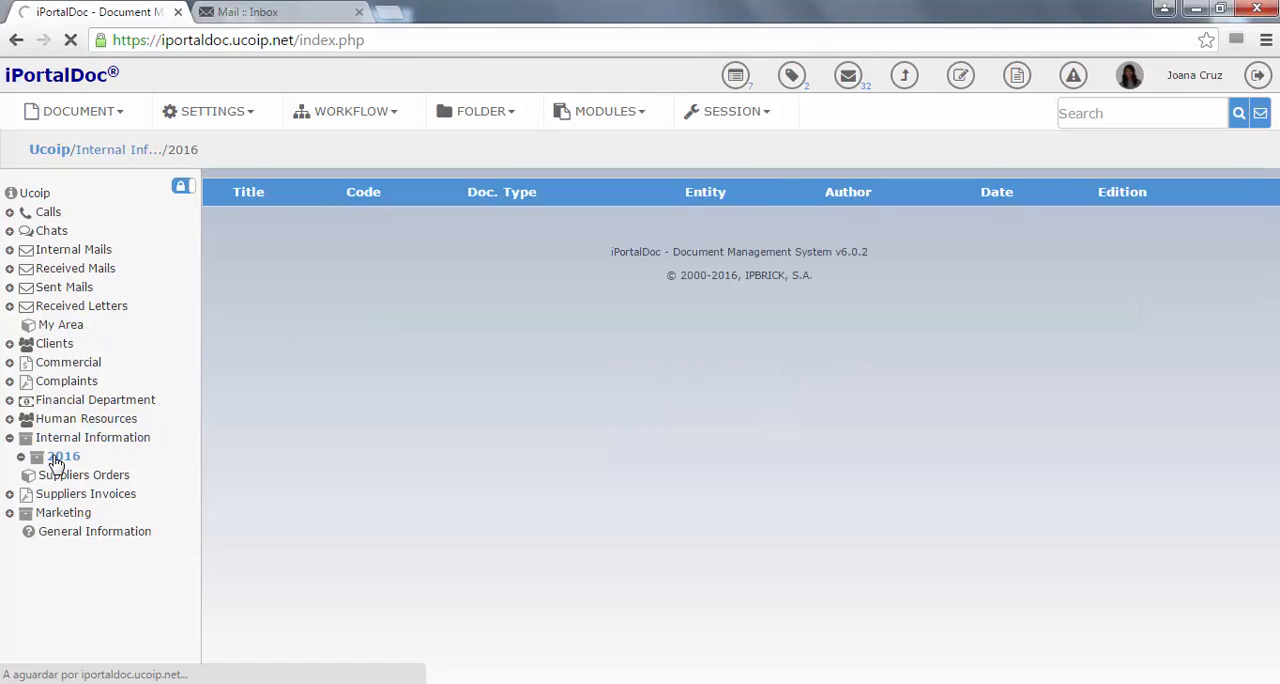
{"action": "left_click", "coordinate": [64, 456]}
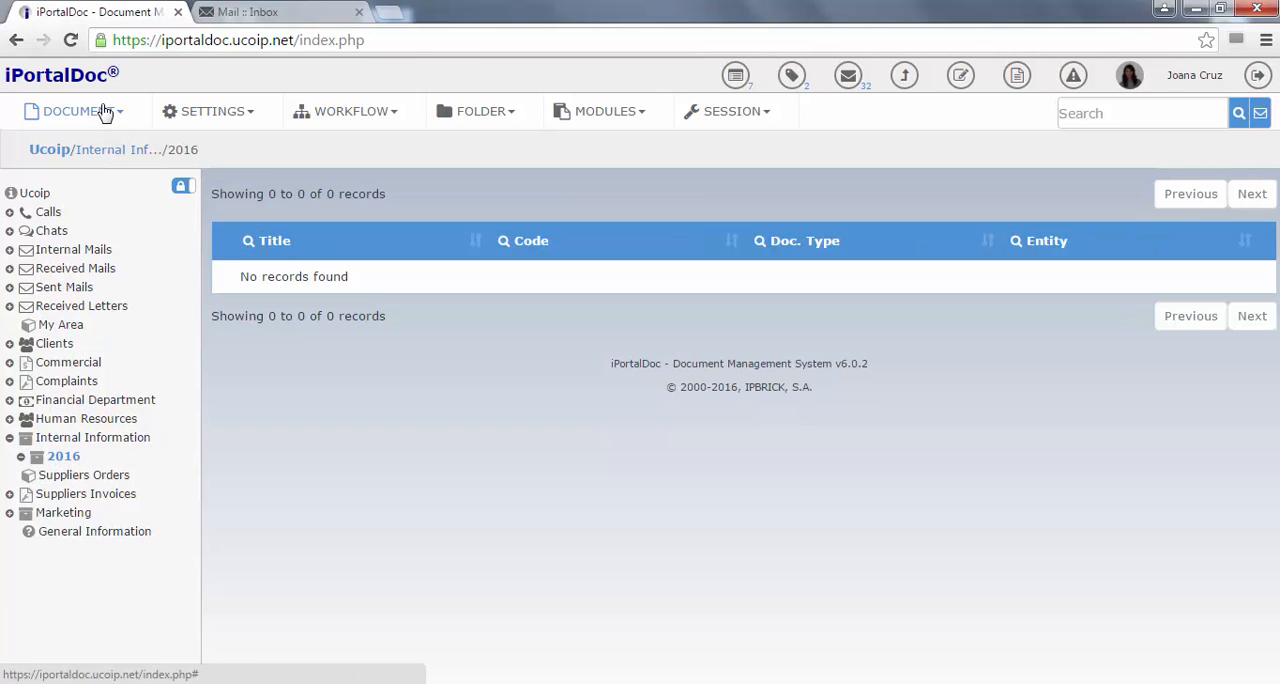
{"action": "left_click", "coordinate": [76, 112]}
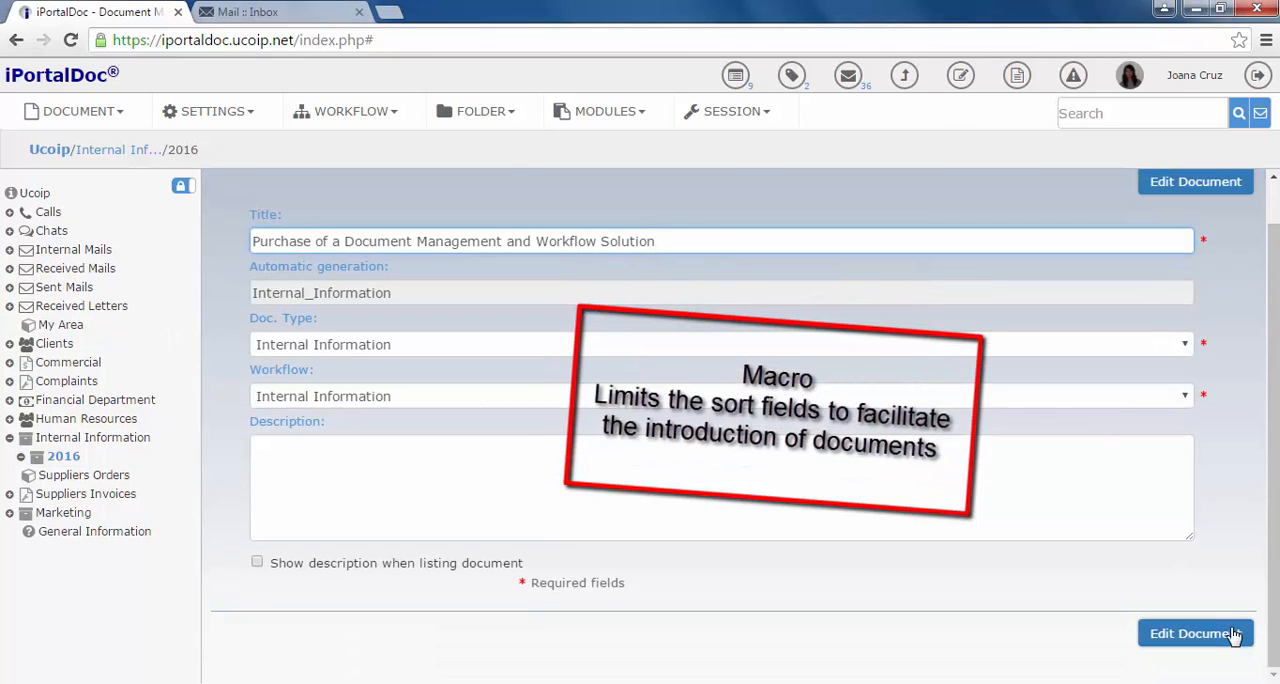
Step: Create the document and write the meeting request in the memo template
{"action": "left_click", "coordinate": [1196, 632]}
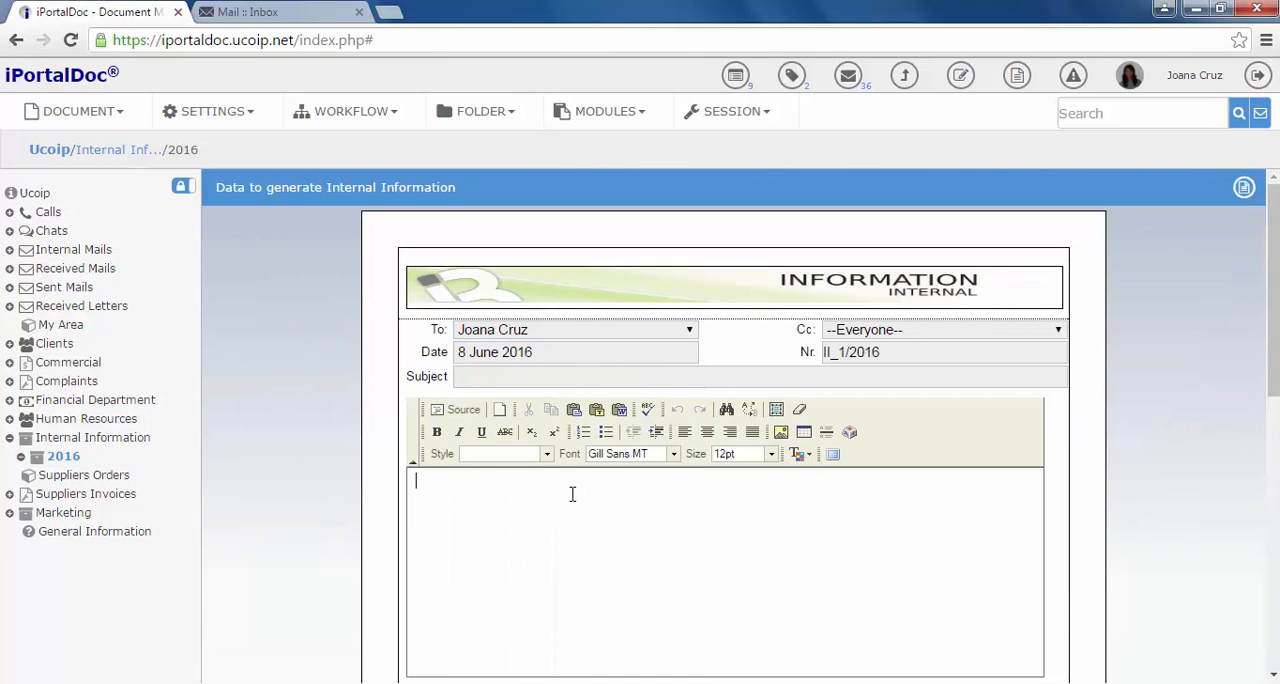
{"action": "type", "text": "We"}
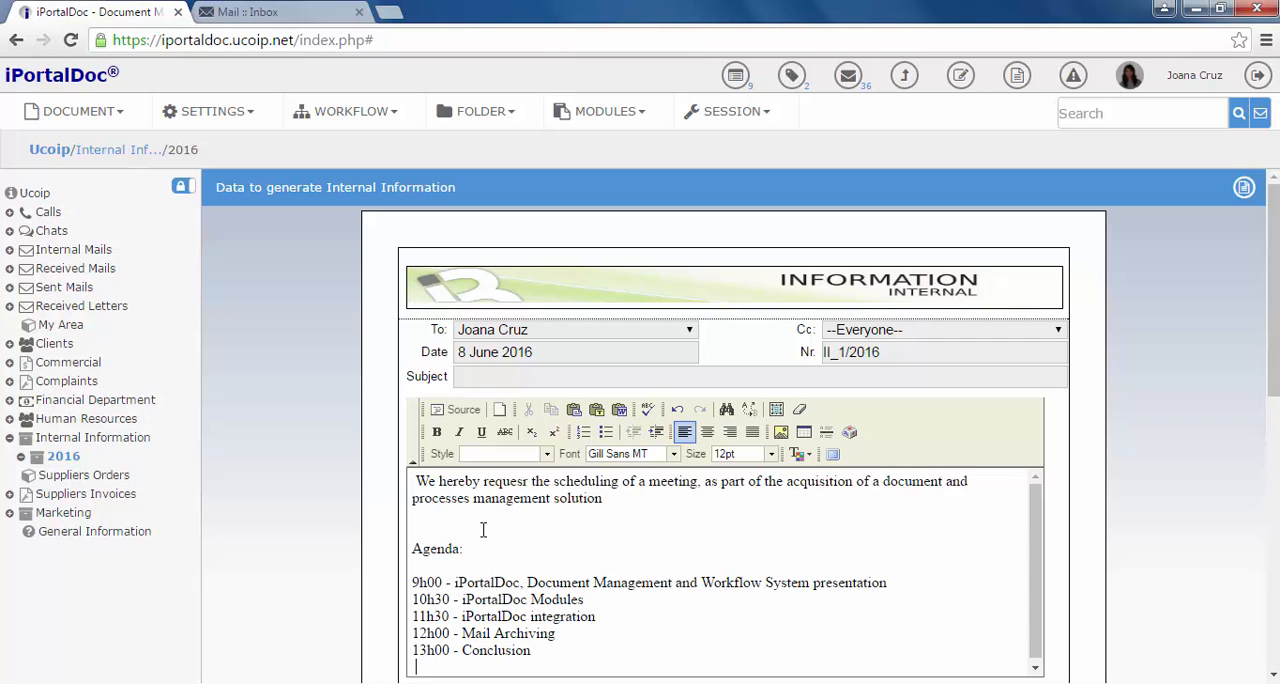
{"action": "scroll", "scroll_direction": "down", "scroll_amount": 3}
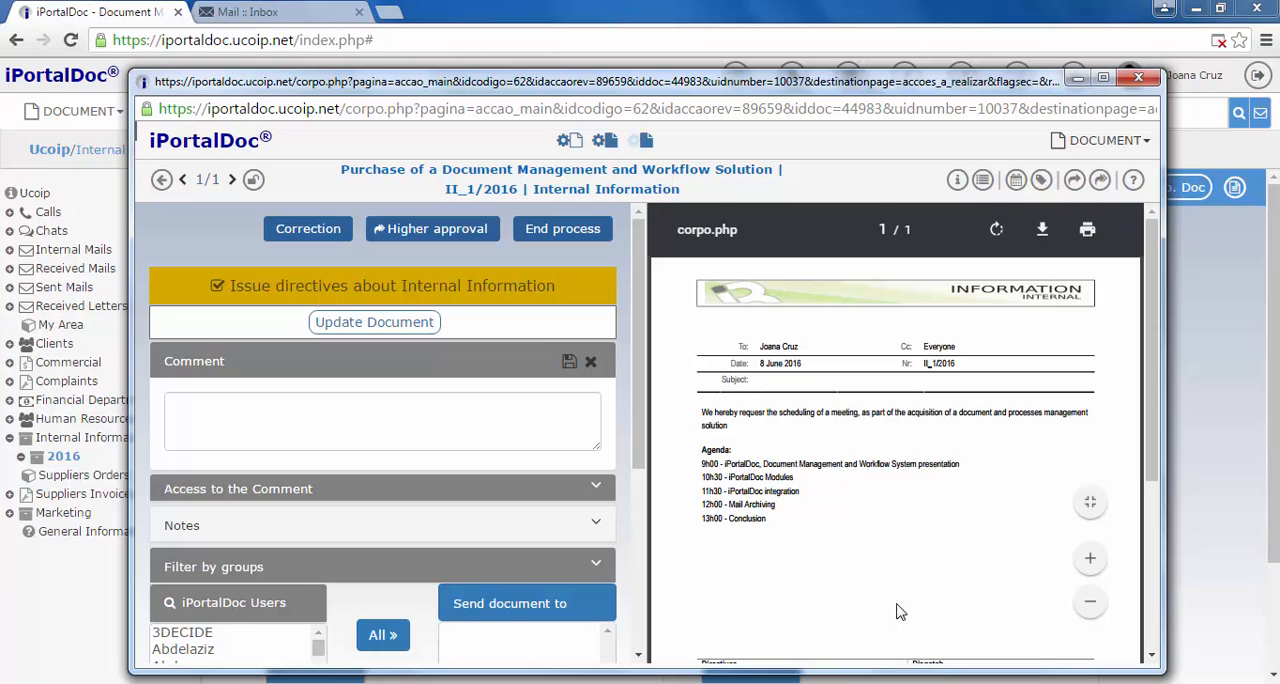
{"action": "mouse_move", "coordinate": [1148, 104]}
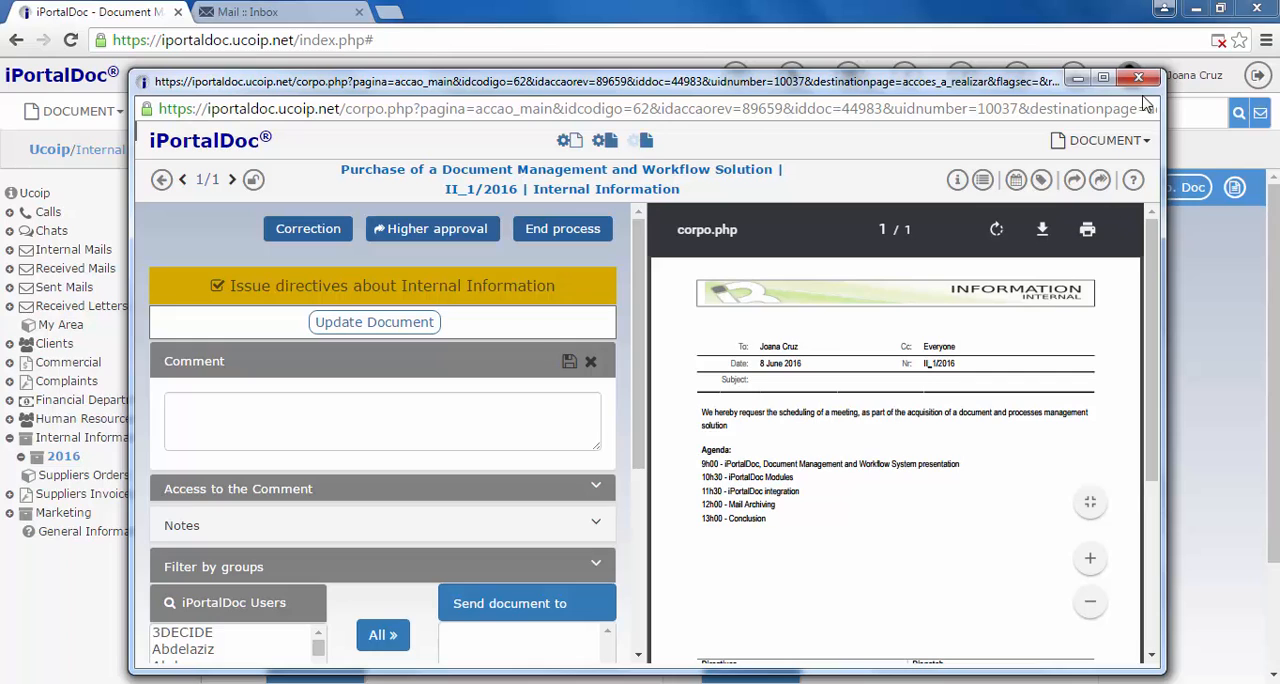
Step: Close the action windows and reach the Issue directives action from the notification email
{"action": "left_click", "coordinate": [1136, 76]}
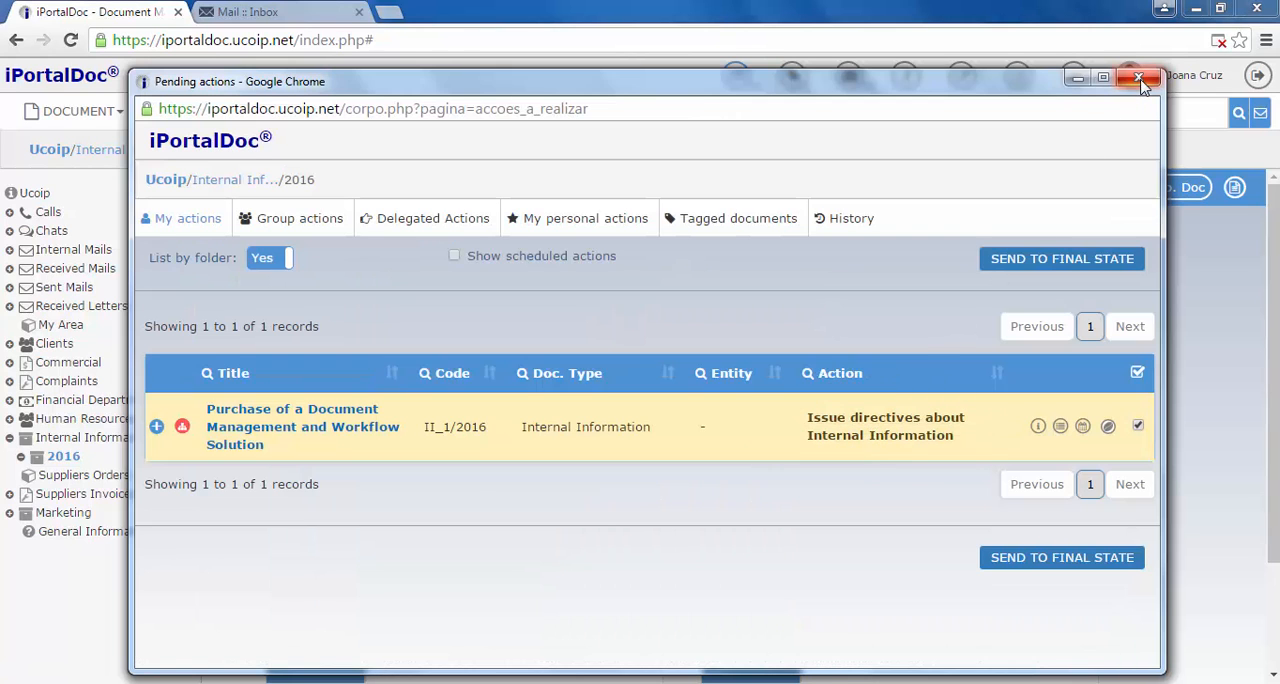
{"action": "left_click", "coordinate": [1140, 78]}
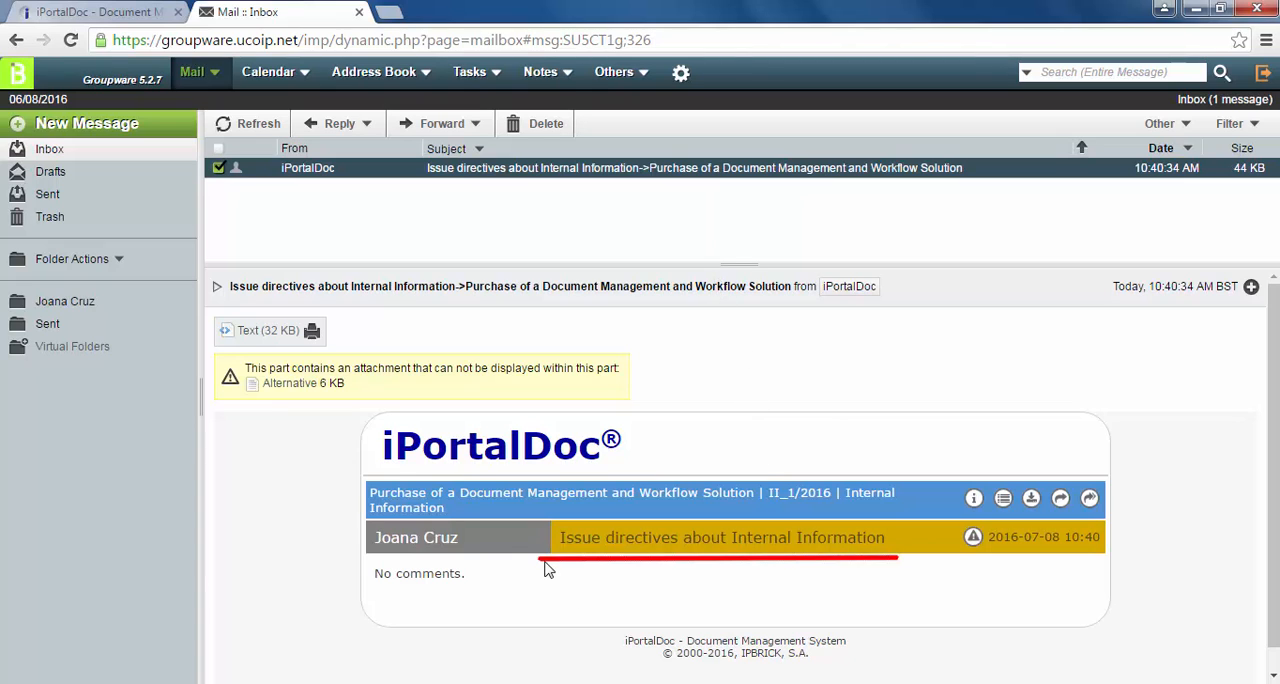
{"action": "mouse_move", "coordinate": [722, 536]}
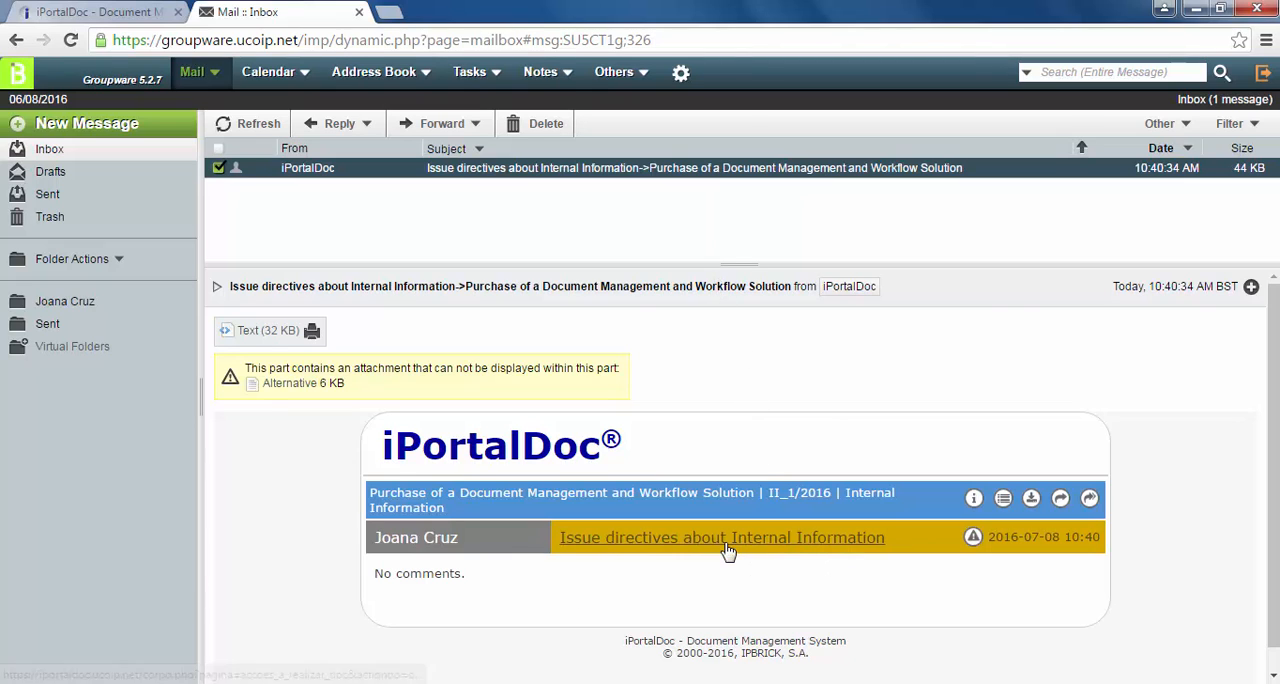
{"action": "left_click", "coordinate": [720, 536]}
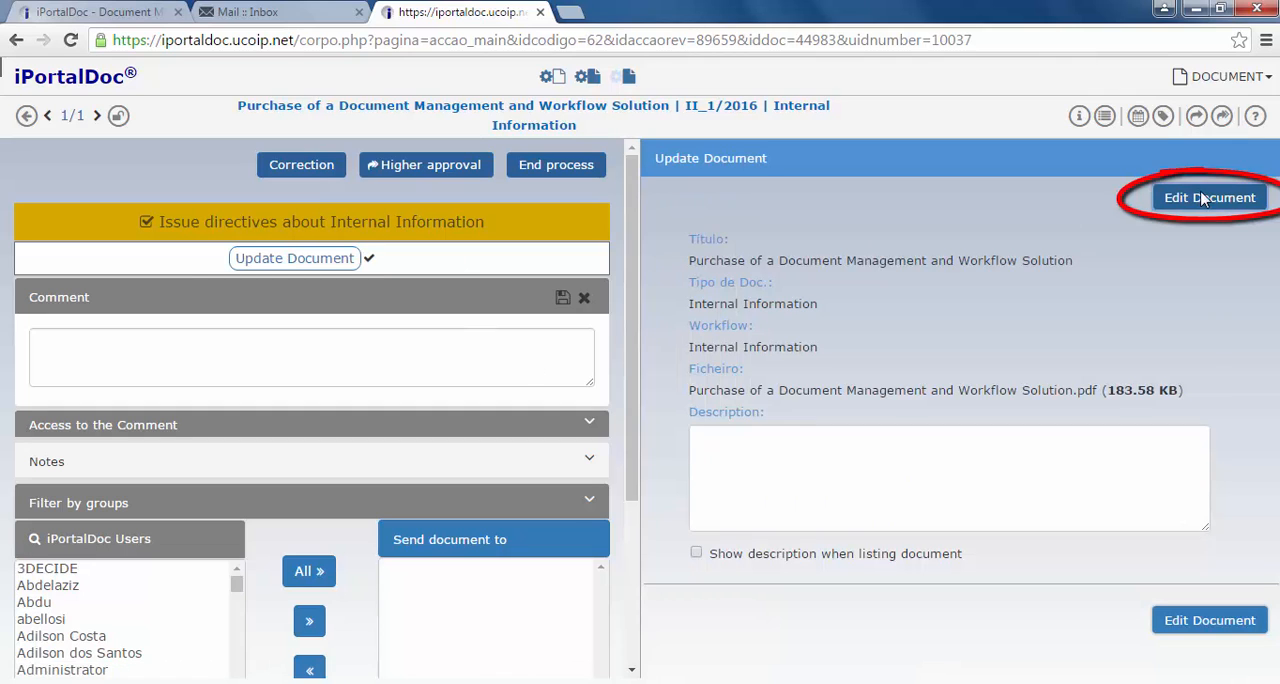
Step: Add the directive 'Ok' to the memo and update it
{"action": "left_click", "coordinate": [1208, 198]}
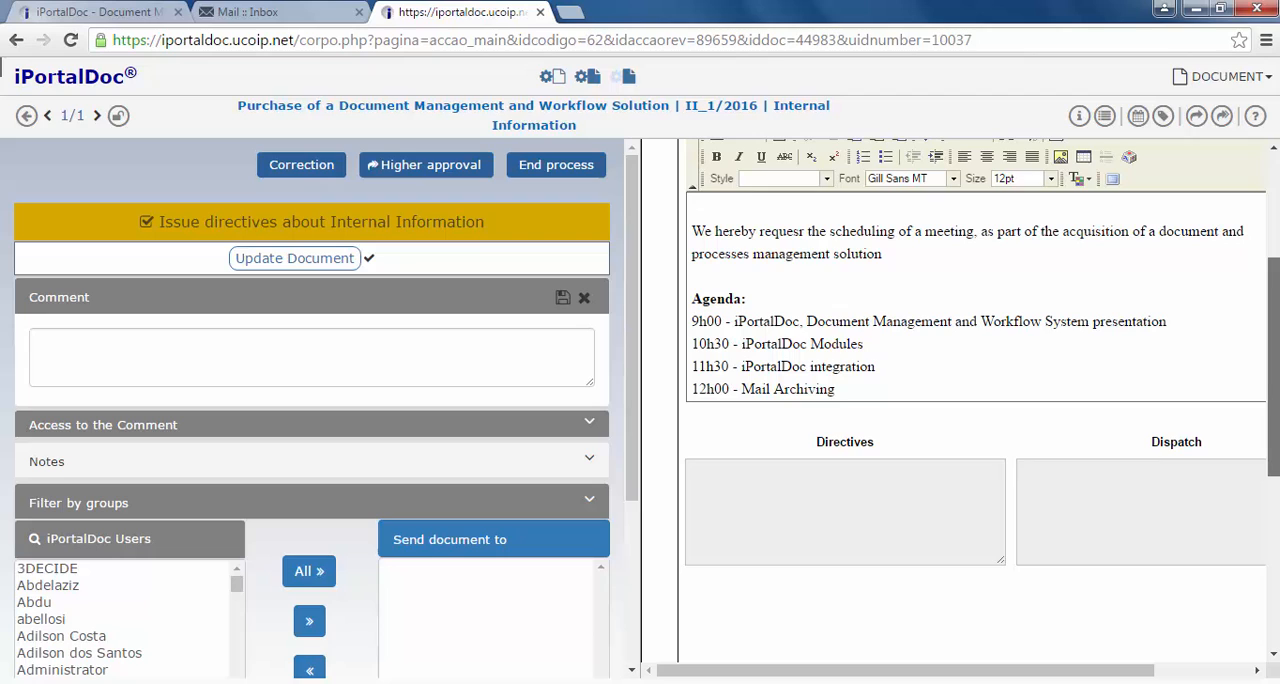
{"action": "type", "text": "Ok"}
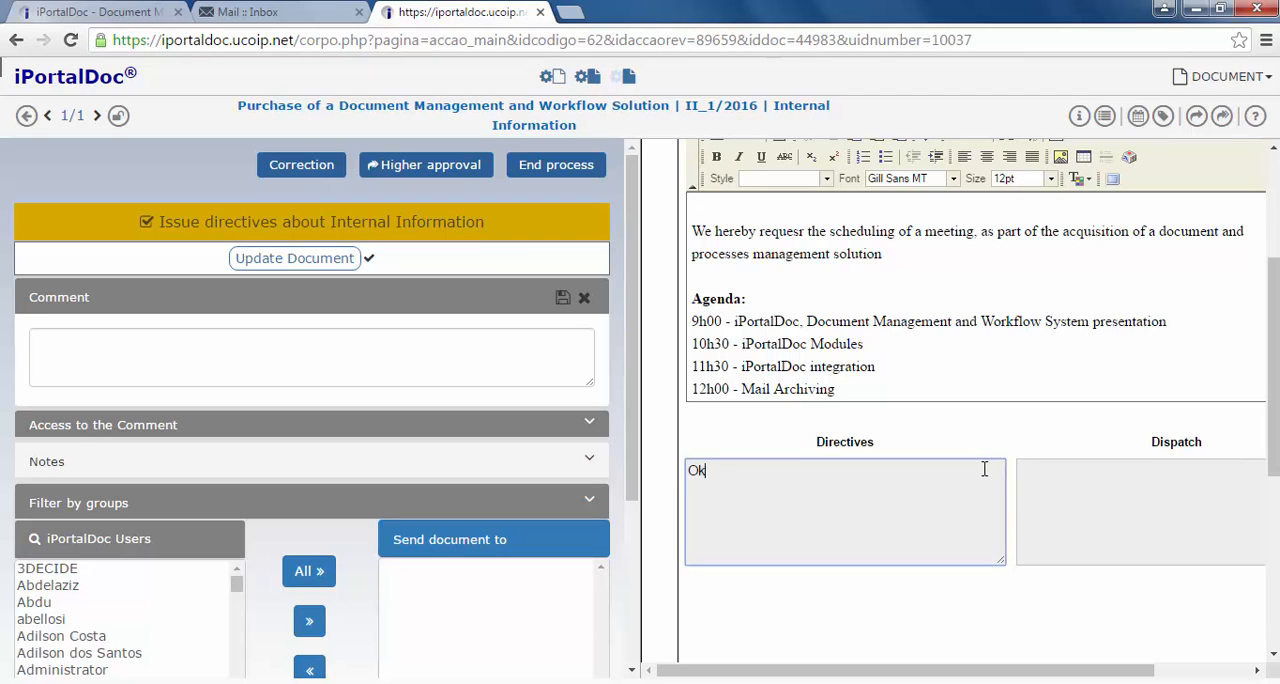
{"action": "scroll", "scroll_direction": "down", "scroll_amount": 3}
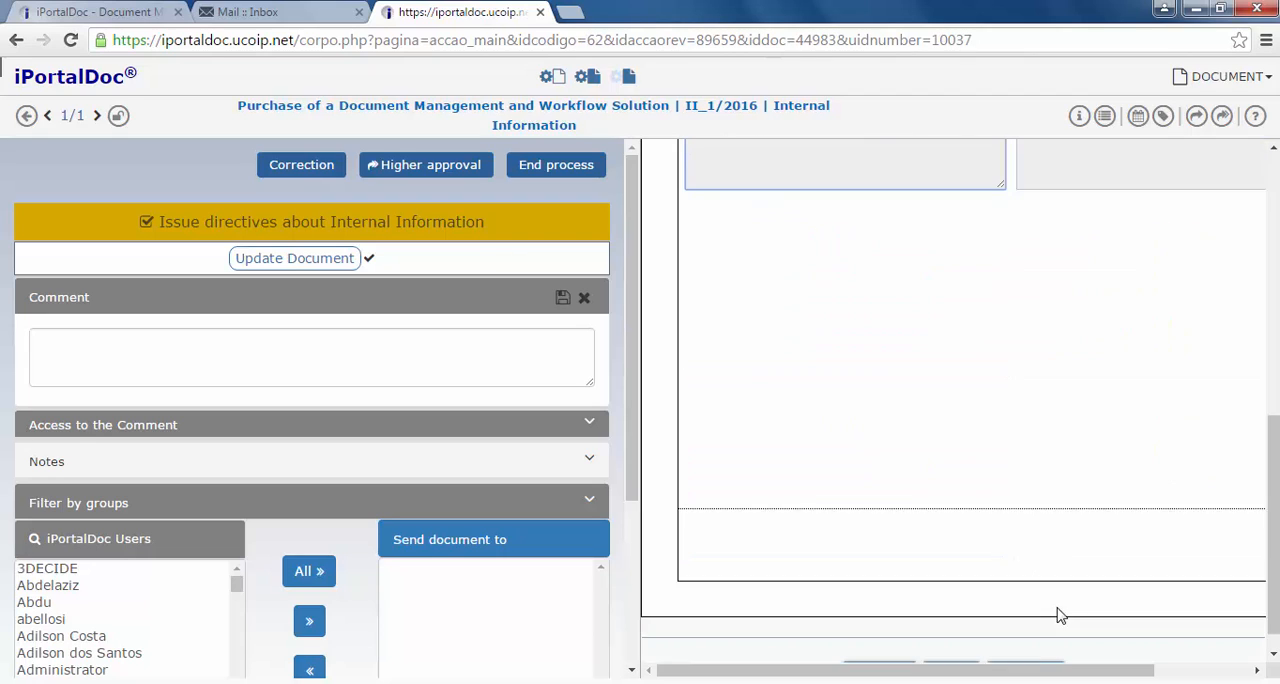
{"action": "left_click", "coordinate": [878, 648]}
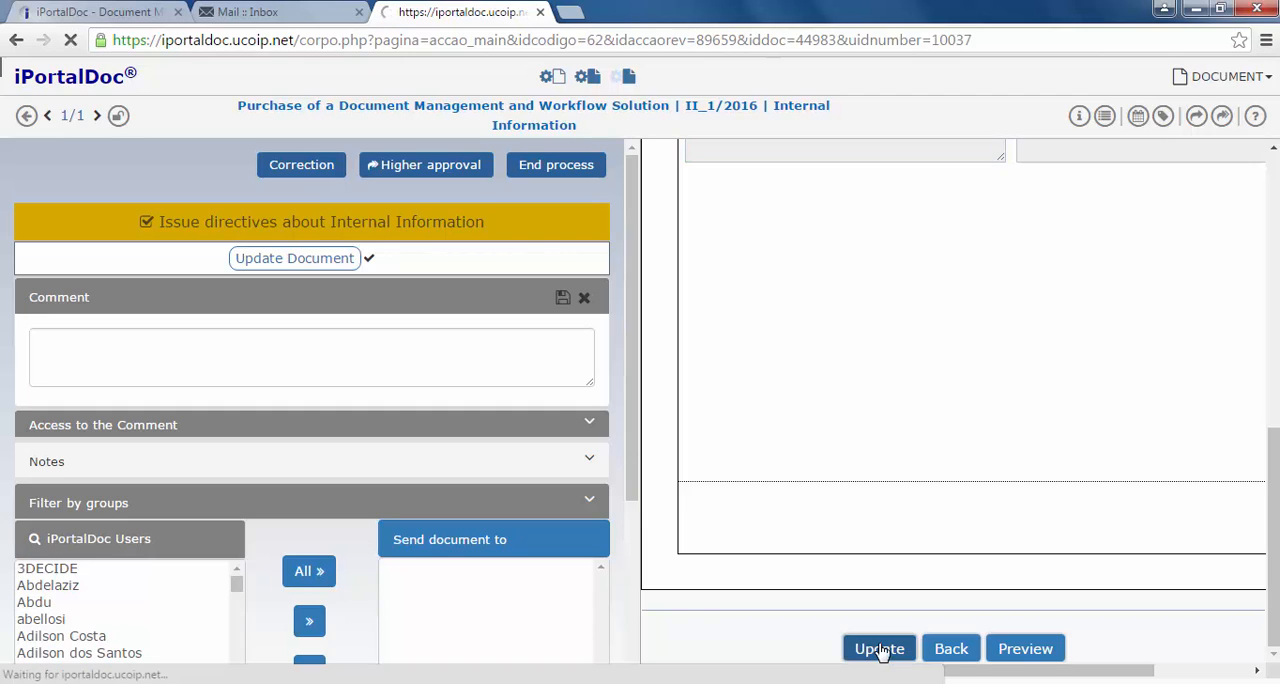
Step: Enter the action comment 'It will be a great meeting.'
{"action": "type", "text": "It will be a"}
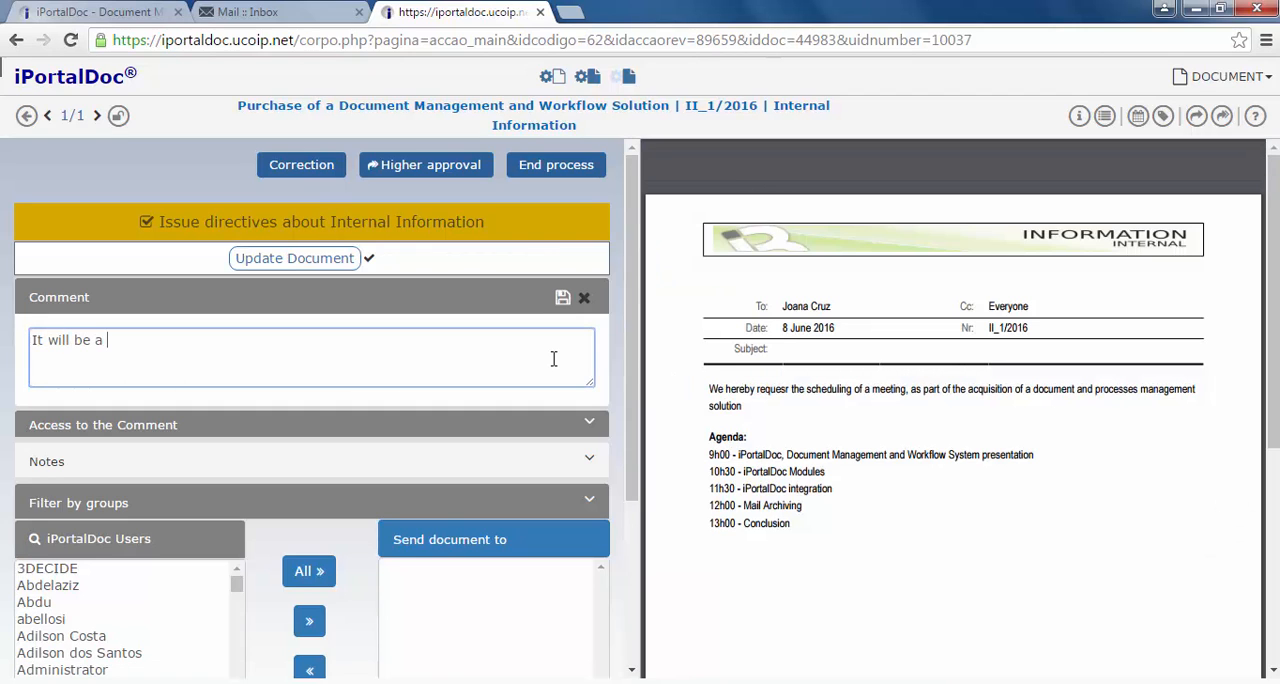
{"action": "type", "text": "great meeting."}
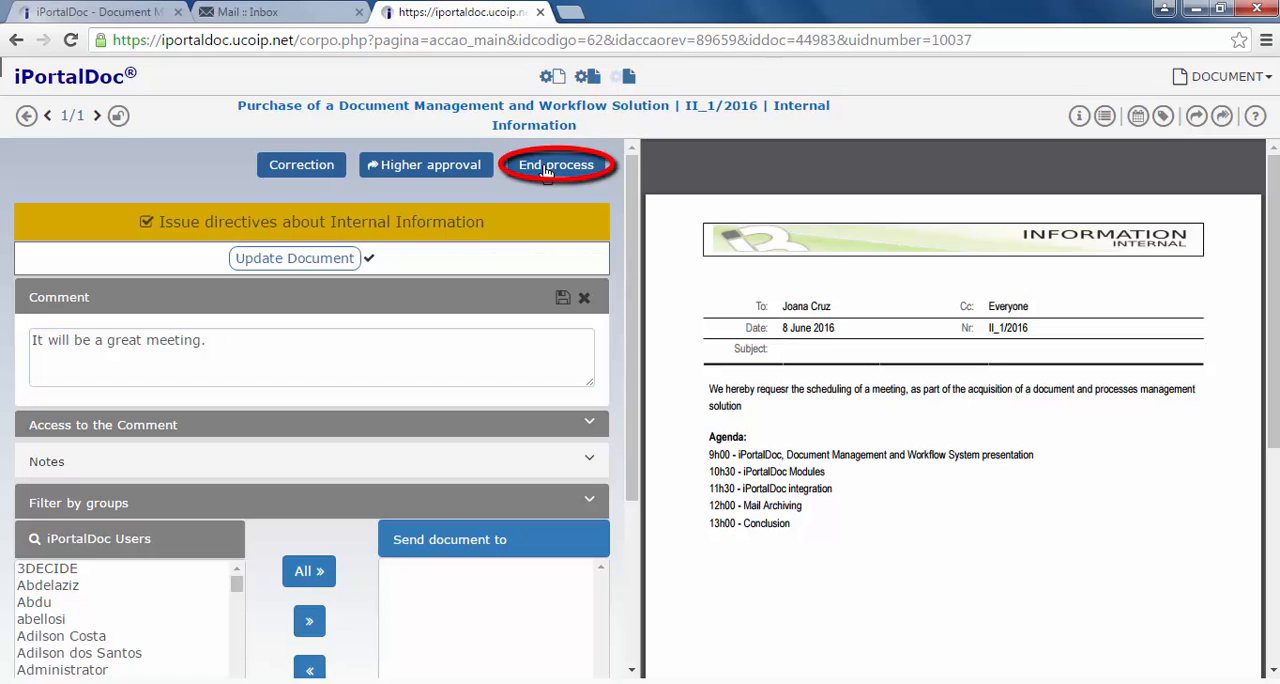
Step: End the directives step of the workflow
{"action": "left_click", "coordinate": [556, 164]}
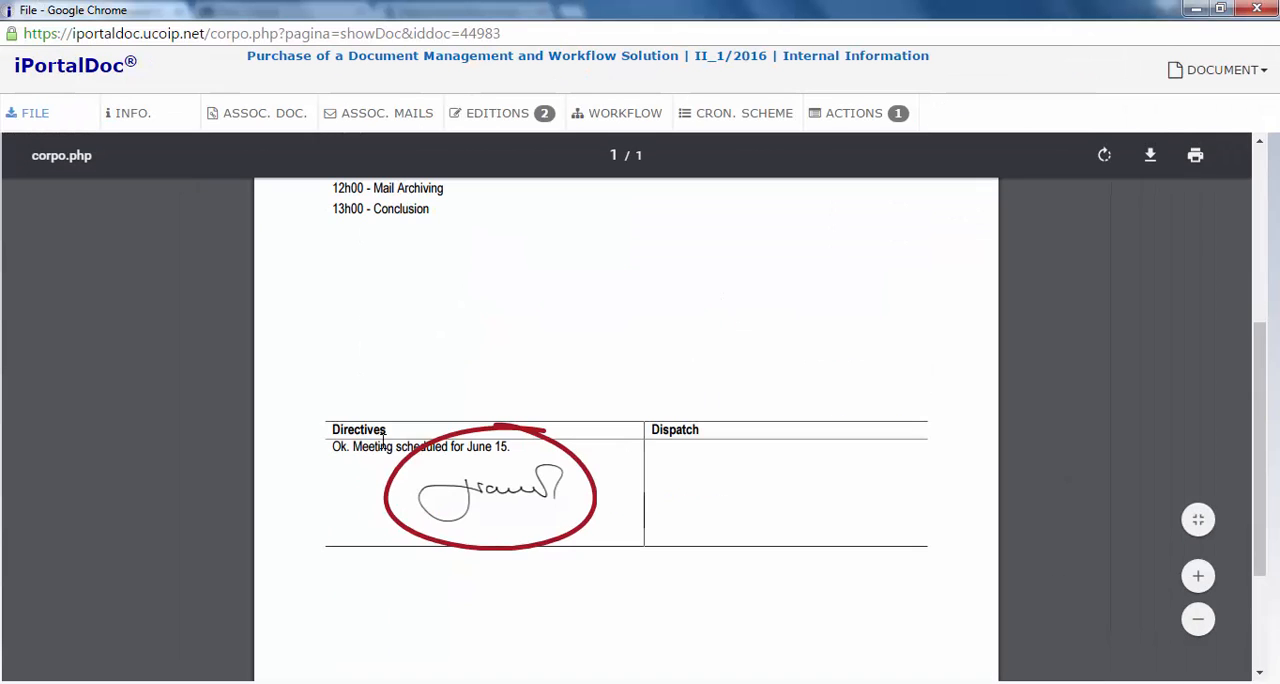
{"action": "mouse_move", "coordinate": [590, 522]}
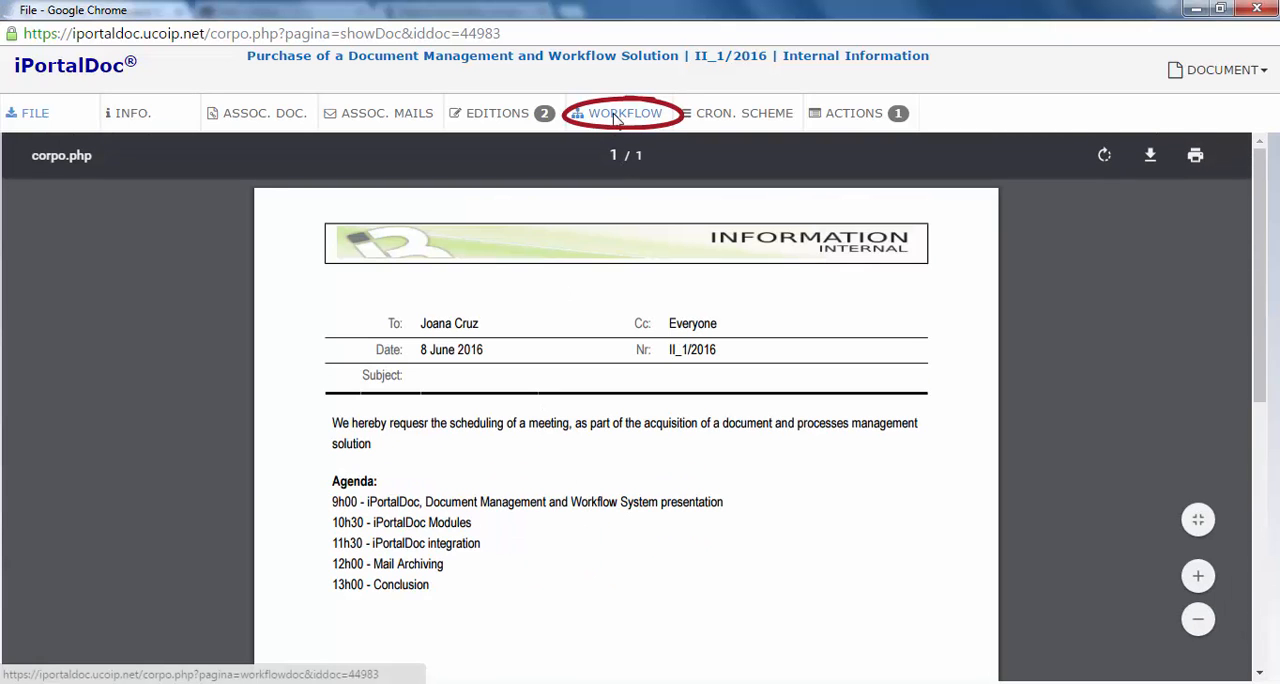
Step: View the workflow diagram and then the chronological scheme of the document
{"action": "left_click", "coordinate": [624, 112]}
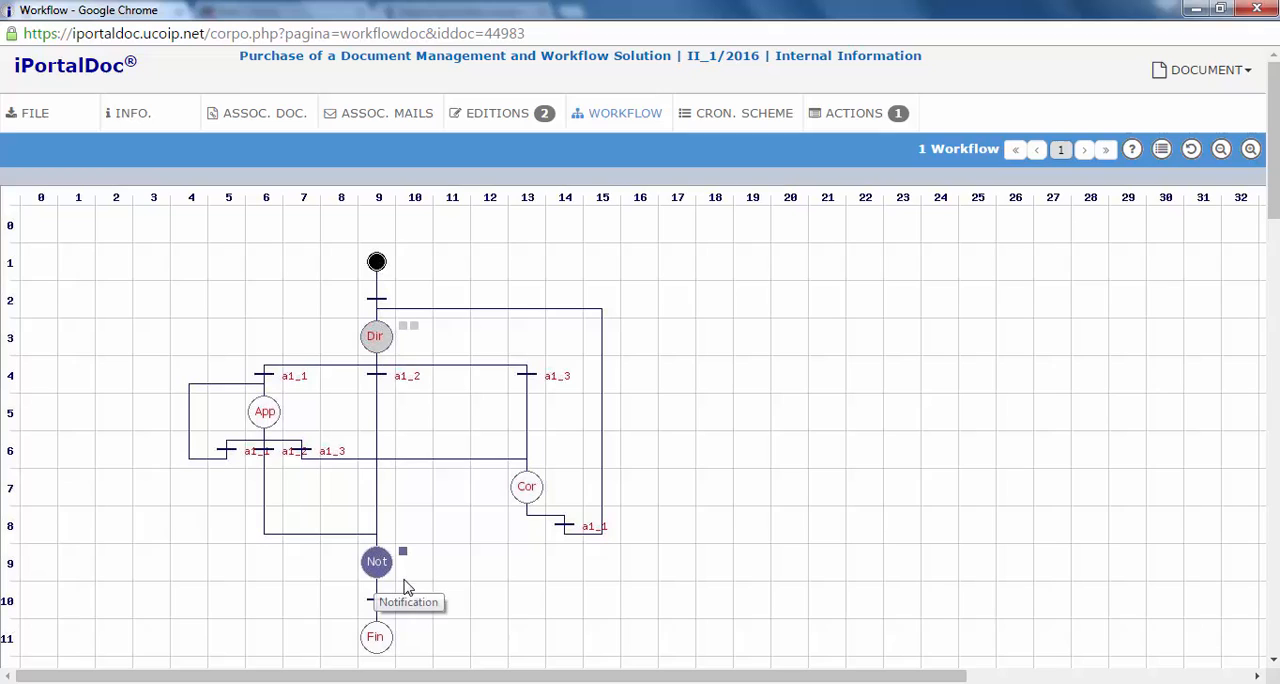
{"action": "mouse_move", "coordinate": [820, 276]}
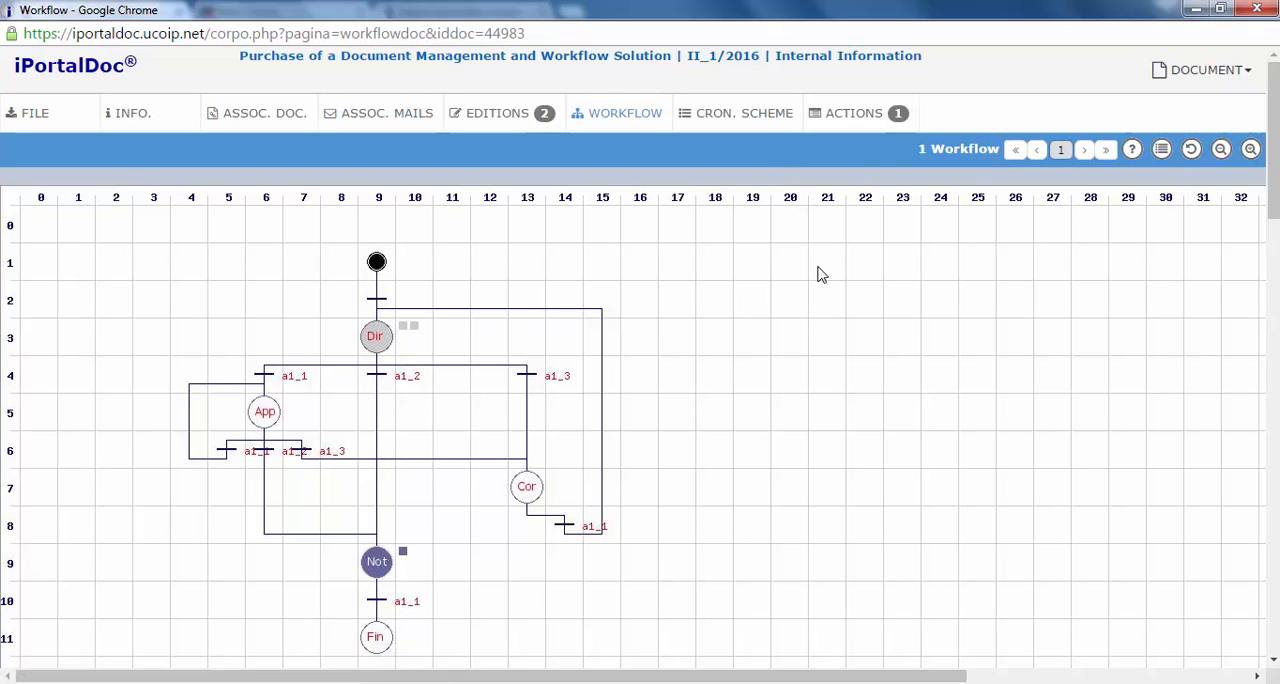
{"action": "left_click", "coordinate": [744, 112]}
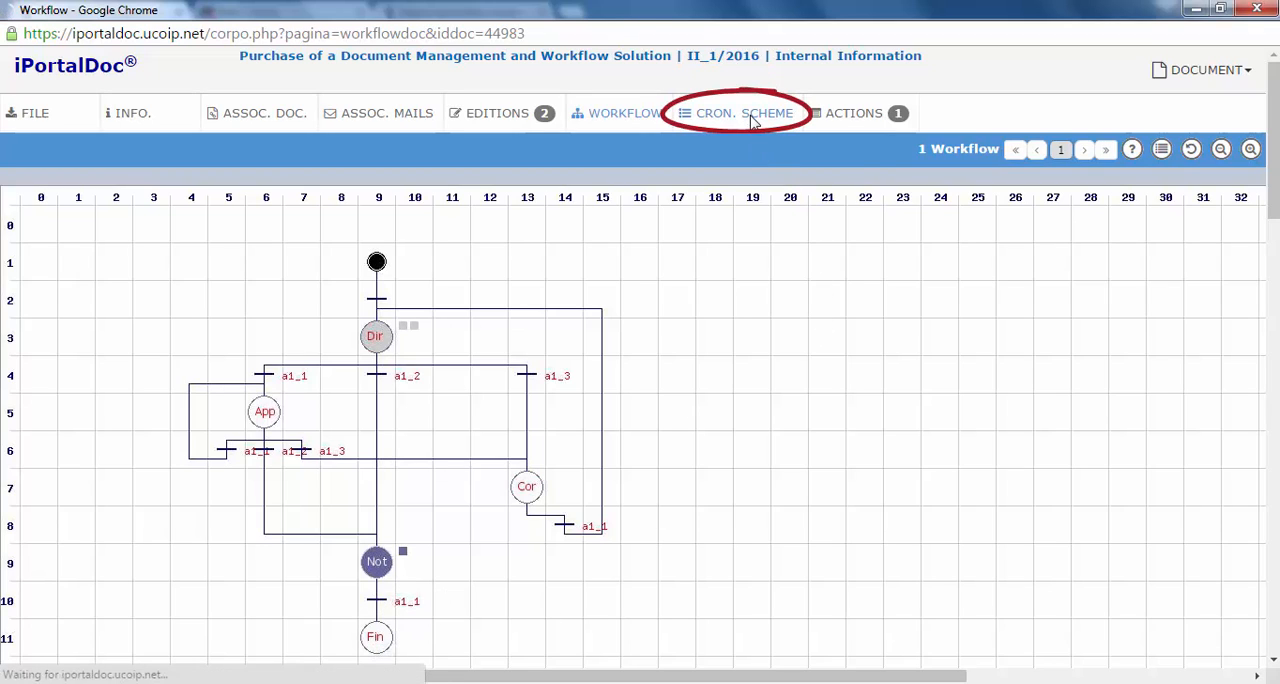
{"action": "left_click", "coordinate": [744, 112]}
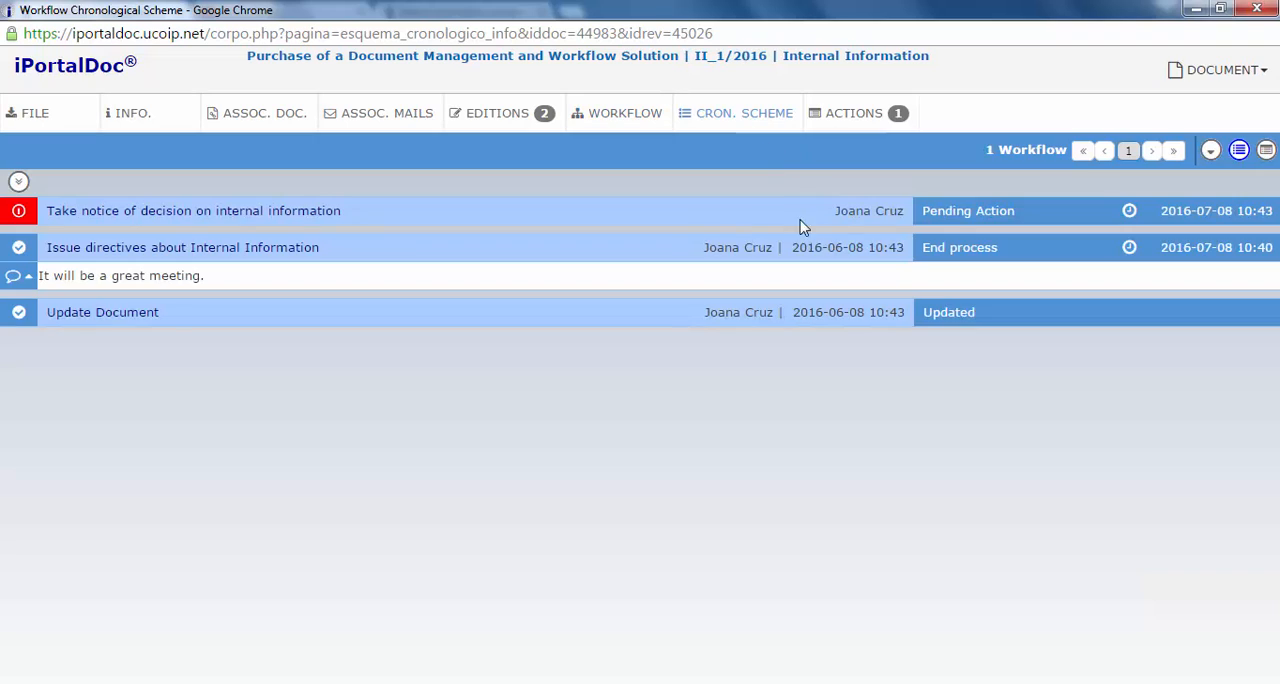
{"action": "mouse_move", "coordinate": [830, 448]}
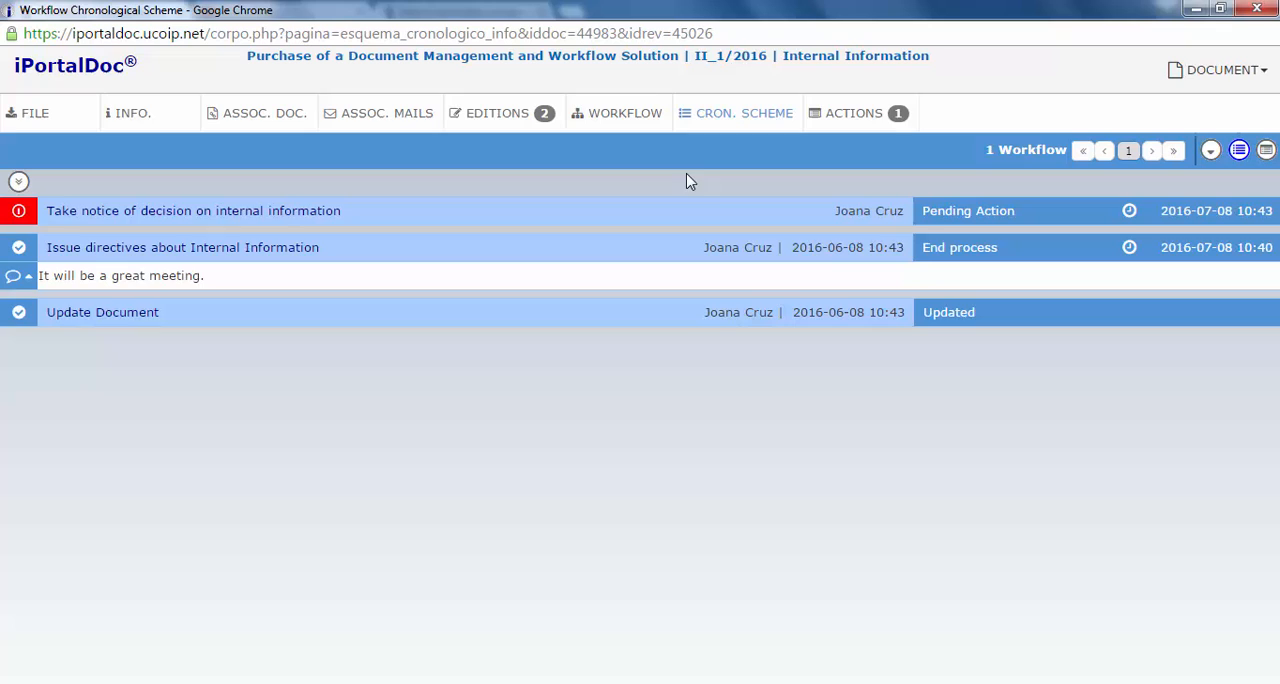
{"action": "mouse_move", "coordinate": [854, 112]}
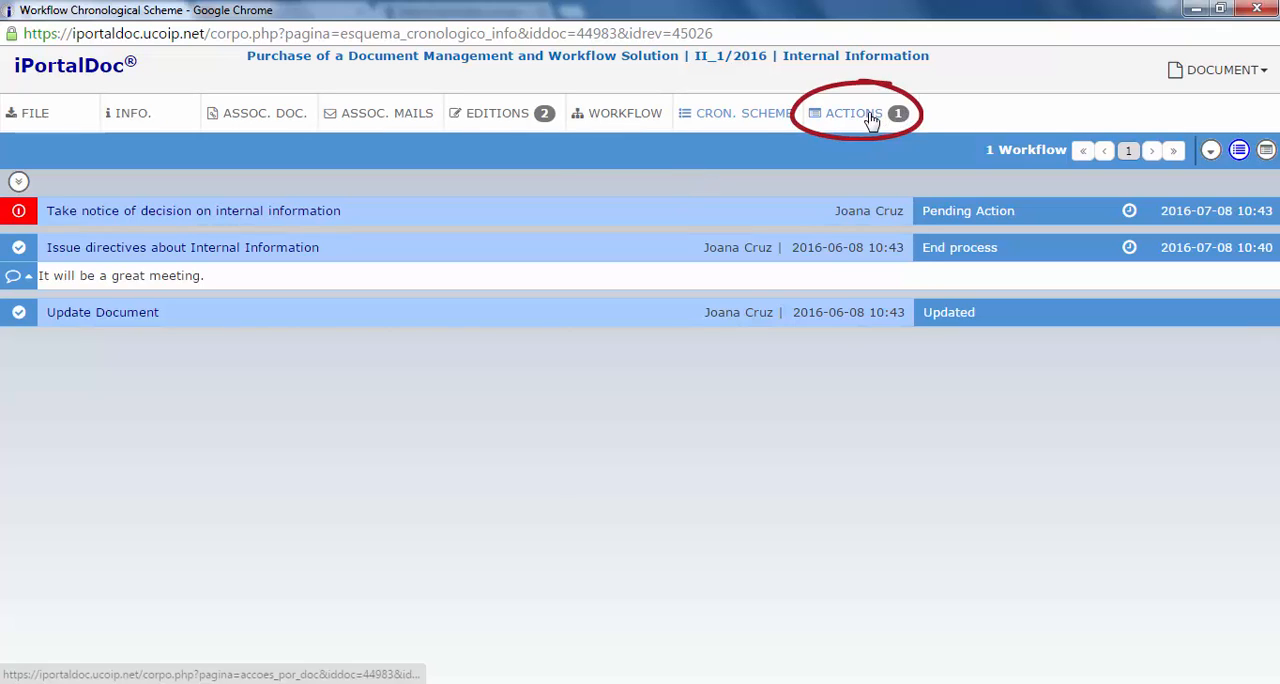
Step: Carry out the pending 'Take notice of decision on internal information' action
{"action": "left_click", "coordinate": [852, 112]}
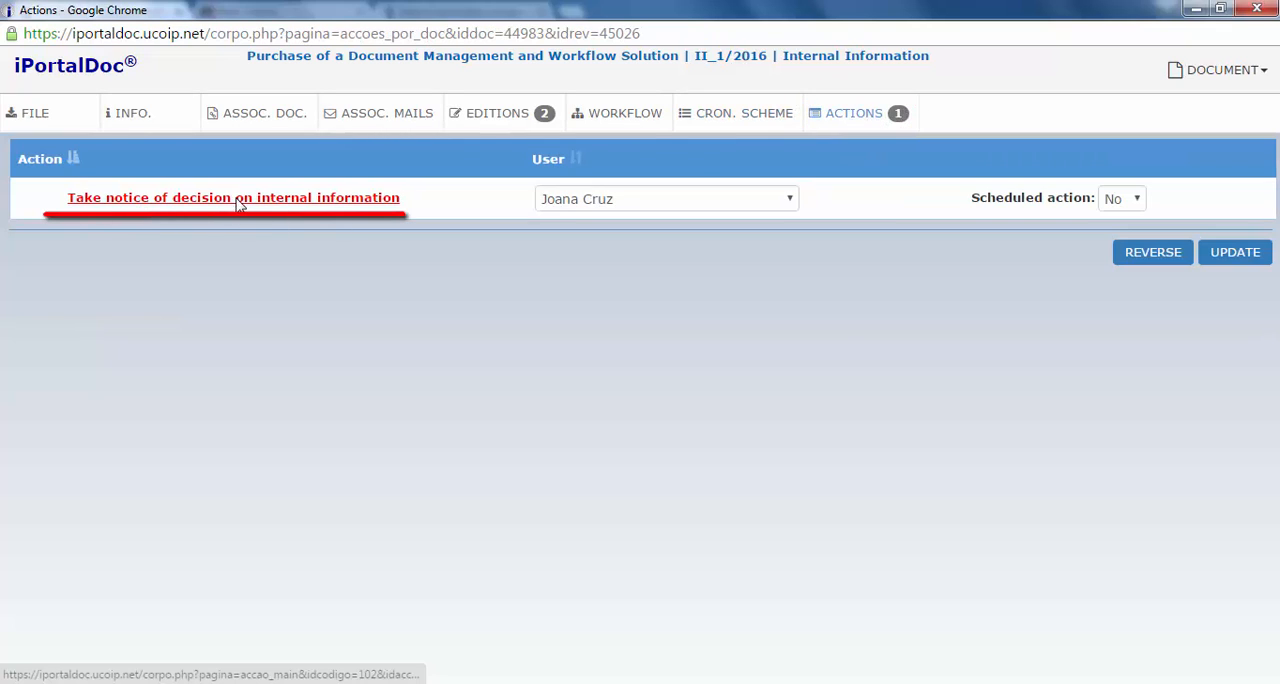
{"action": "left_click", "coordinate": [232, 198]}
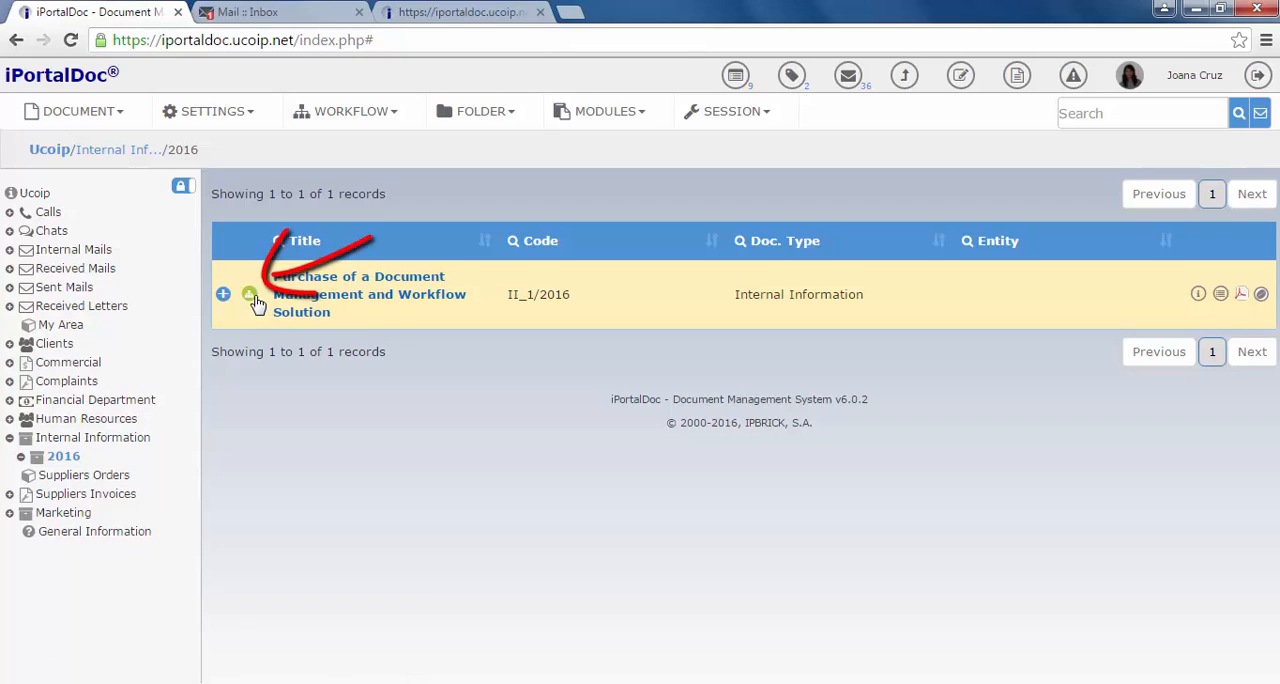
{"action": "mouse_move", "coordinate": [252, 298]}
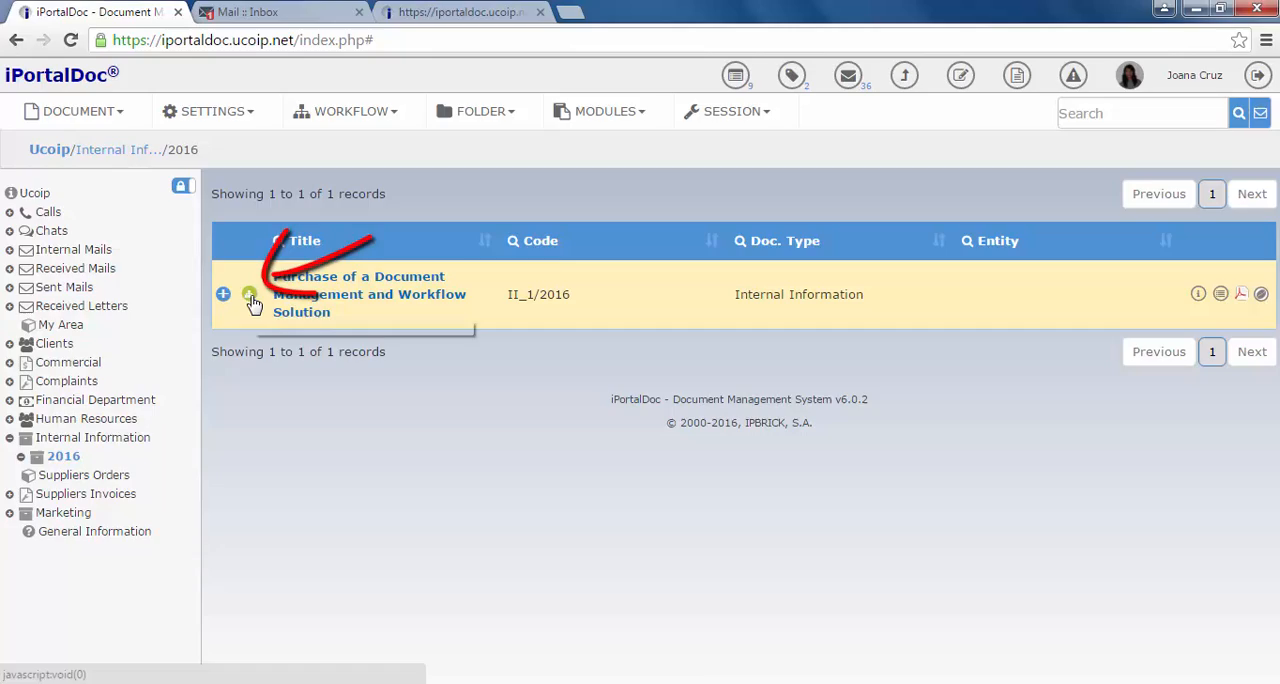
Step: Browse to Suppliers Invoices 2016/06/08 and open the G.729-Codec-licenses invoice
{"action": "left_click", "coordinate": [94, 476]}
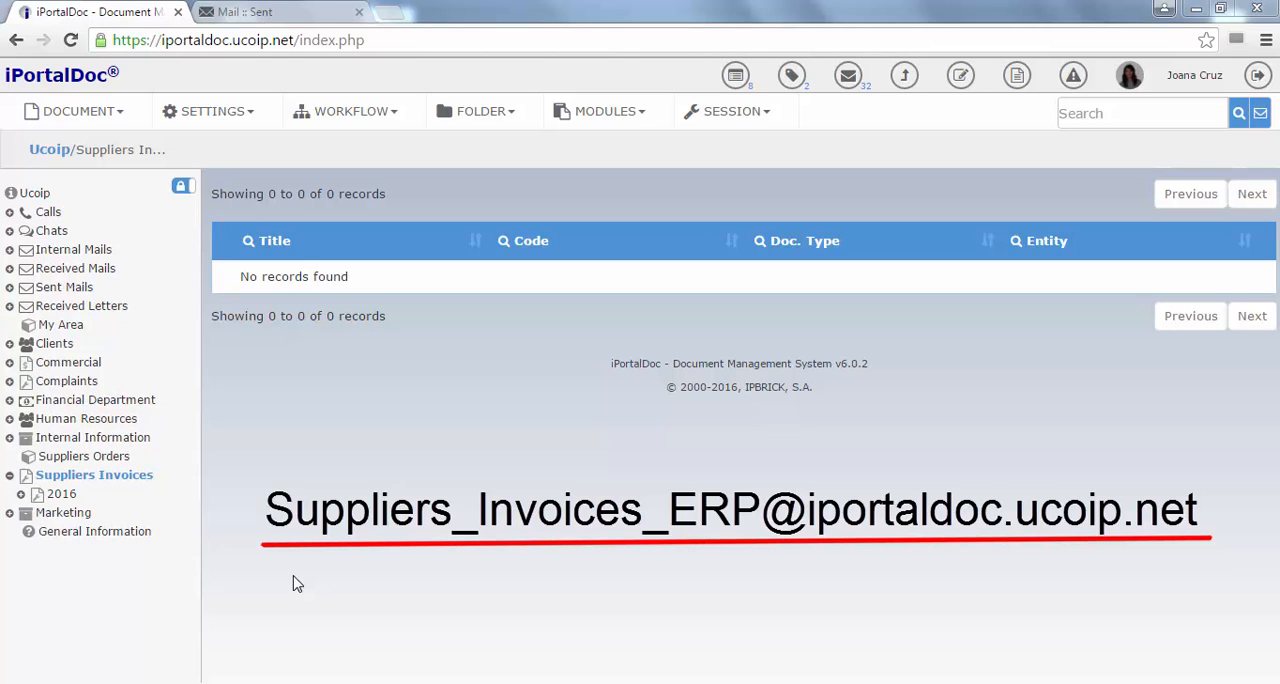
{"action": "mouse_move", "coordinate": [240, 530]}
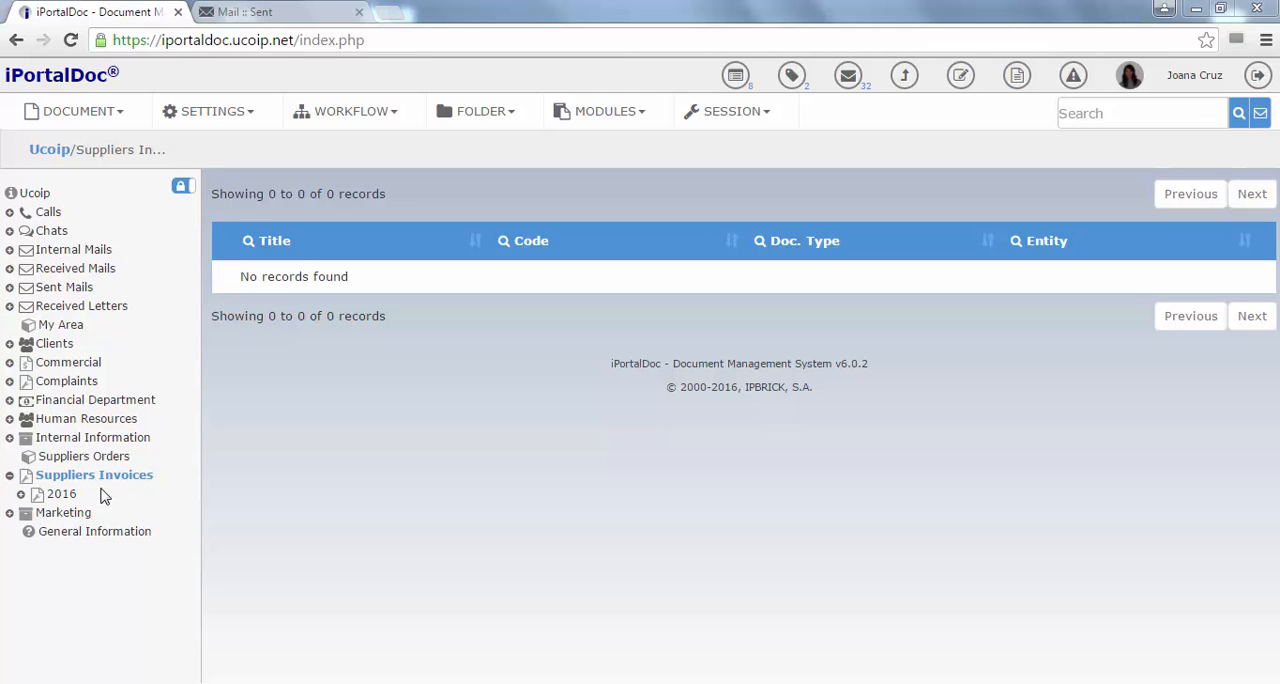
{"action": "left_click", "coordinate": [20, 492]}
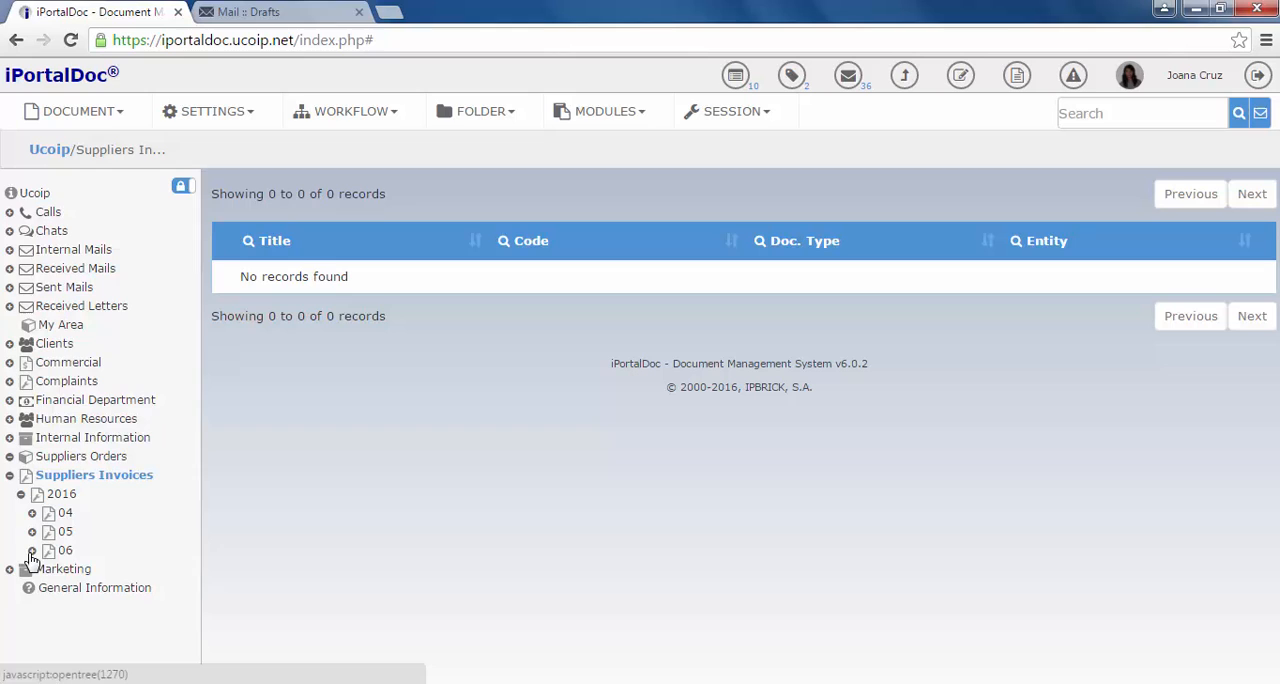
{"action": "left_click", "coordinate": [32, 550]}
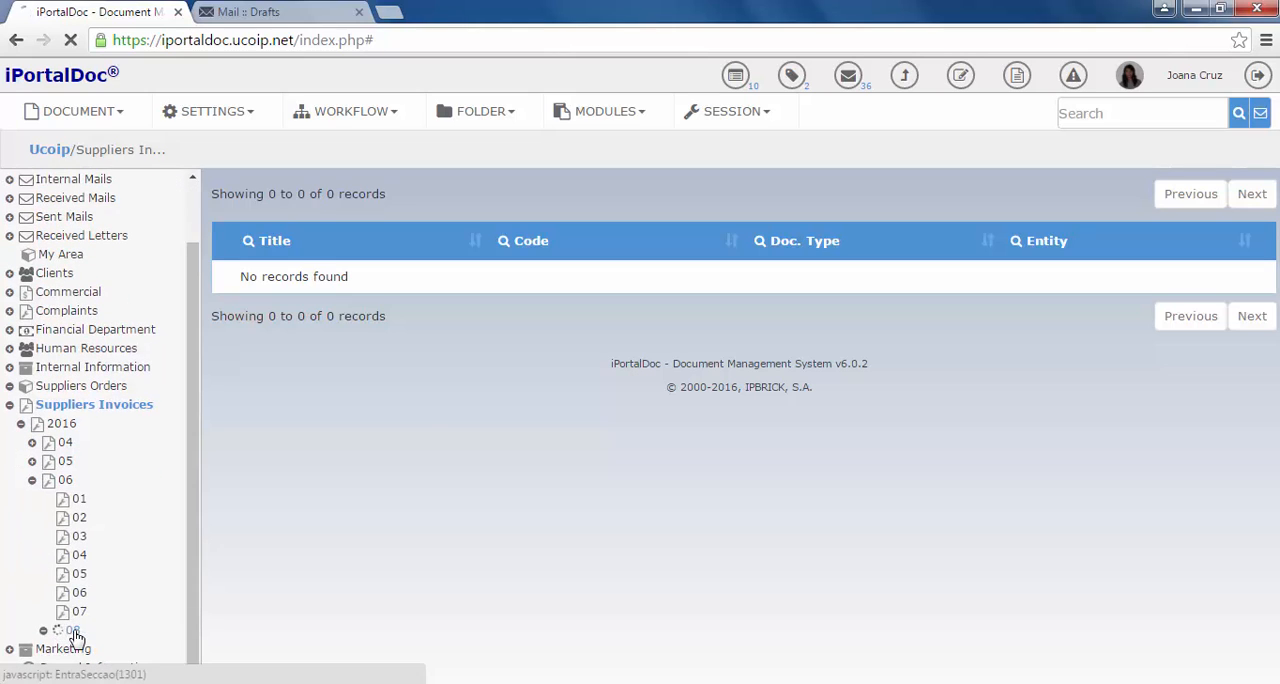
{"action": "left_click", "coordinate": [78, 630]}
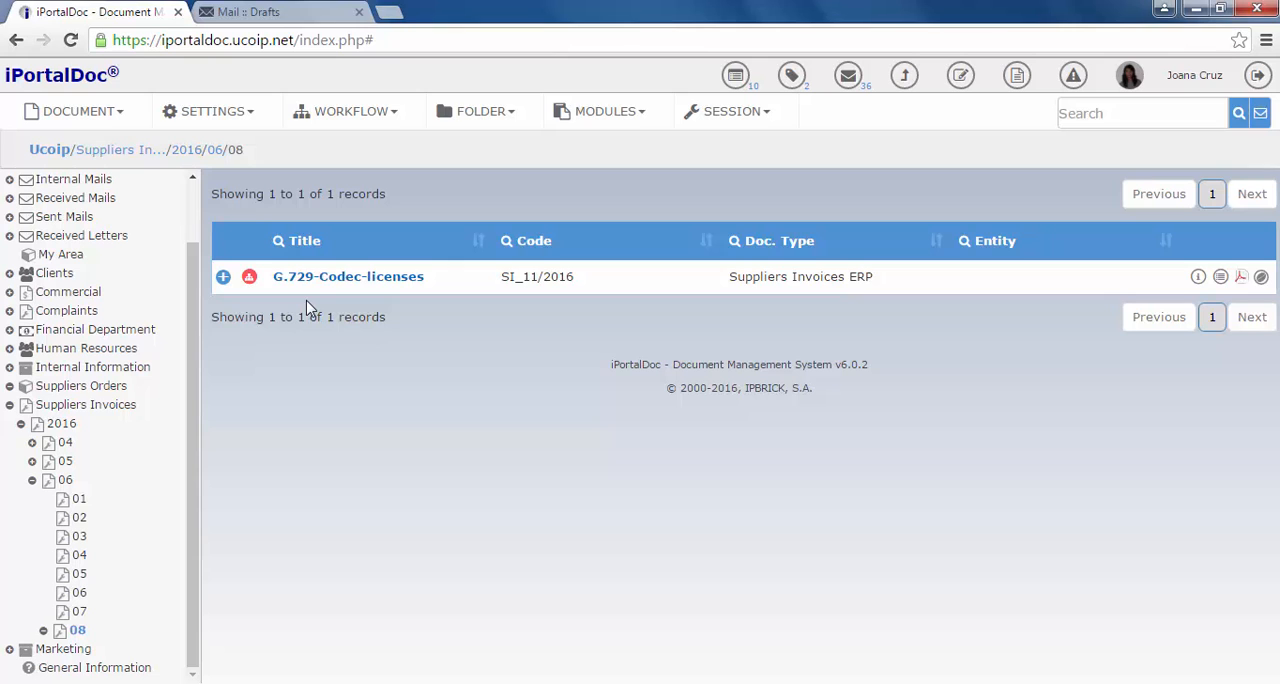
{"action": "left_click", "coordinate": [1240, 276]}
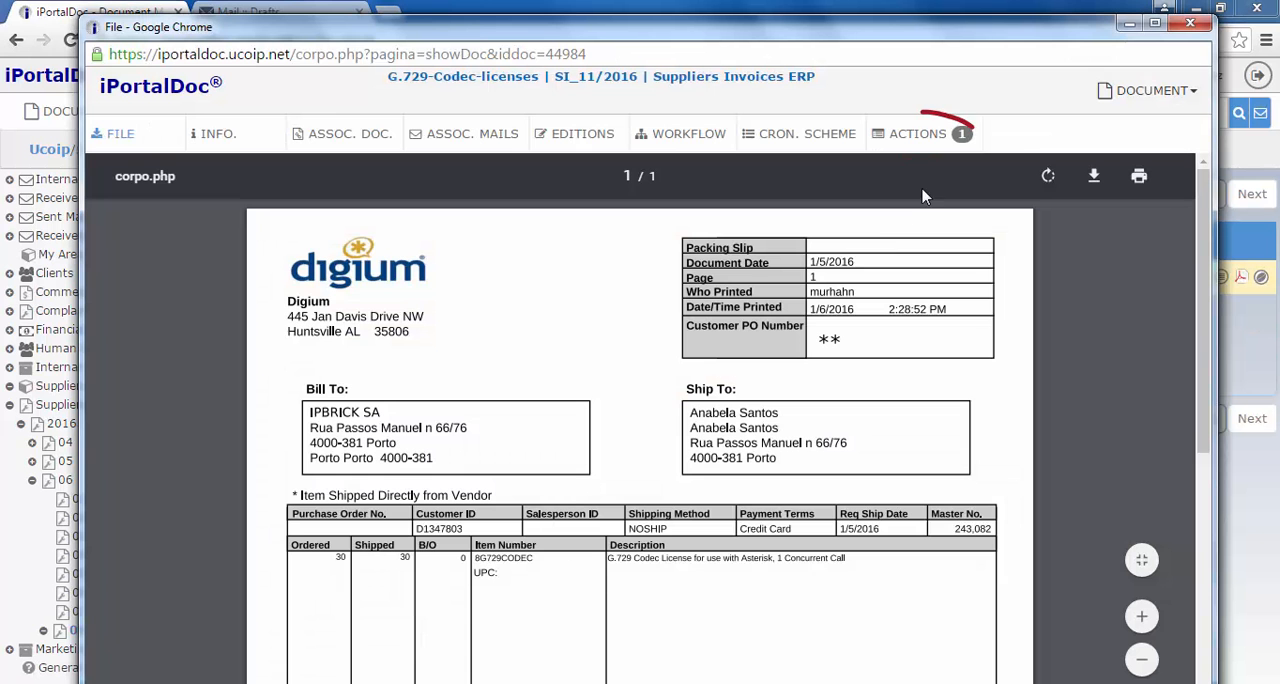
{"action": "left_click", "coordinate": [916, 132]}
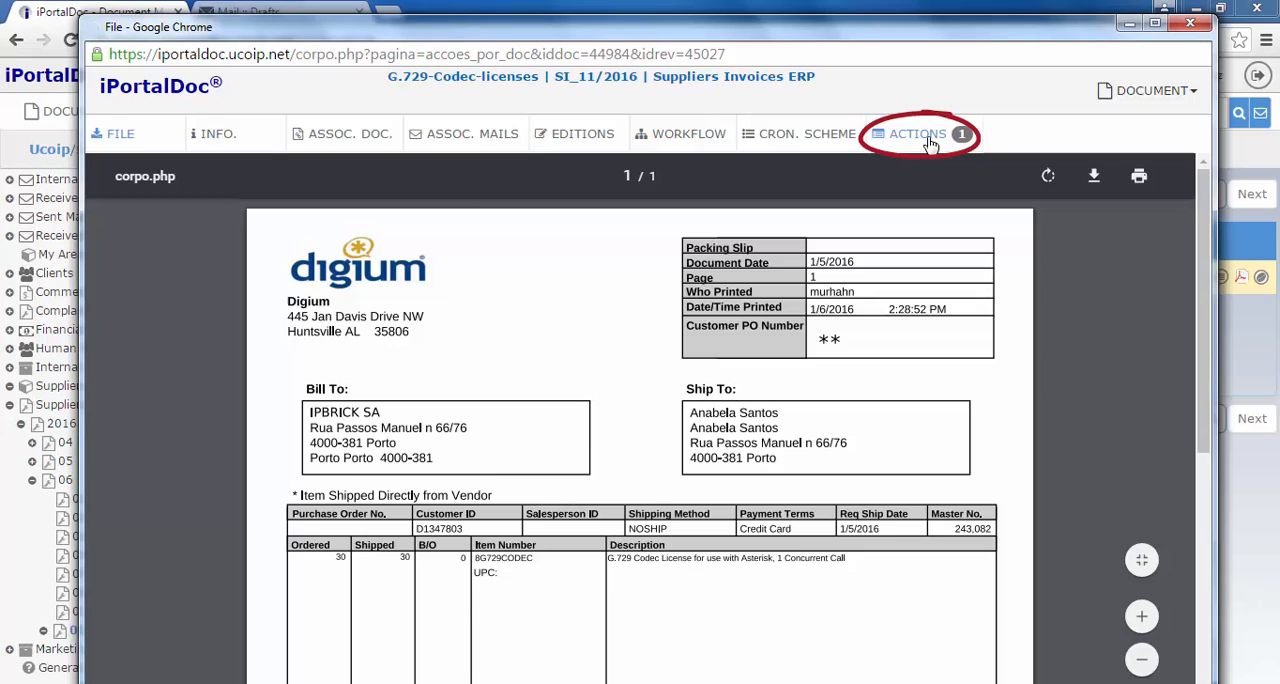
Step: Classify the invoice with value 243,082, entity type Clients and entity Digium
{"action": "left_click", "coordinate": [916, 132]}
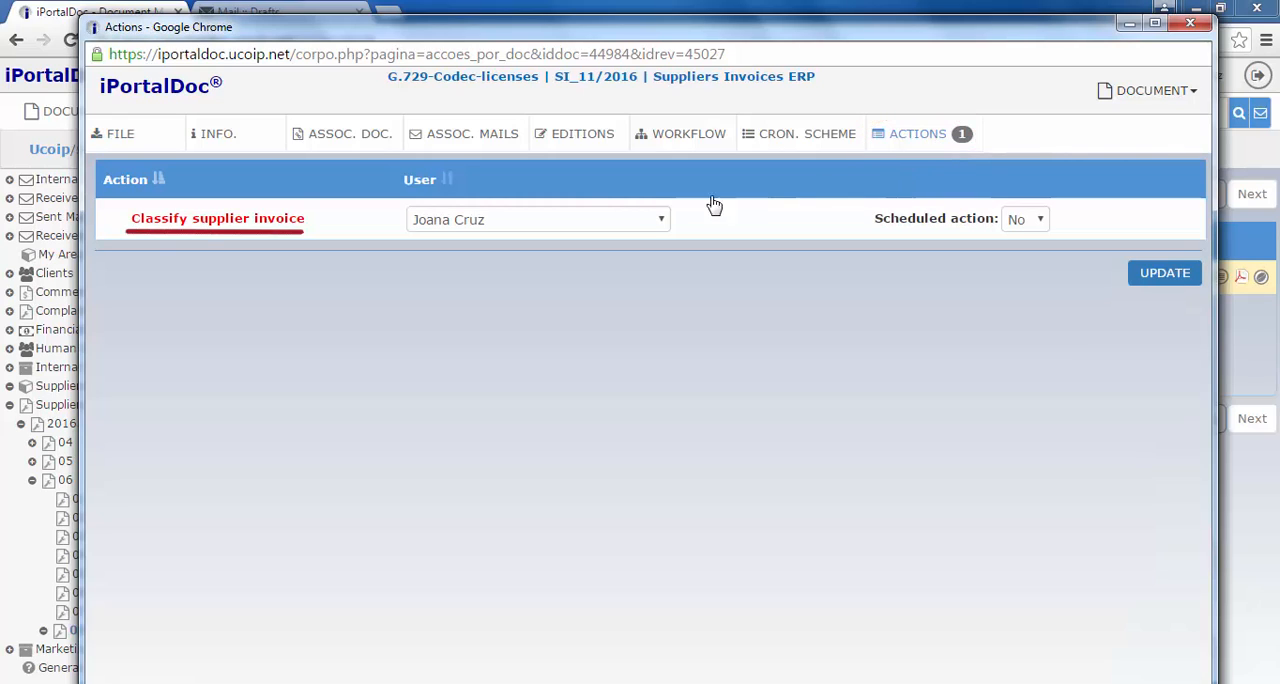
{"action": "mouse_move", "coordinate": [164, 224]}
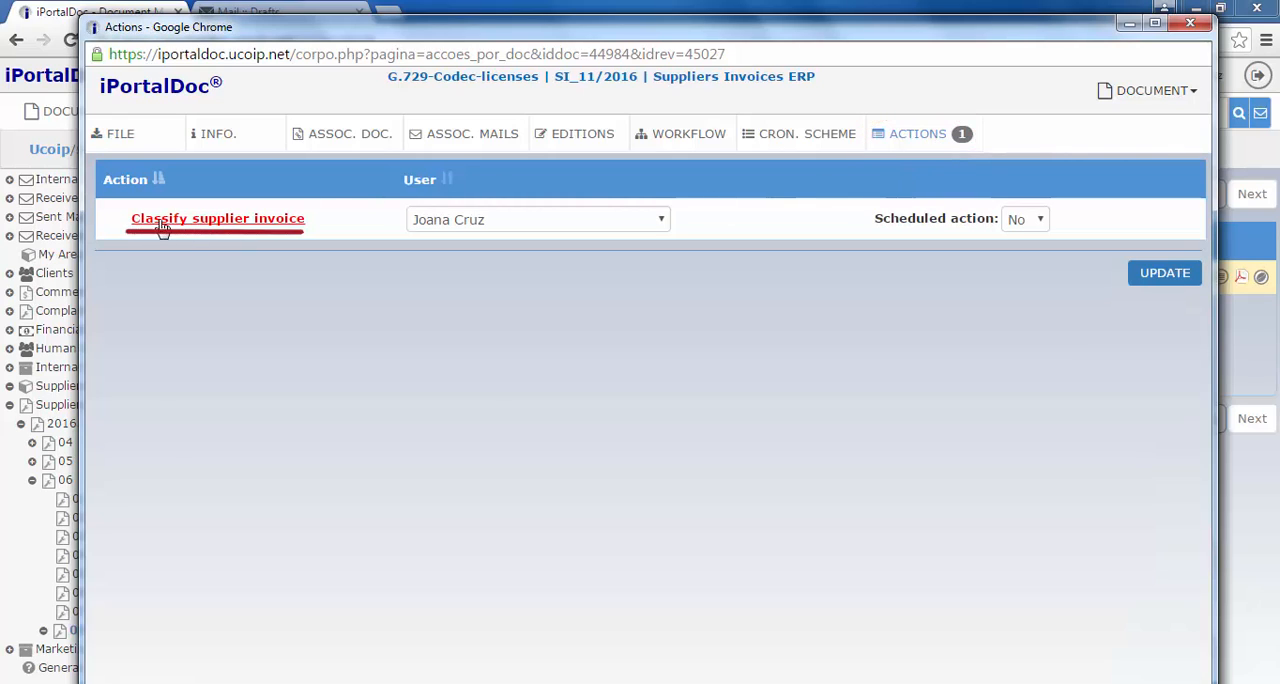
{"action": "left_click", "coordinate": [216, 218]}
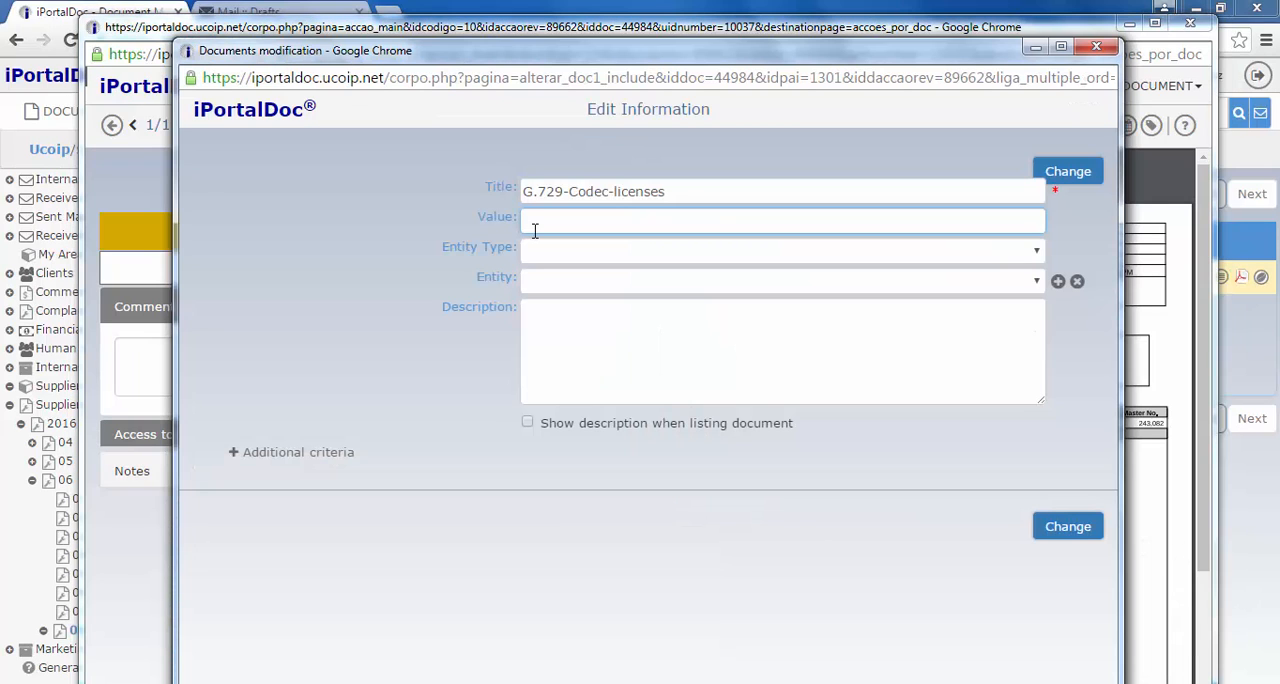
{"action": "type", "text": "243,082"}
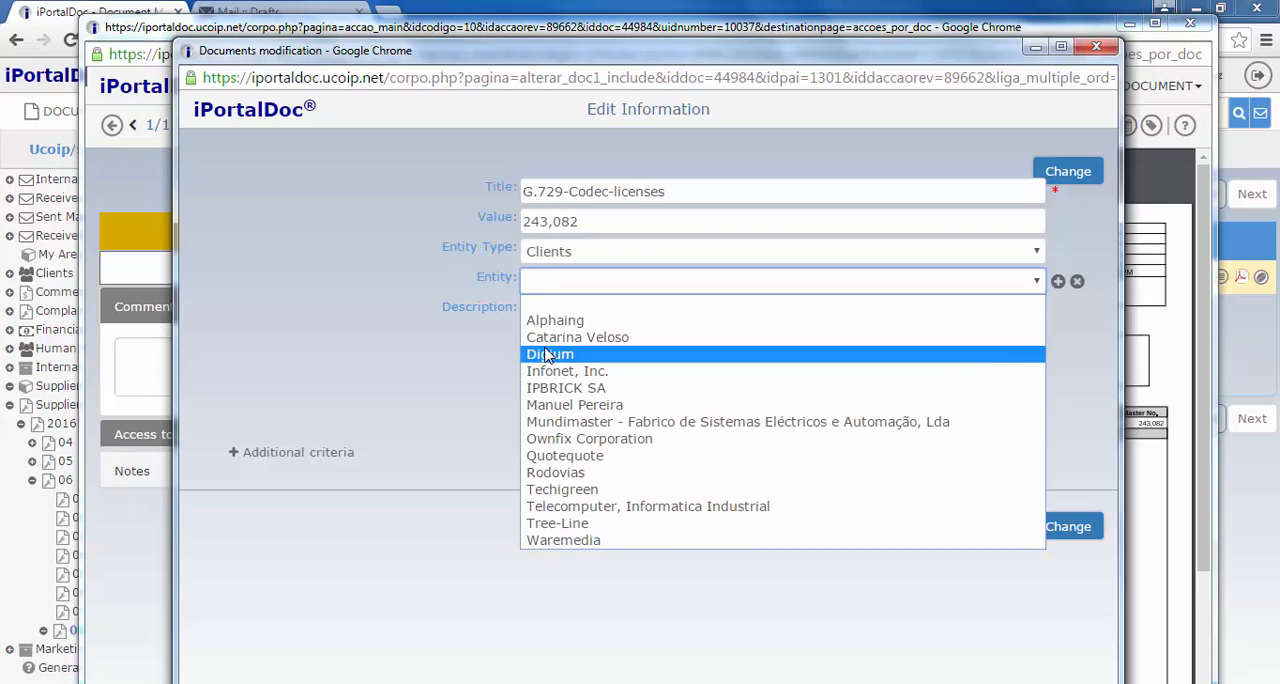
{"action": "left_click", "coordinate": [548, 354]}
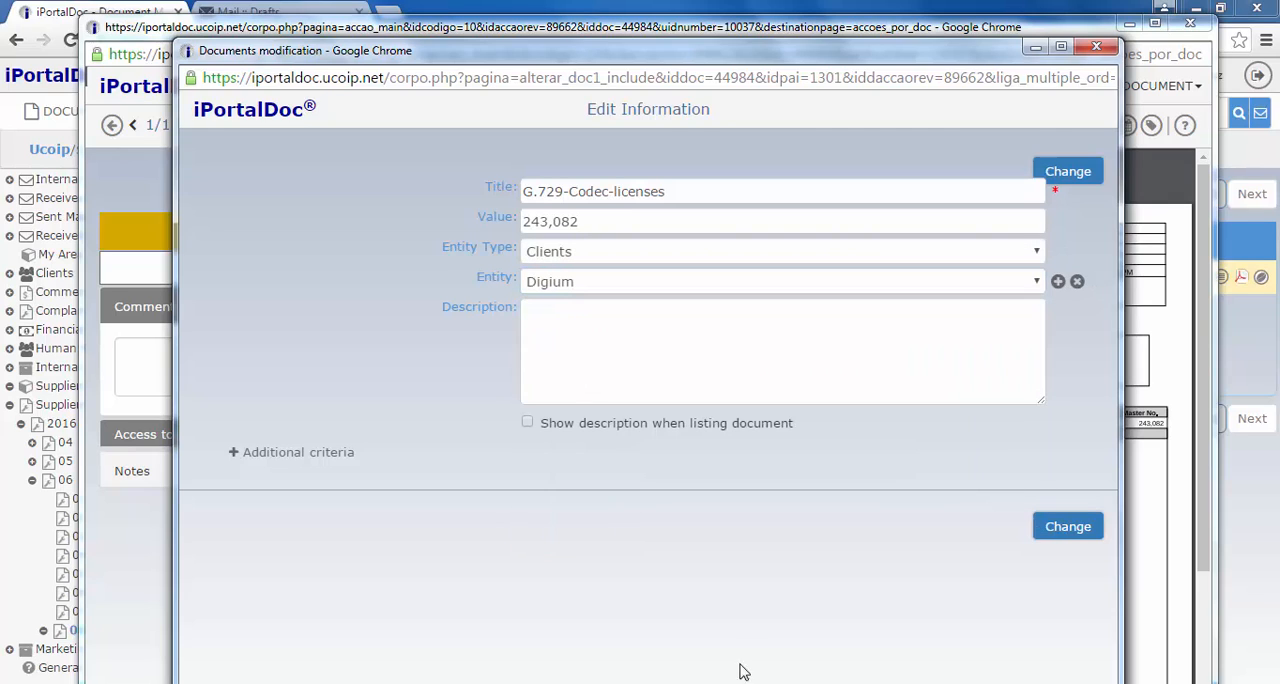
{"action": "left_click", "coordinate": [1068, 526]}
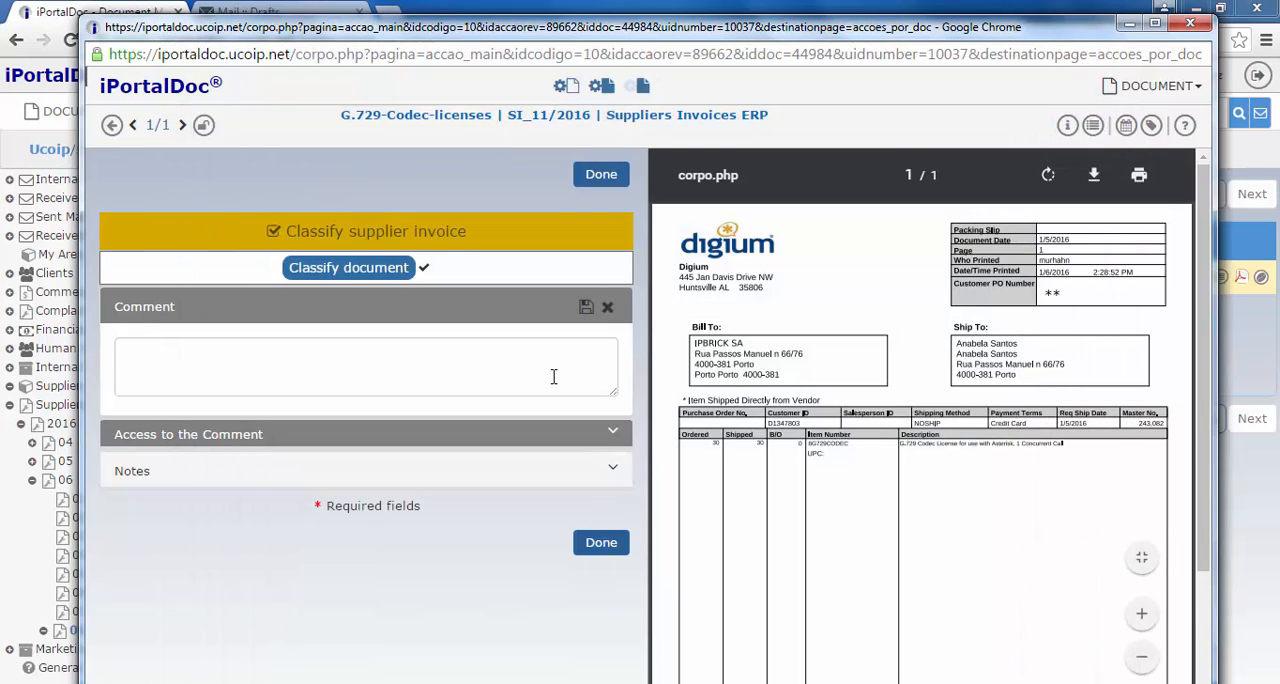
Step: Finish the classification step with the comment 'Invoice Classified.'
{"action": "type", "text": "Invoice"}
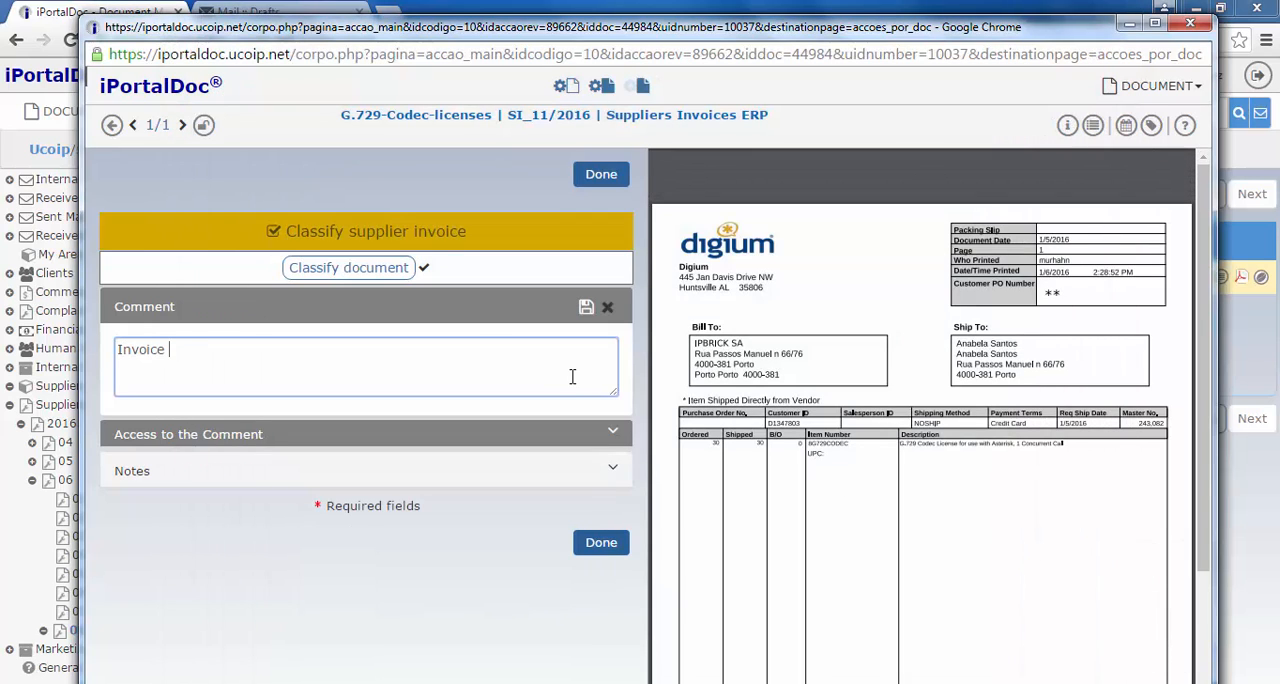
{"action": "type", "text": "Classifi"}
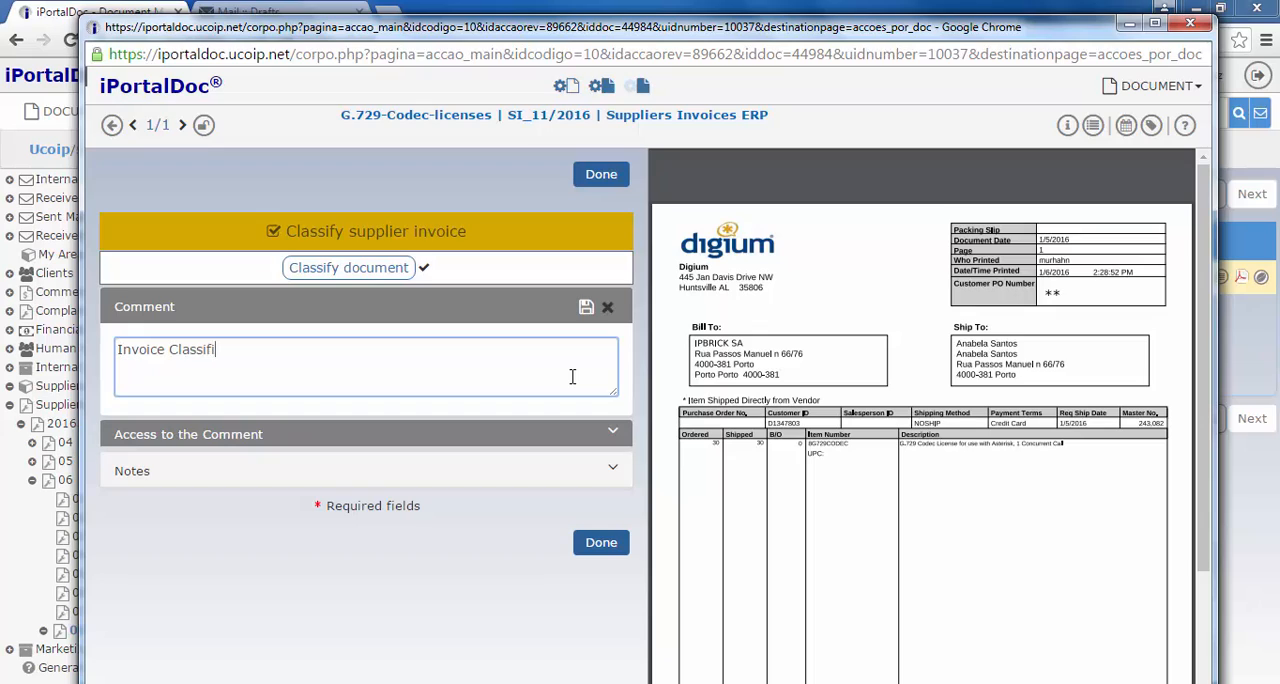
{"action": "type", "text": "ed."}
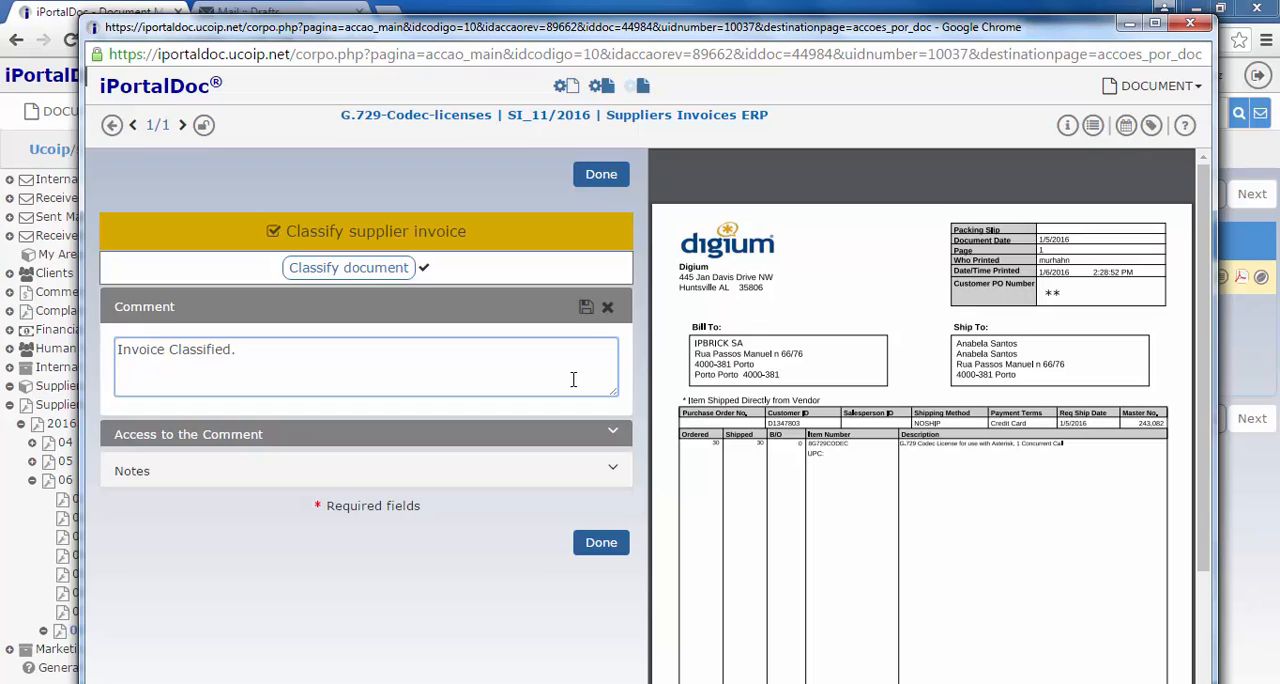
{"action": "left_click", "coordinate": [600, 542]}
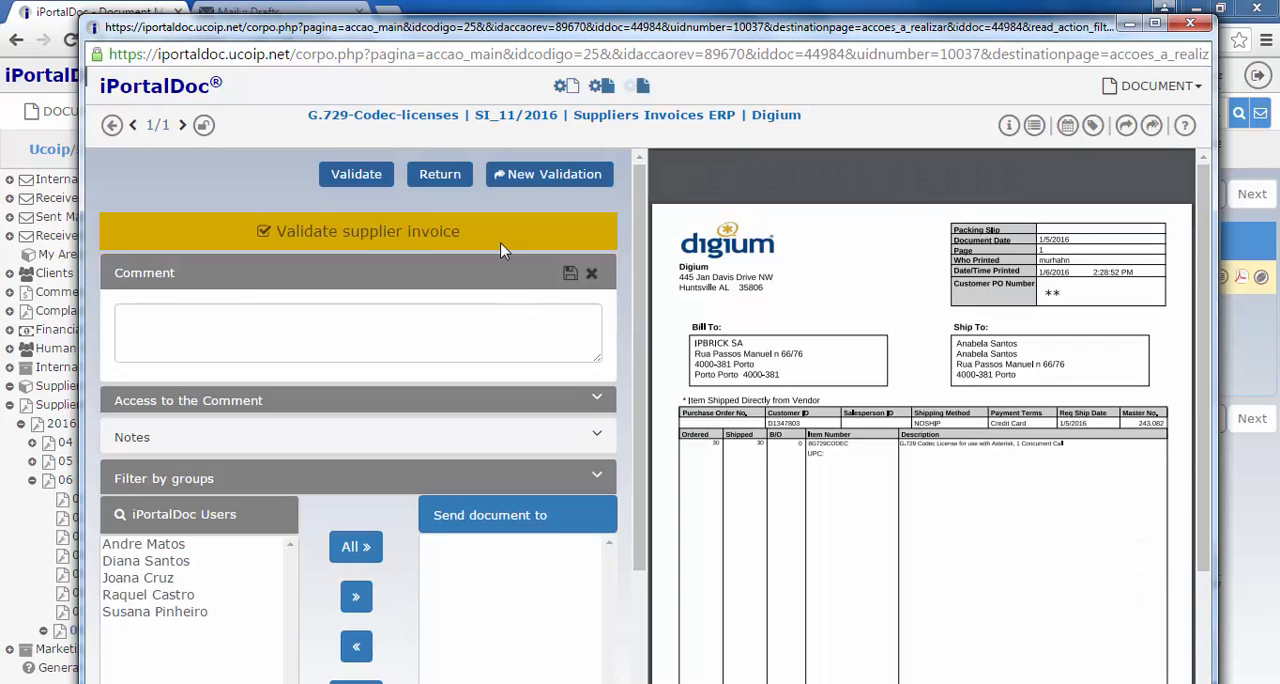
Step: Validate the invoice with the comment 'I've already checked and everything seems to be fine.'
{"action": "double_click", "coordinate": [368, 232]}
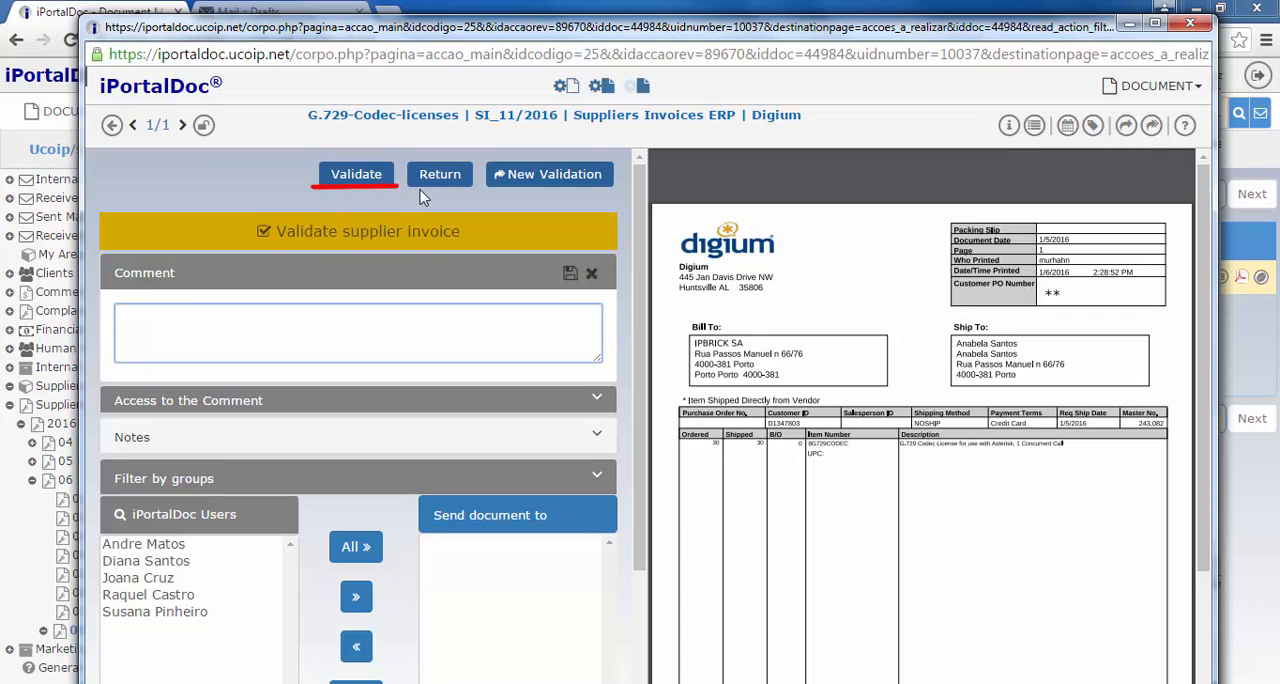
{"action": "mouse_move", "coordinate": [548, 174]}
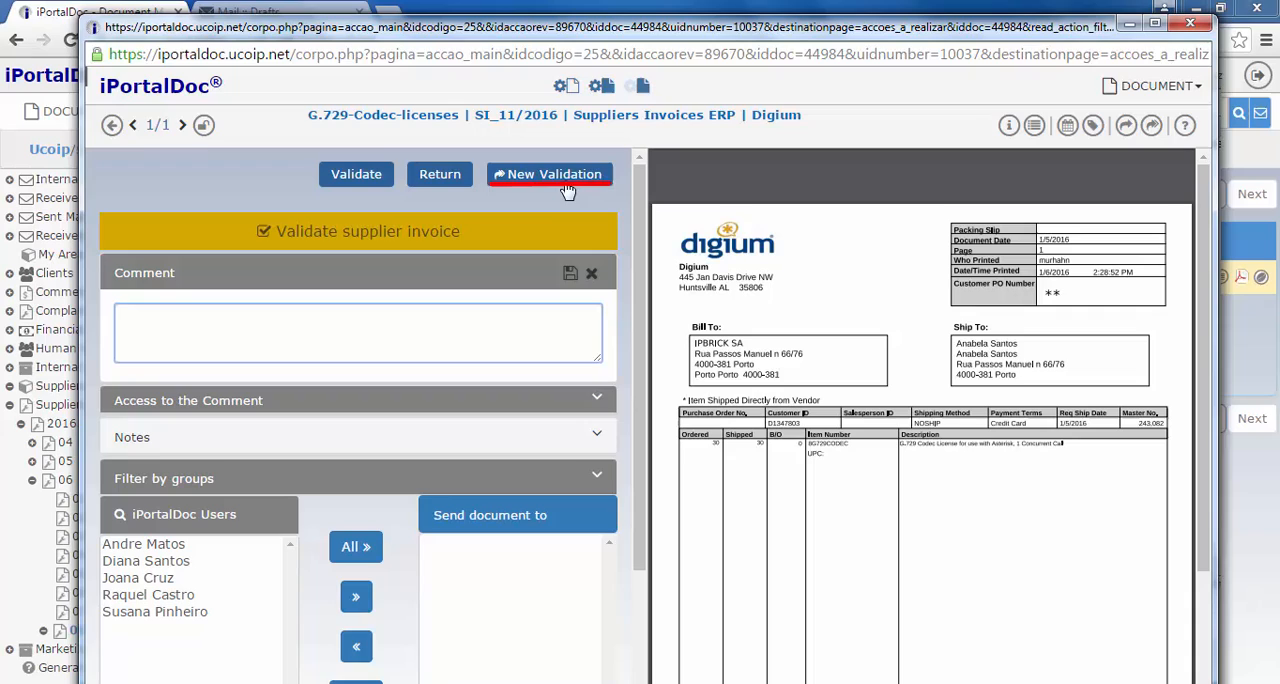
{"action": "type", "text": "I've already checked and everything seems to be fine."}
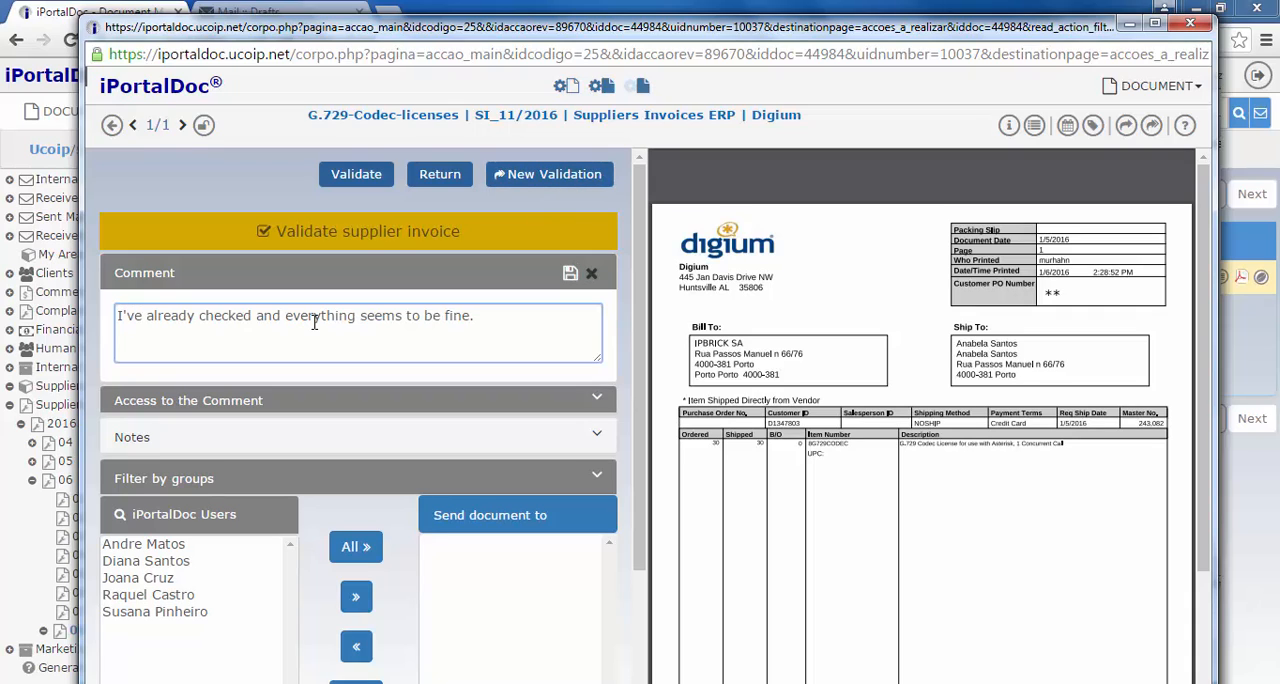
{"action": "left_click", "coordinate": [356, 174]}
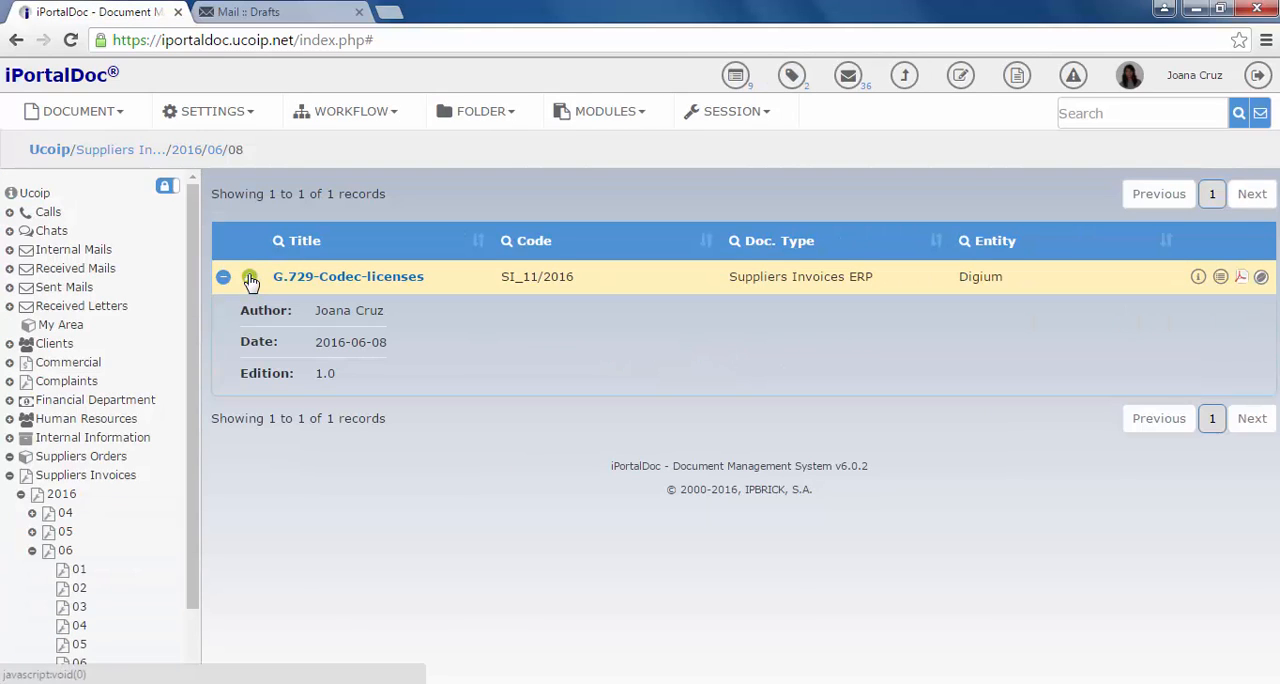
Step: Review the G.729-Codec-licenses invoice's workflow scheme and history, ending on its empty Actions list
{"action": "left_click", "coordinate": [1240, 276]}
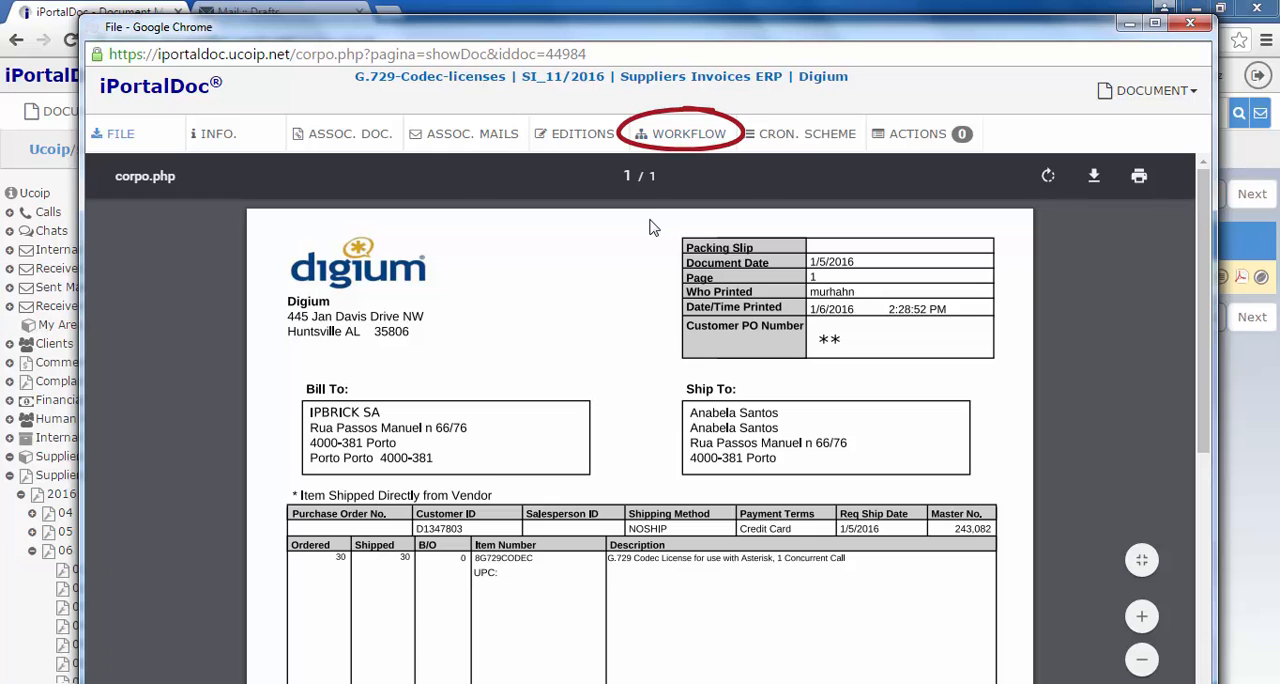
{"action": "left_click", "coordinate": [680, 132]}
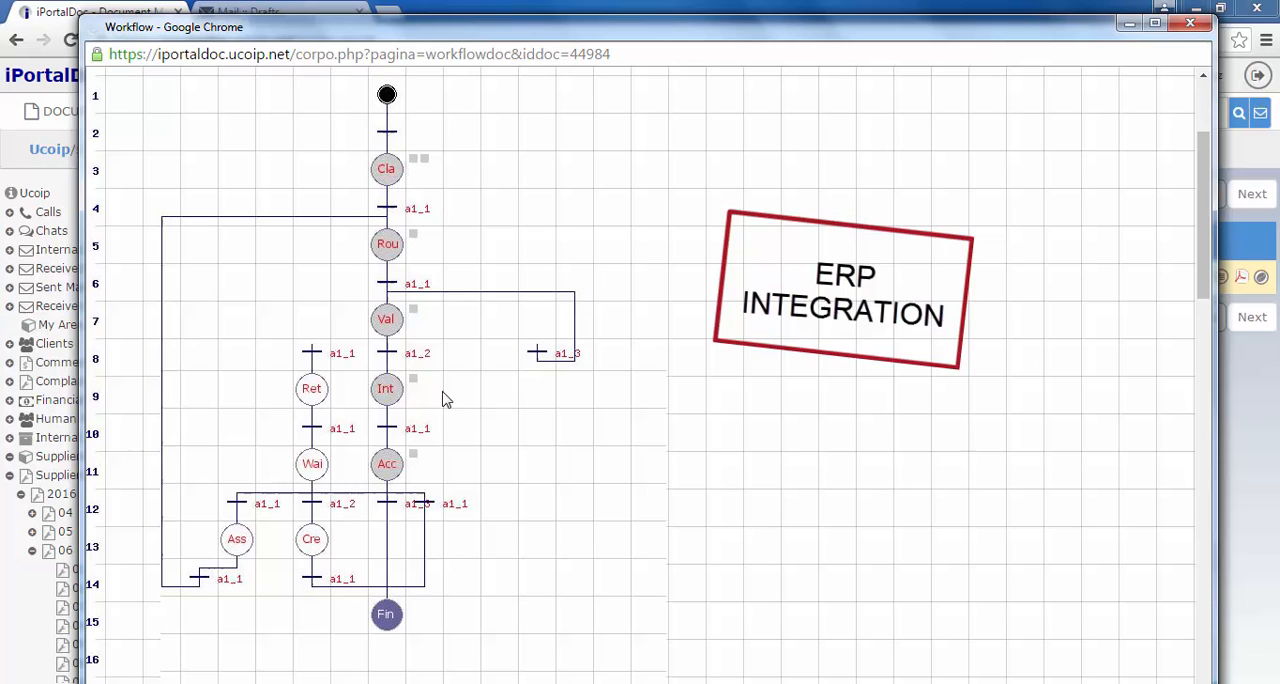
{"action": "mouse_move", "coordinate": [416, 392]}
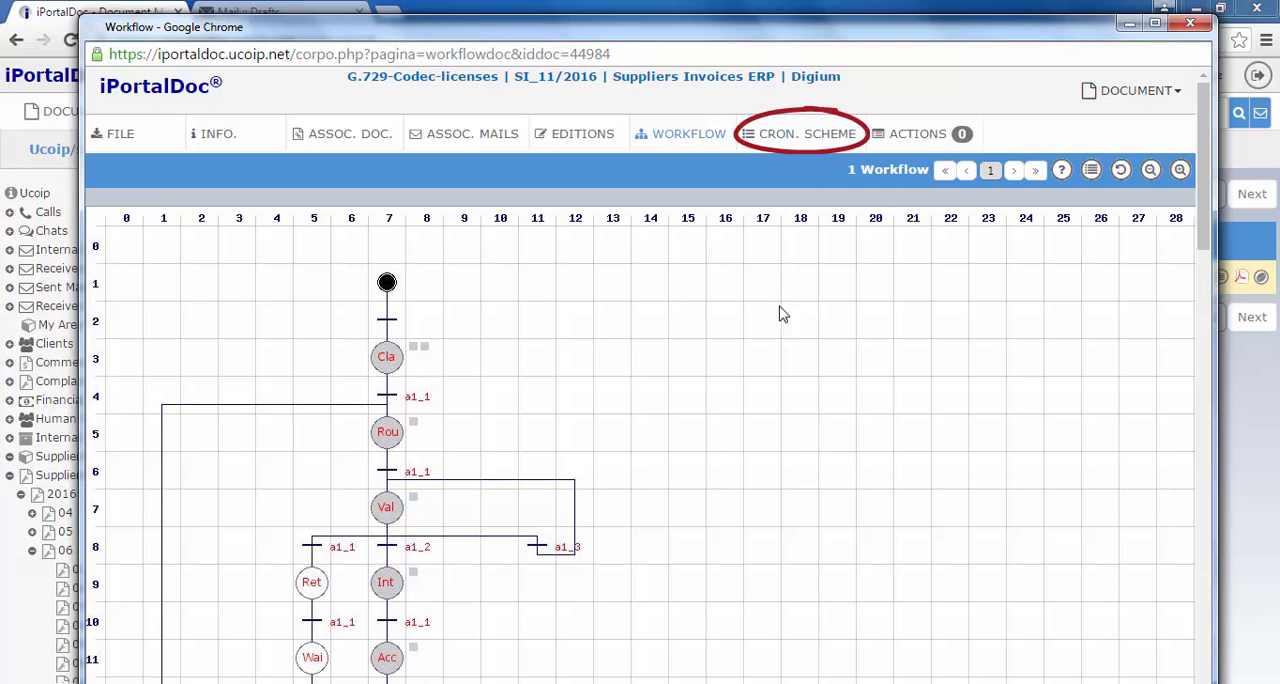
{"action": "left_click", "coordinate": [808, 132]}
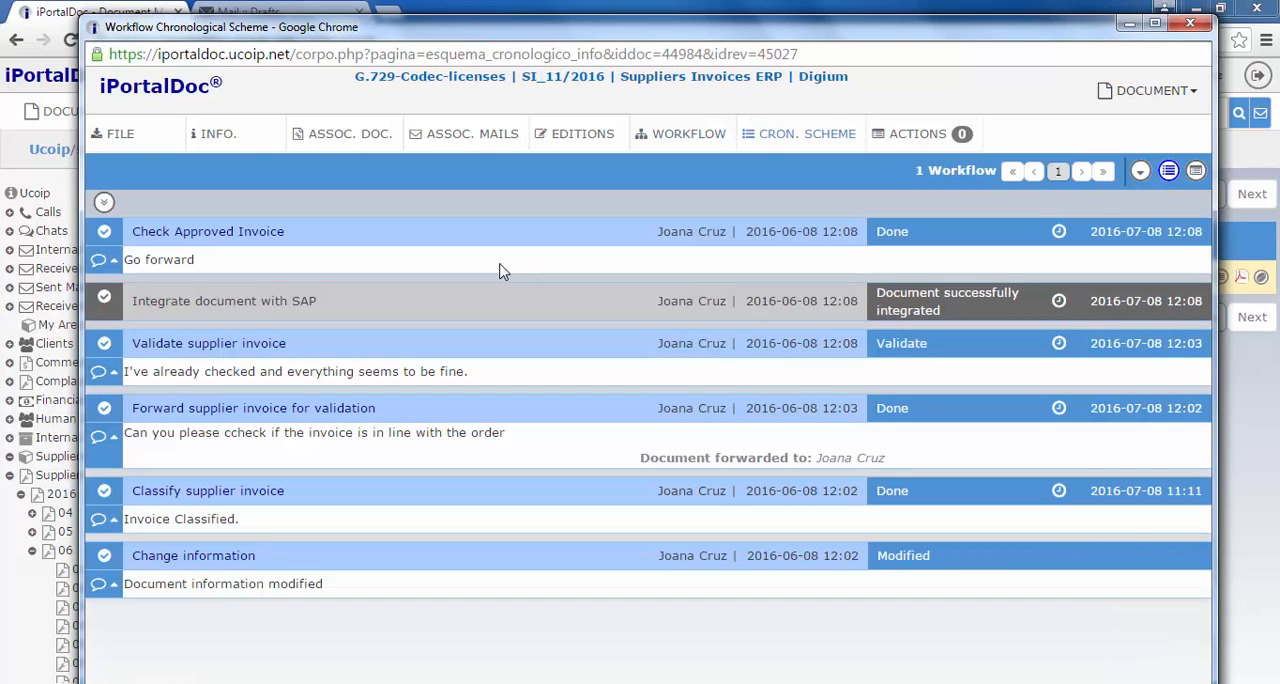
{"action": "mouse_move", "coordinate": [168, 278]}
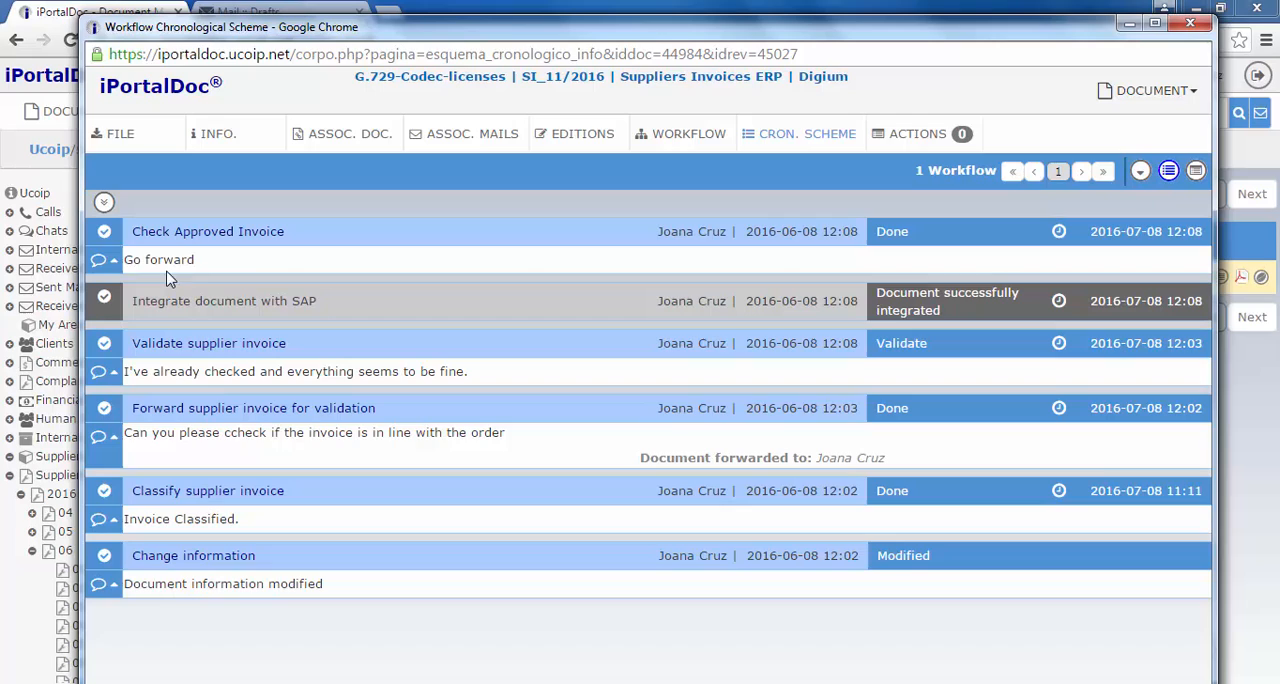
{"action": "left_click", "coordinate": [916, 132]}
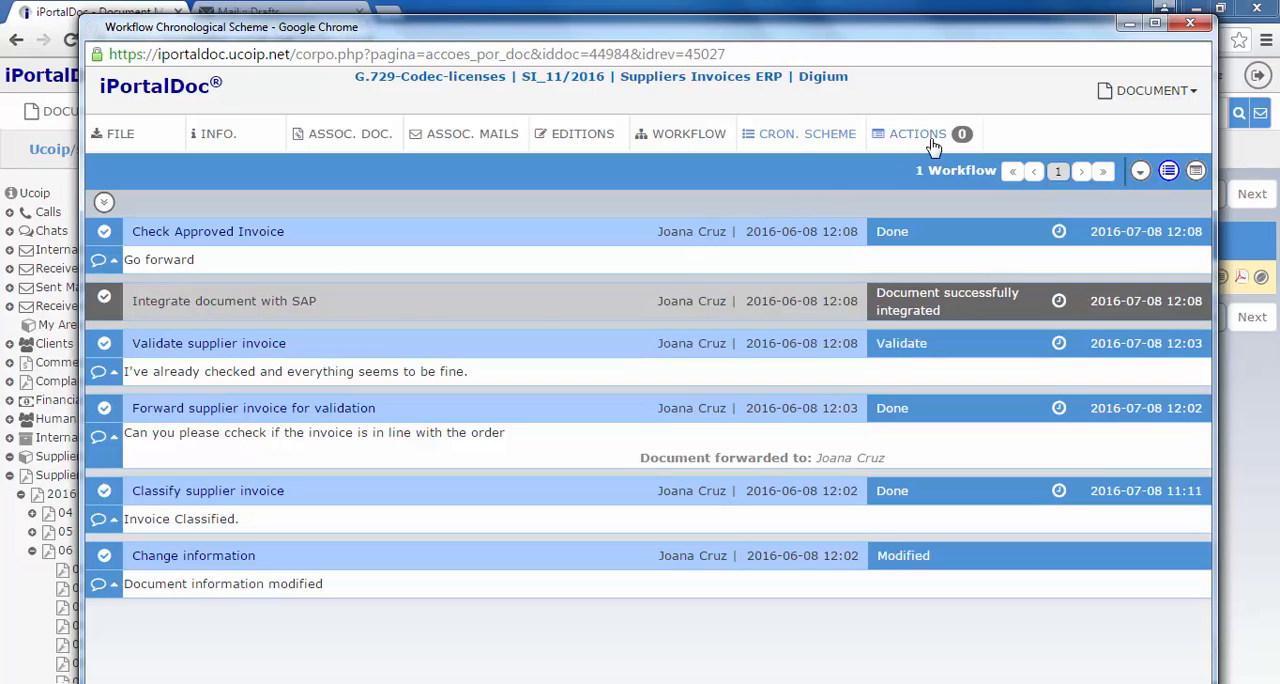
{"action": "left_click", "coordinate": [916, 132]}
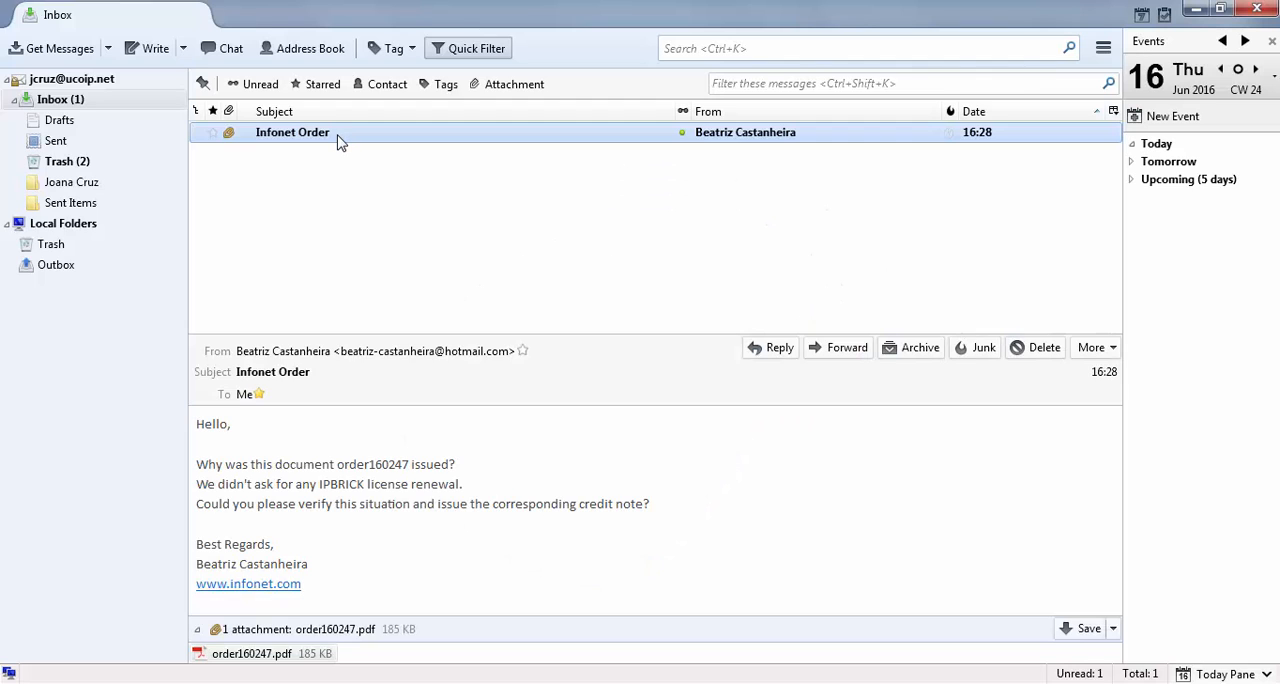
{"action": "double_click", "coordinate": [292, 132]}
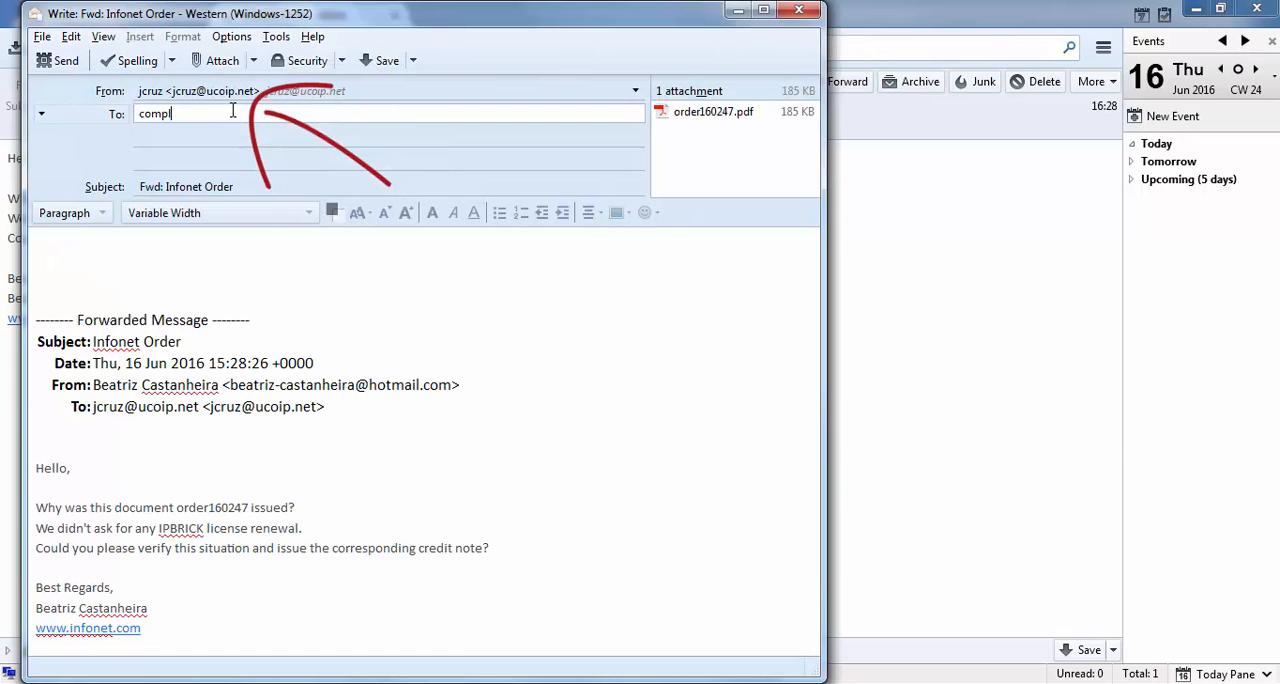
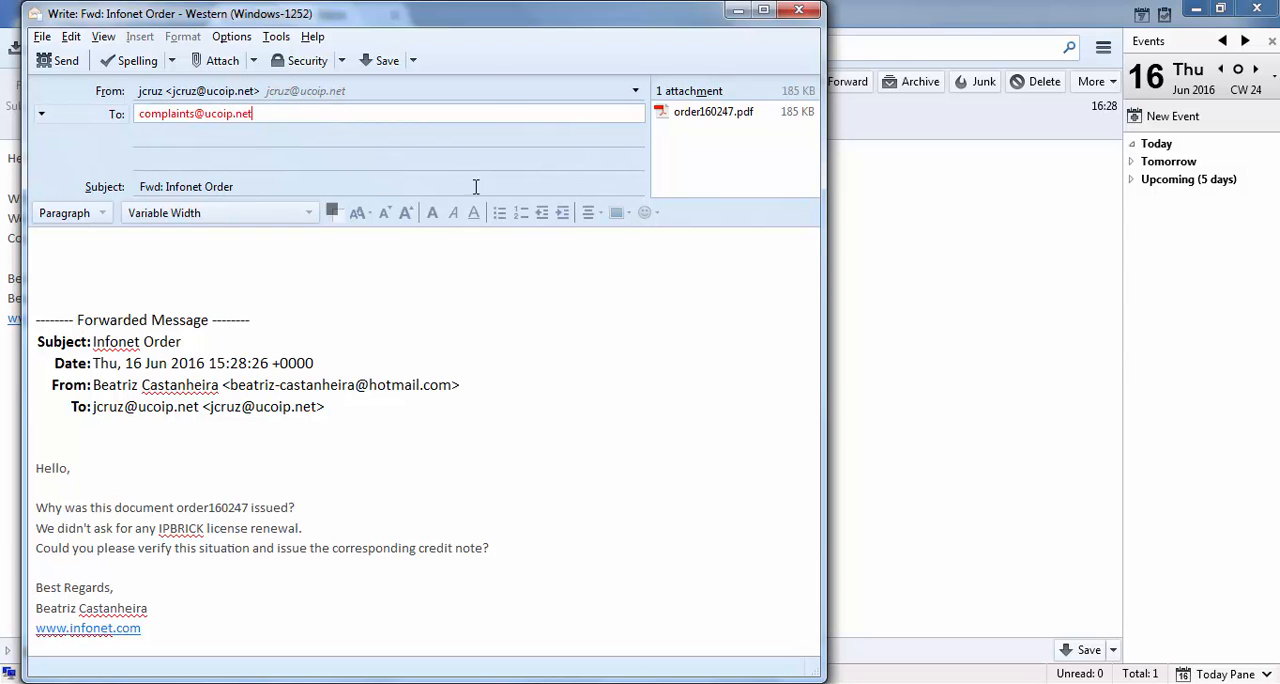
{"action": "left_click", "coordinate": [58, 60]}
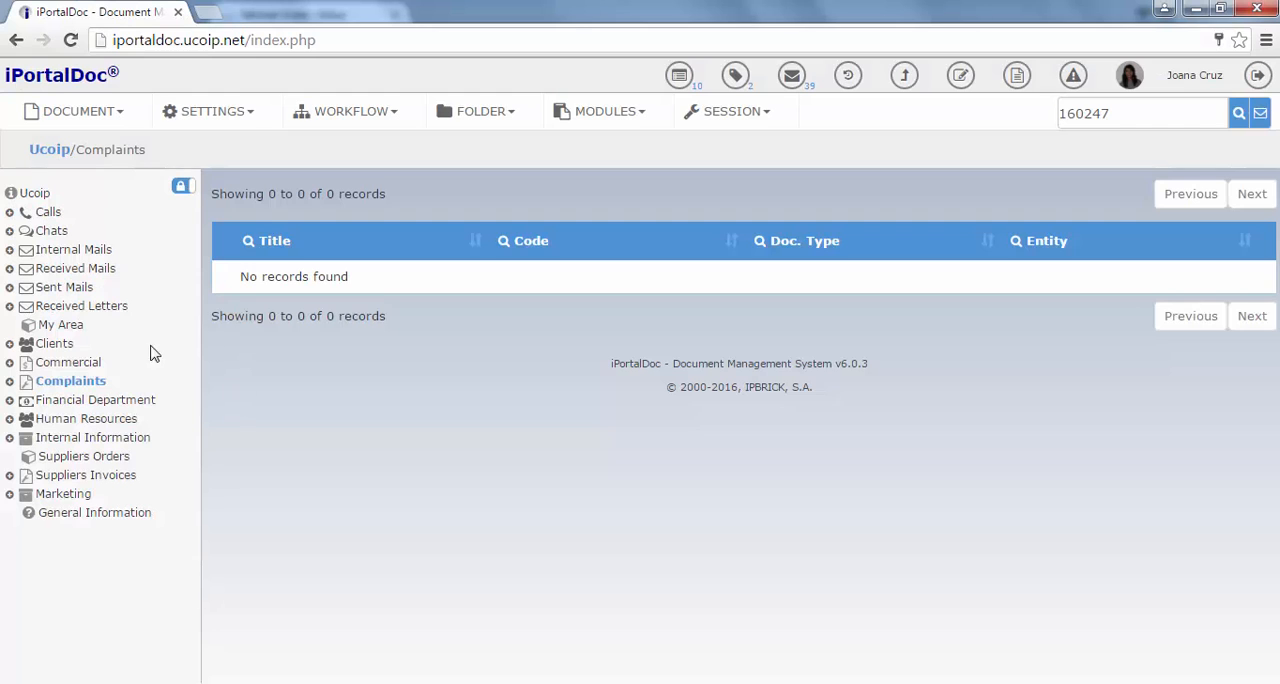
Step: Browse to the Complaints/2016/06/16 folder listing complaint C_19/2016 from Infonet, Inc
{"action": "left_click", "coordinate": [10, 380]}
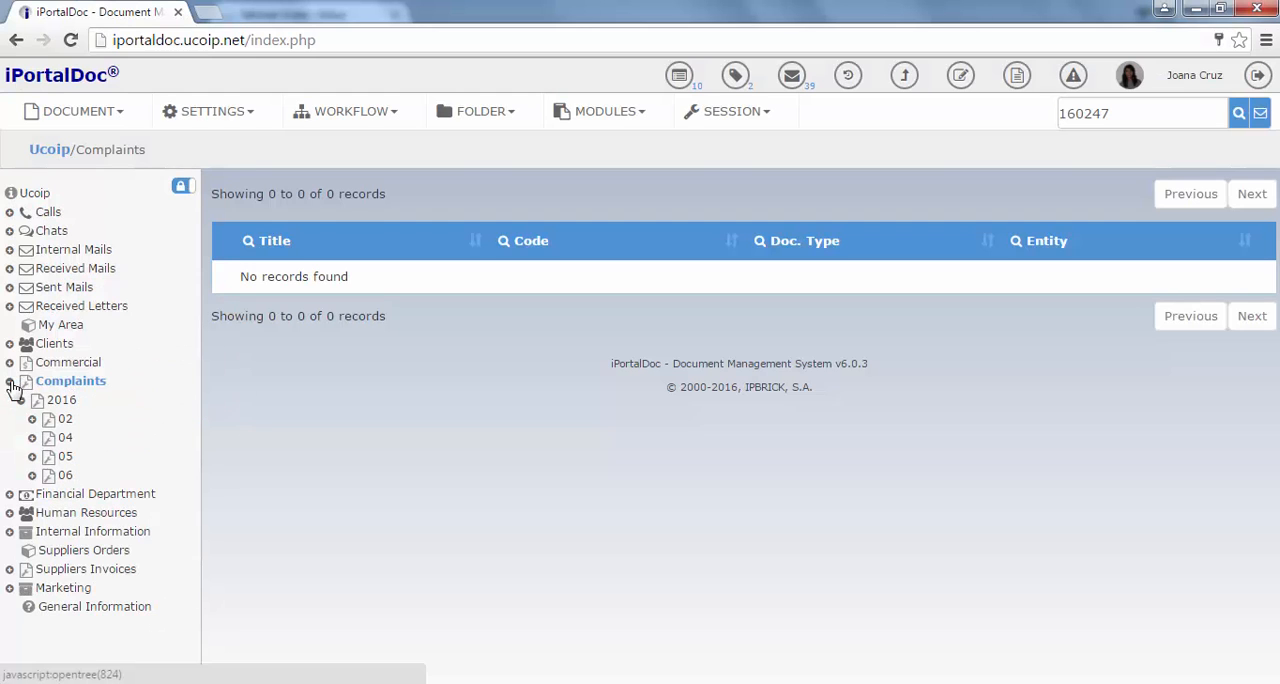
{"action": "left_click", "coordinate": [32, 476]}
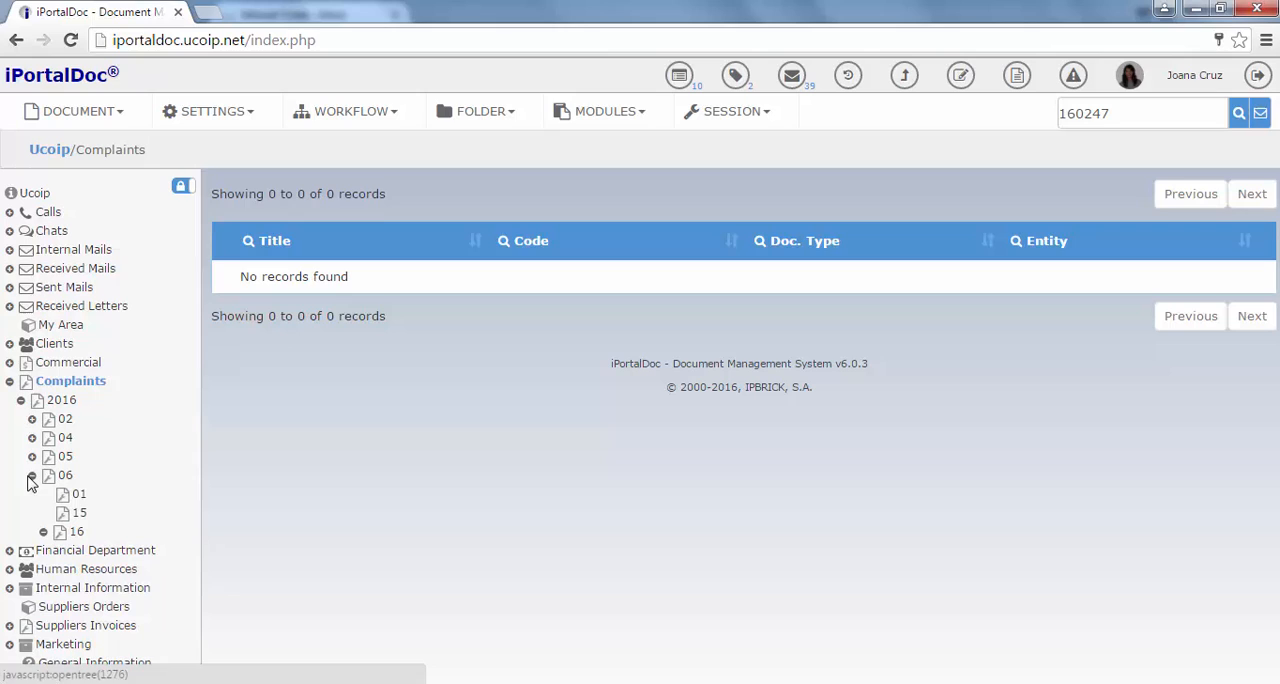
{"action": "left_click", "coordinate": [76, 532]}
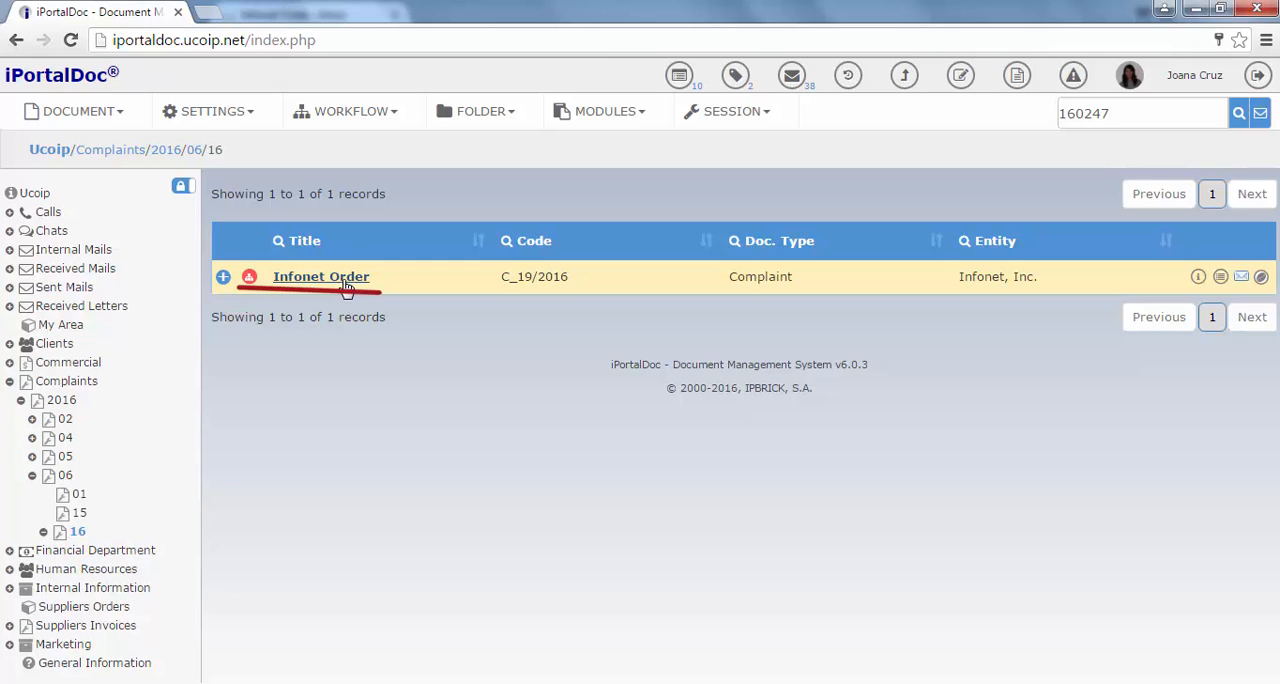
Step: Associate the Infonet Order complaint with the searched document Order160247 from Infonet
{"action": "right_click", "coordinate": [320, 276]}
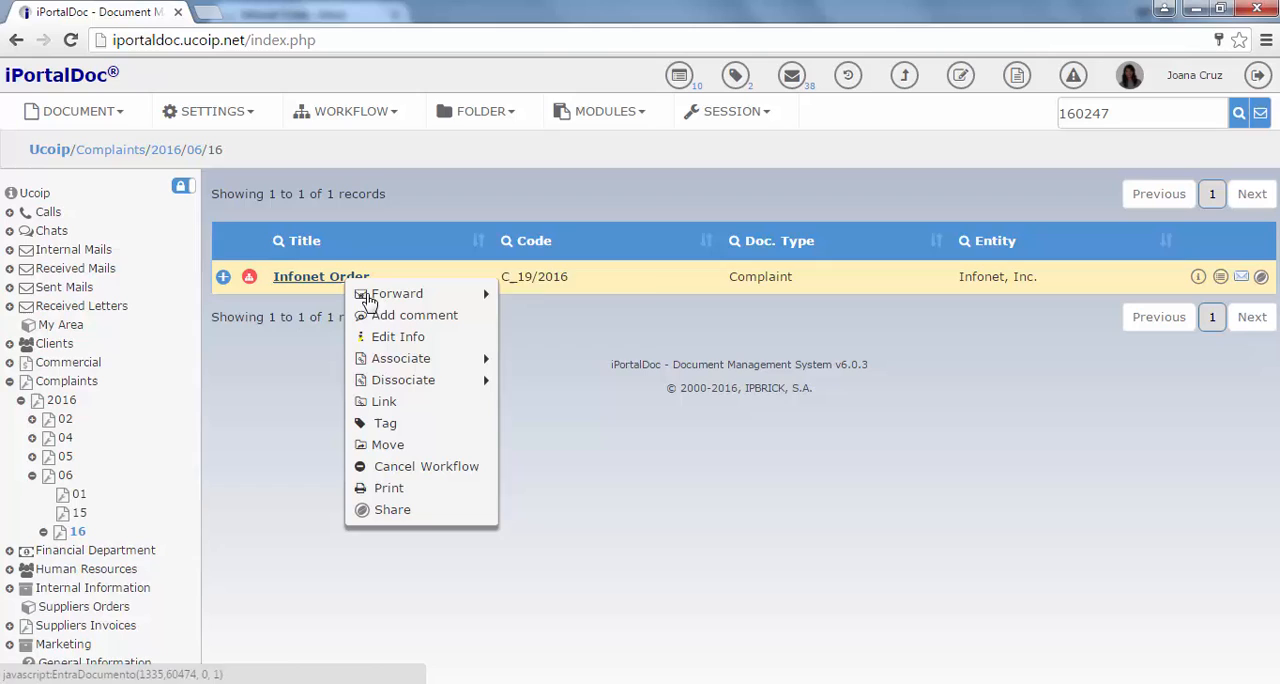
{"action": "mouse_move", "coordinate": [400, 358]}
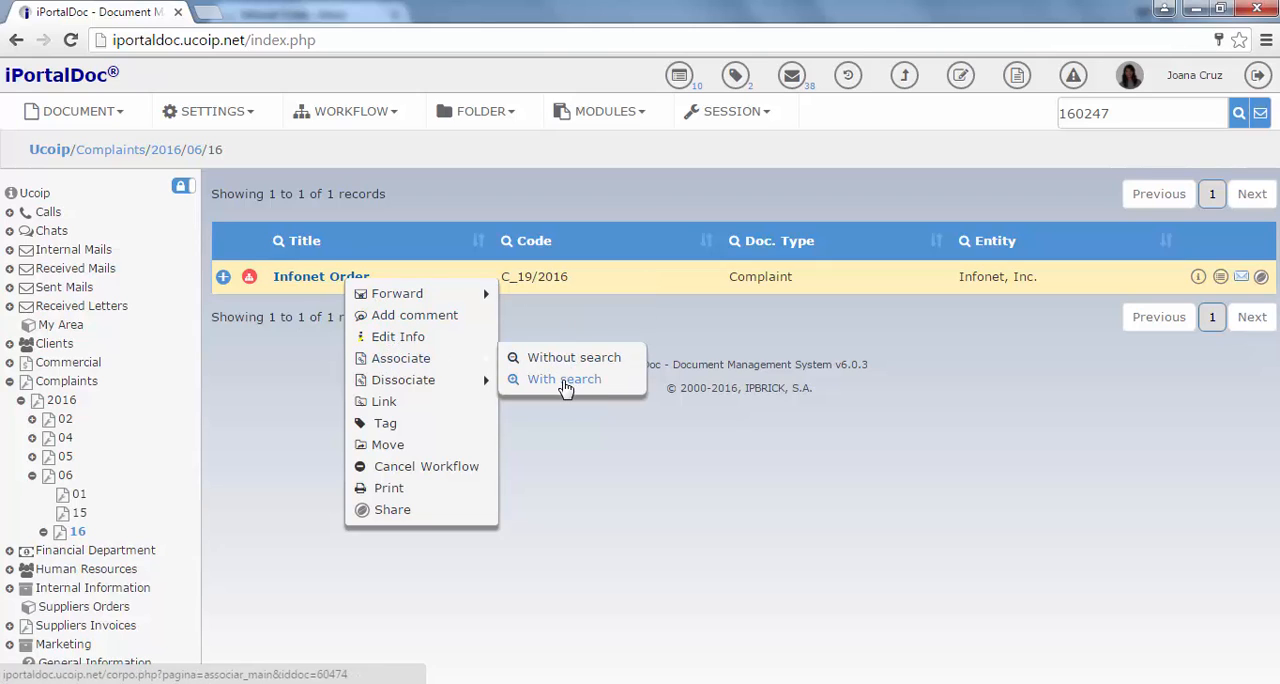
{"action": "left_click", "coordinate": [564, 378]}
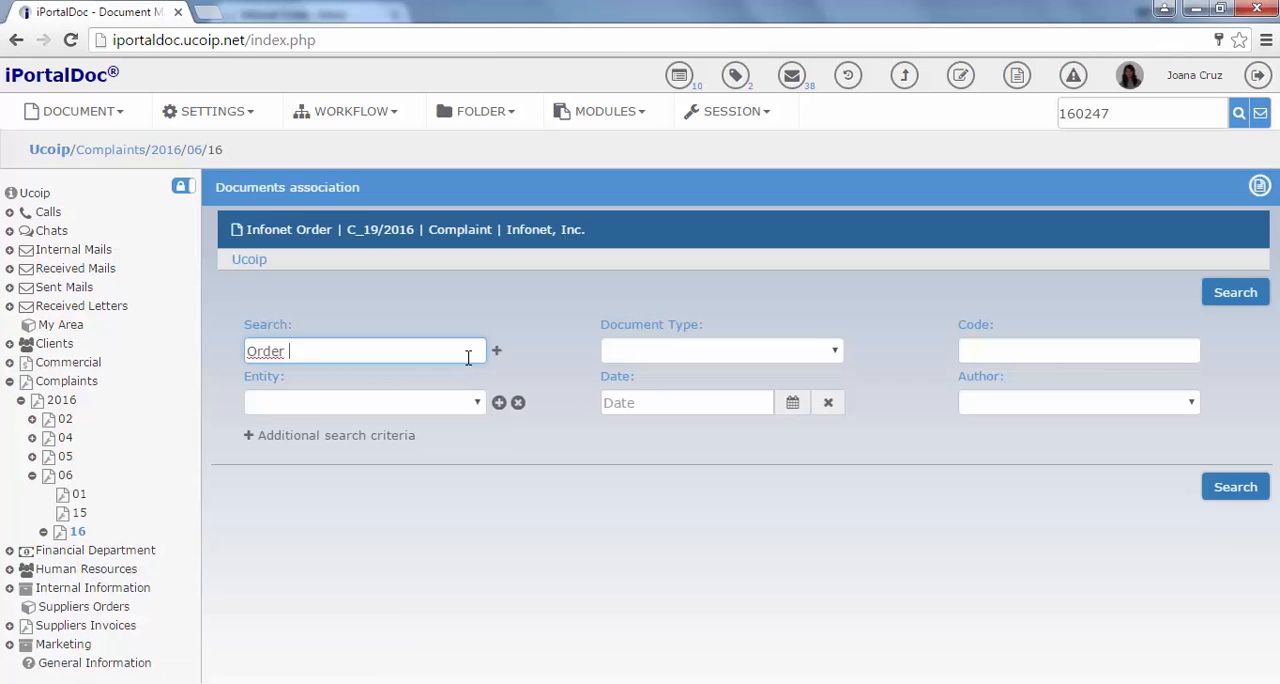
{"action": "type", "text": "160247"}
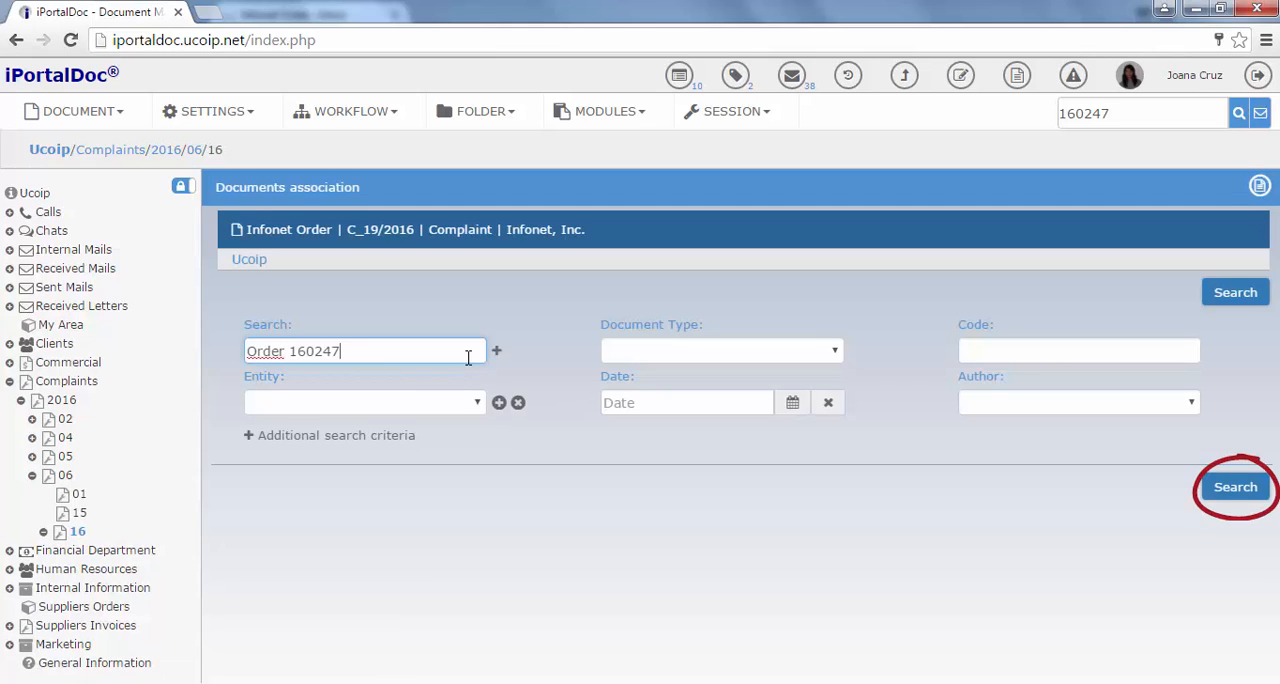
{"action": "left_click", "coordinate": [1236, 488]}
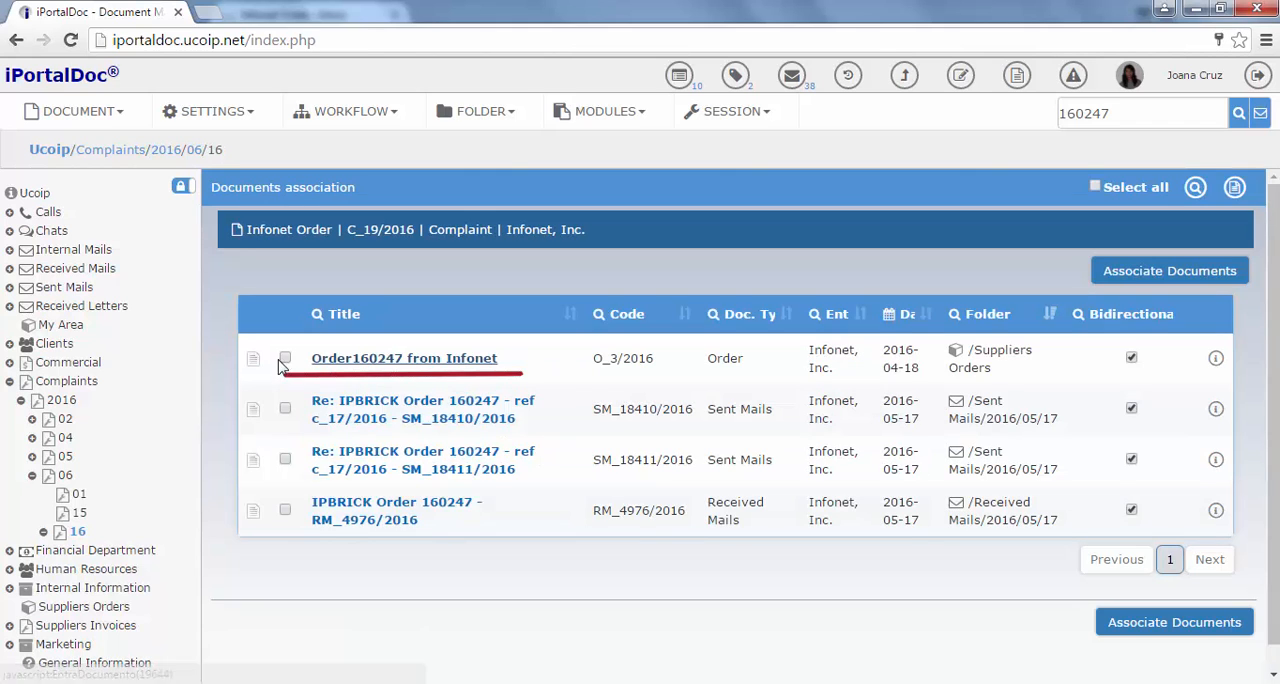
{"action": "left_click", "coordinate": [284, 356]}
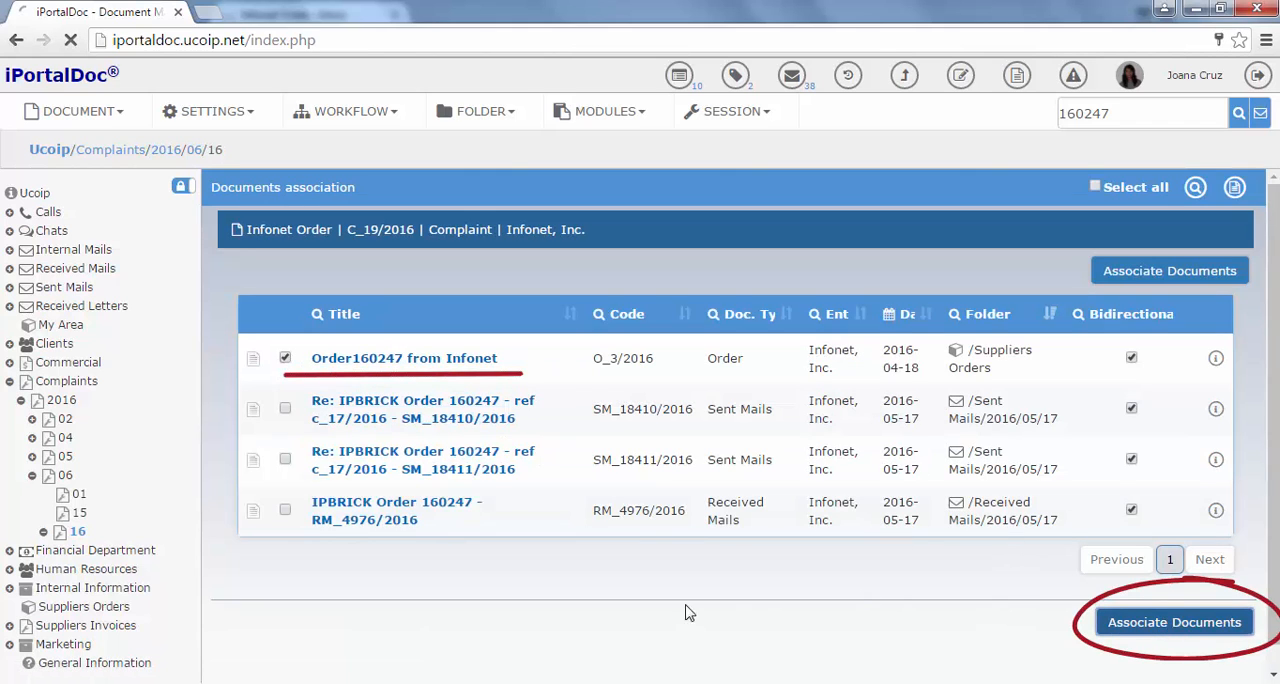
{"action": "left_click", "coordinate": [1174, 622]}
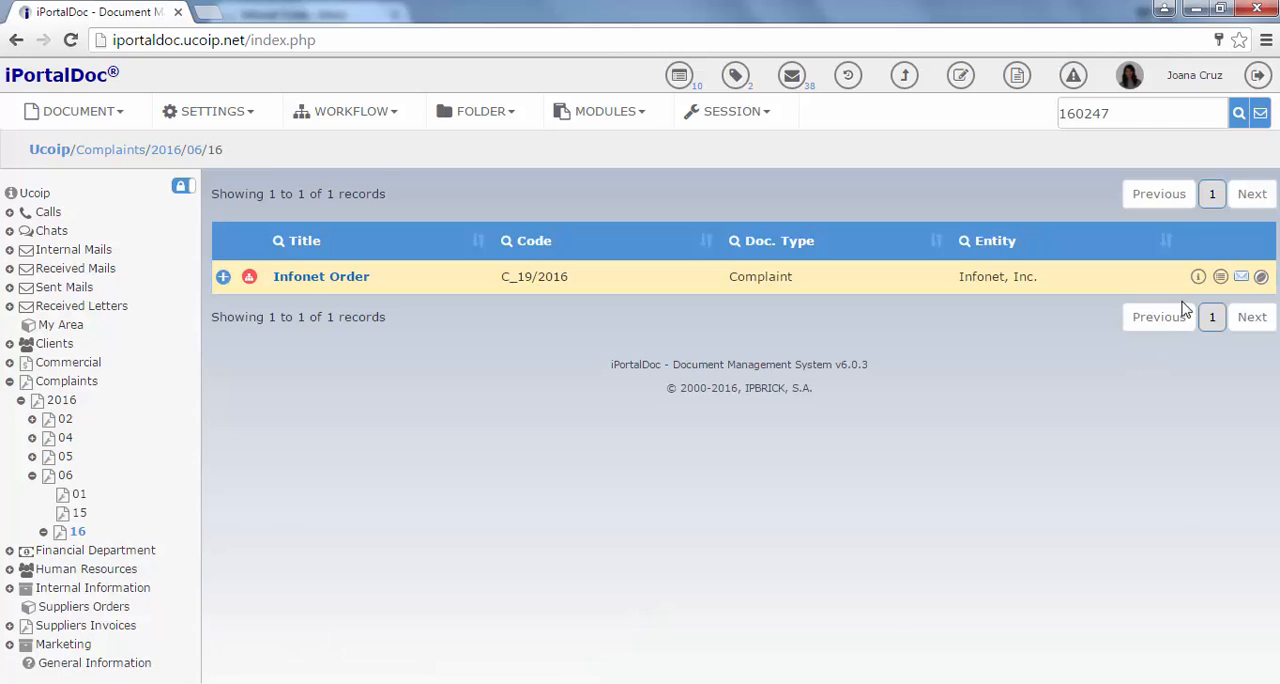
Step: View the complaint's information and open the associated Order160247 document from its Assoc. Doc list
{"action": "left_click", "coordinate": [1198, 276]}
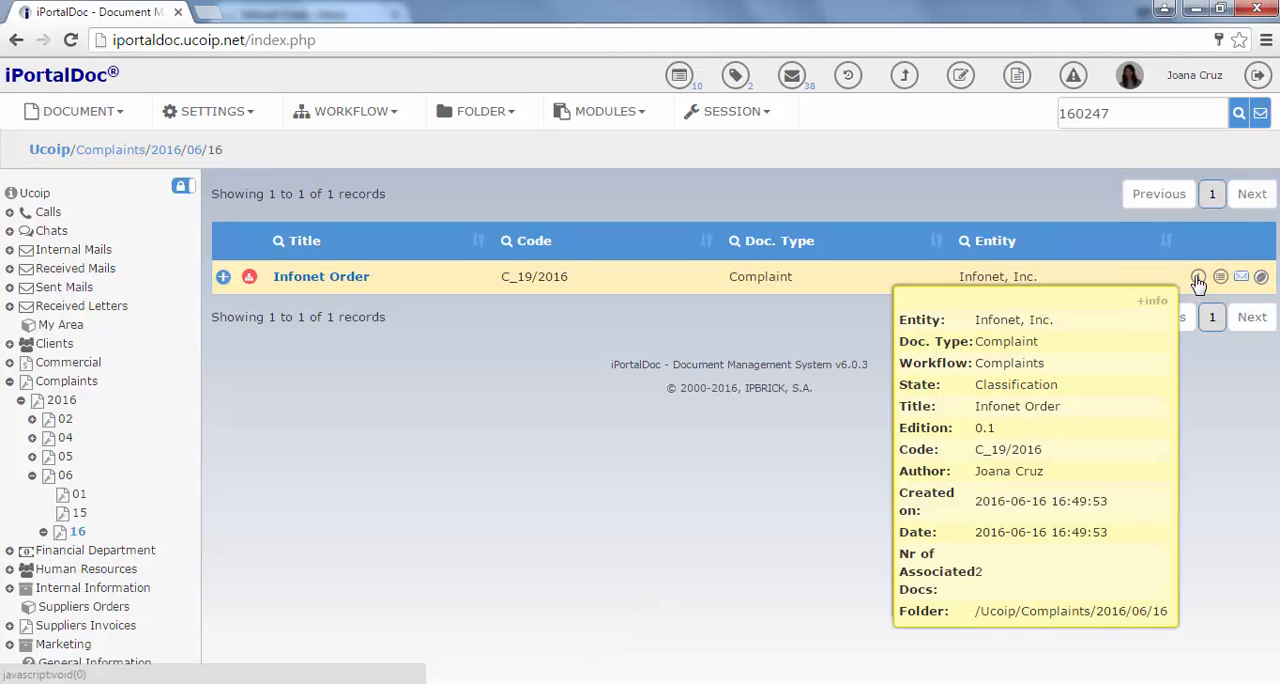
{"action": "left_click", "coordinate": [1198, 276]}
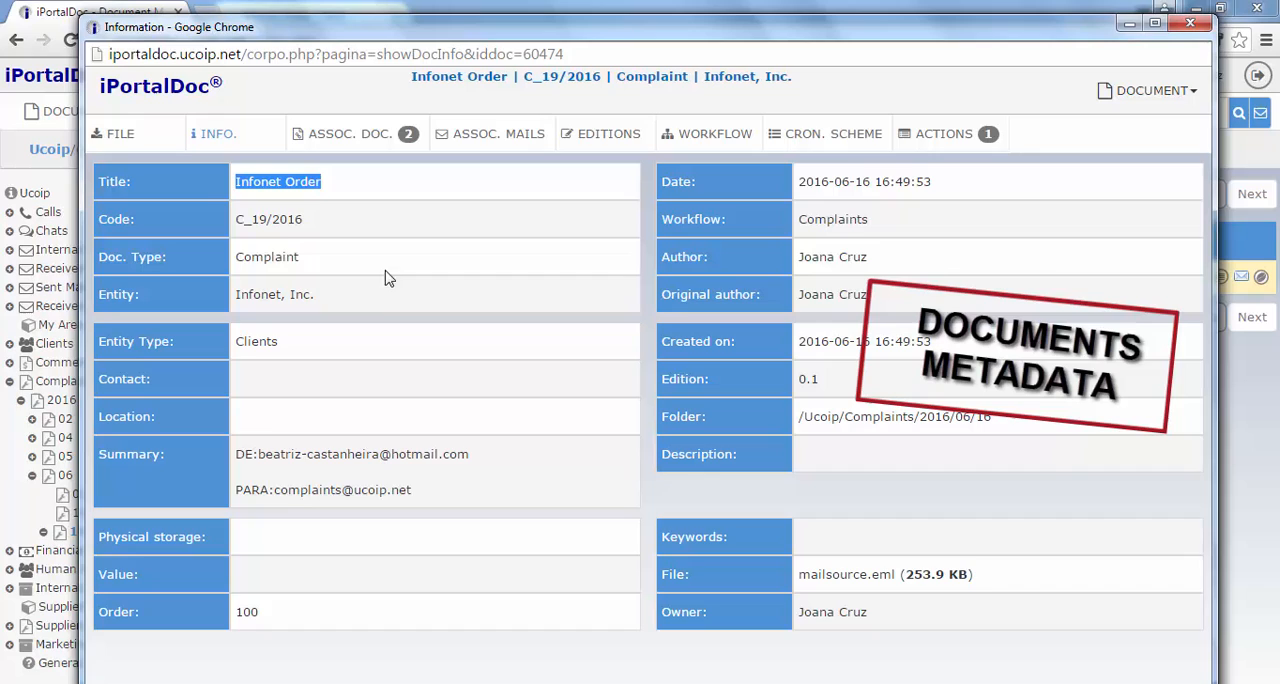
{"action": "double_click", "coordinate": [266, 256]}
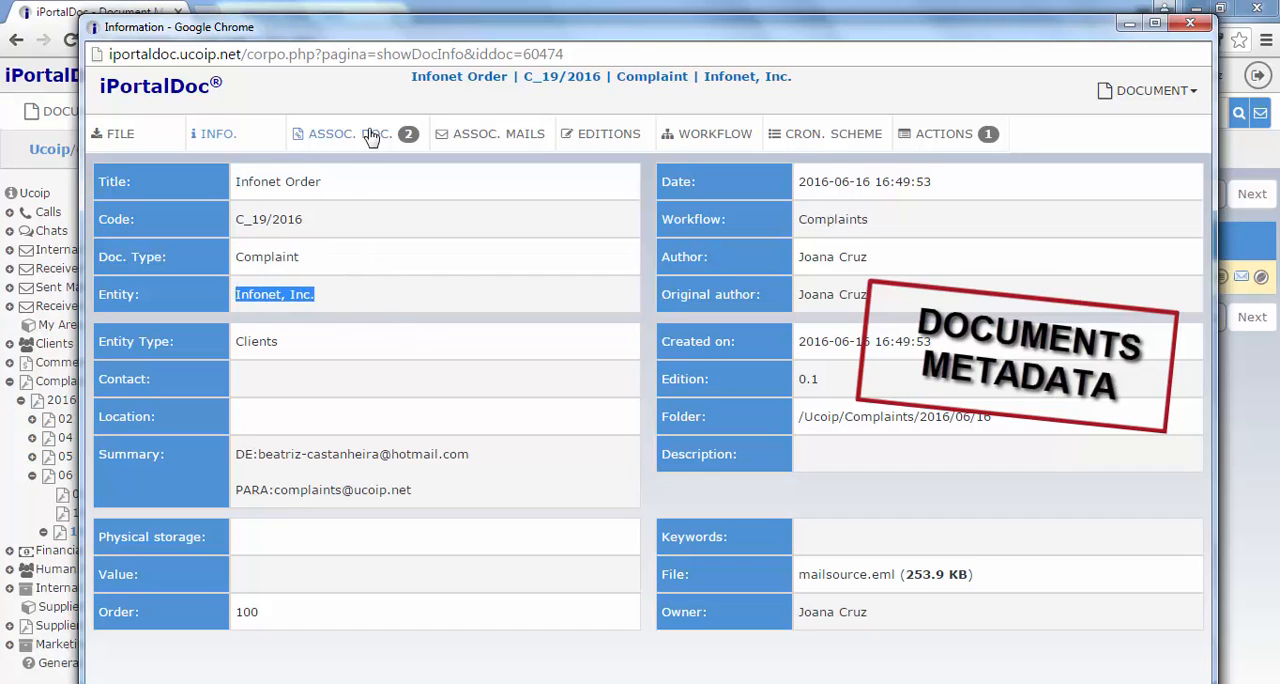
{"action": "left_click", "coordinate": [350, 132]}
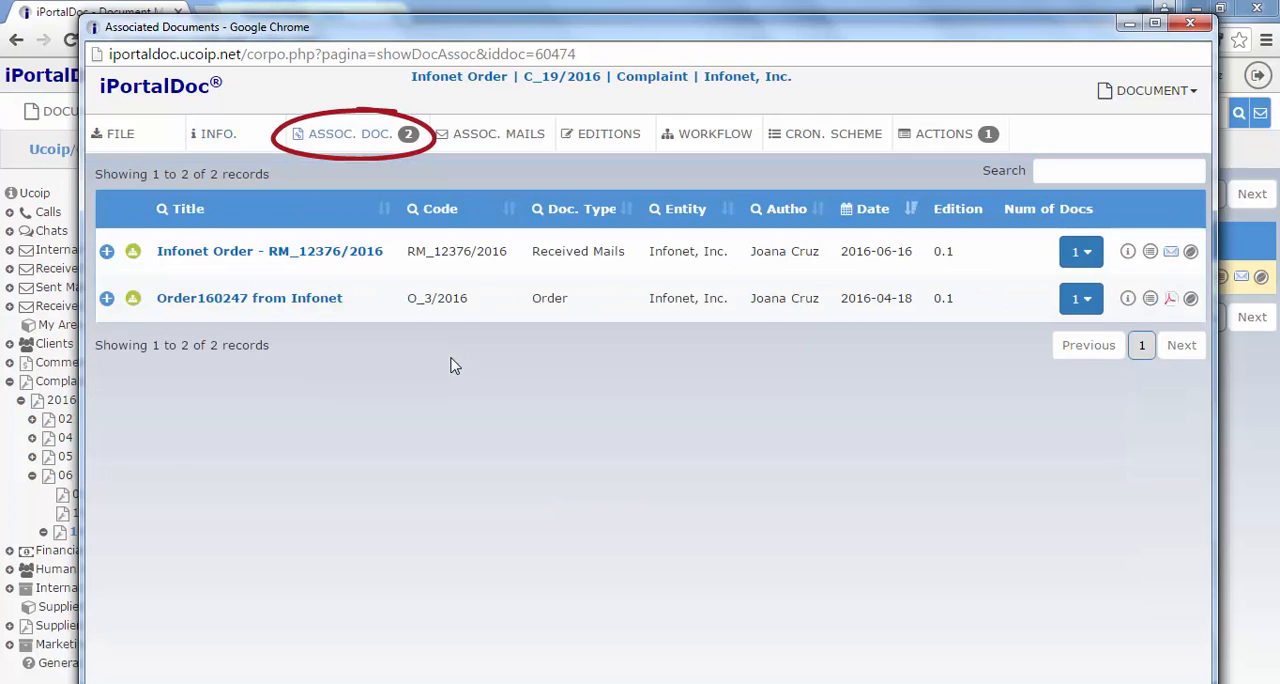
{"action": "left_click", "coordinate": [248, 298]}
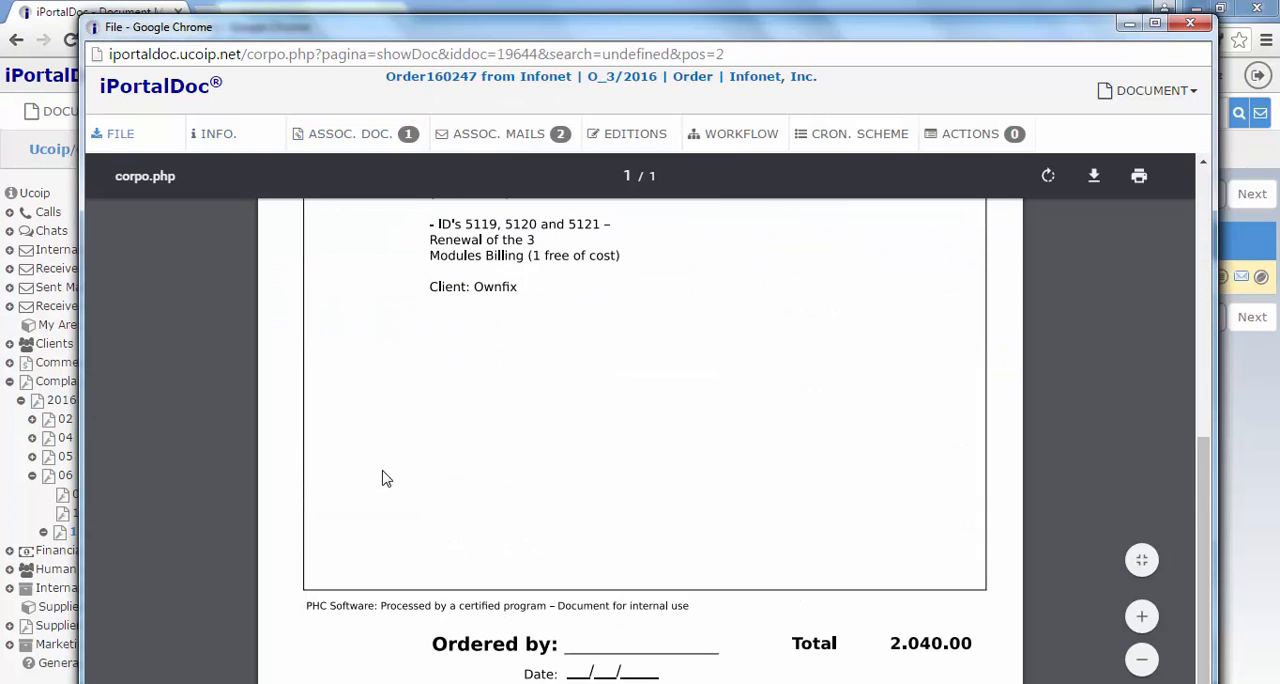
{"action": "left_click", "coordinate": [350, 132]}
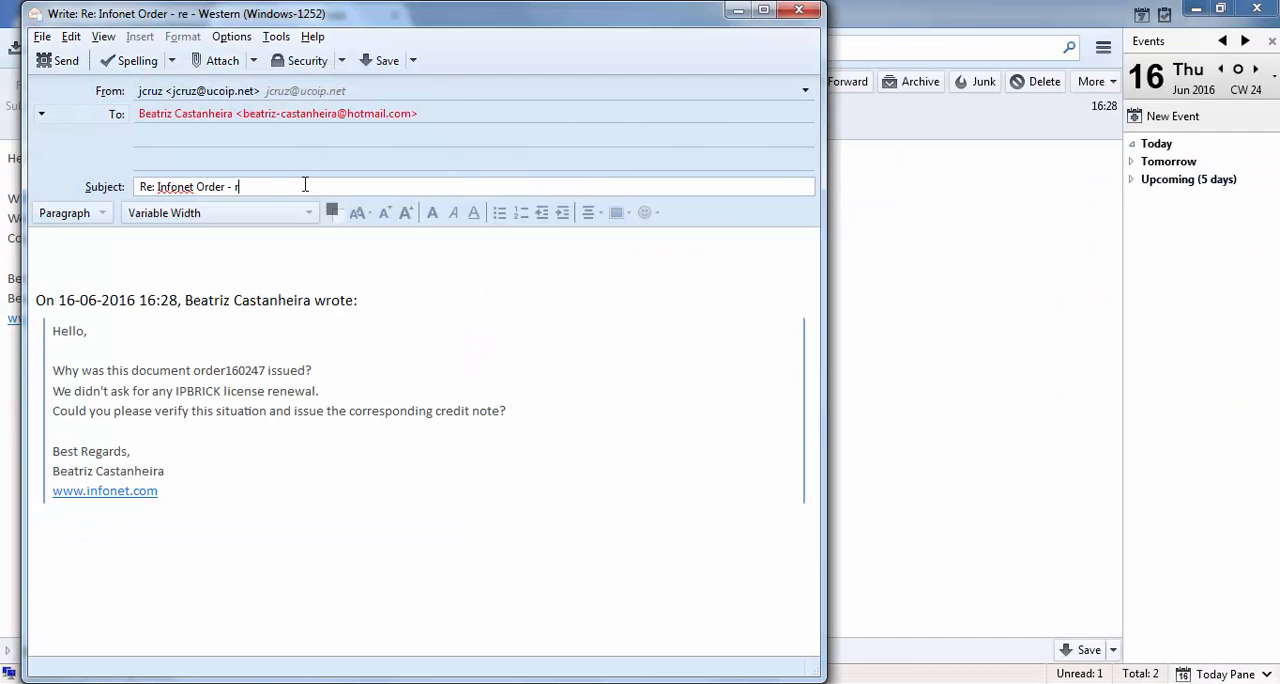
Step: Append the complaint reference ref<c_19/2016 to the reply's subject line
{"action": "type", "text": "ef<"}
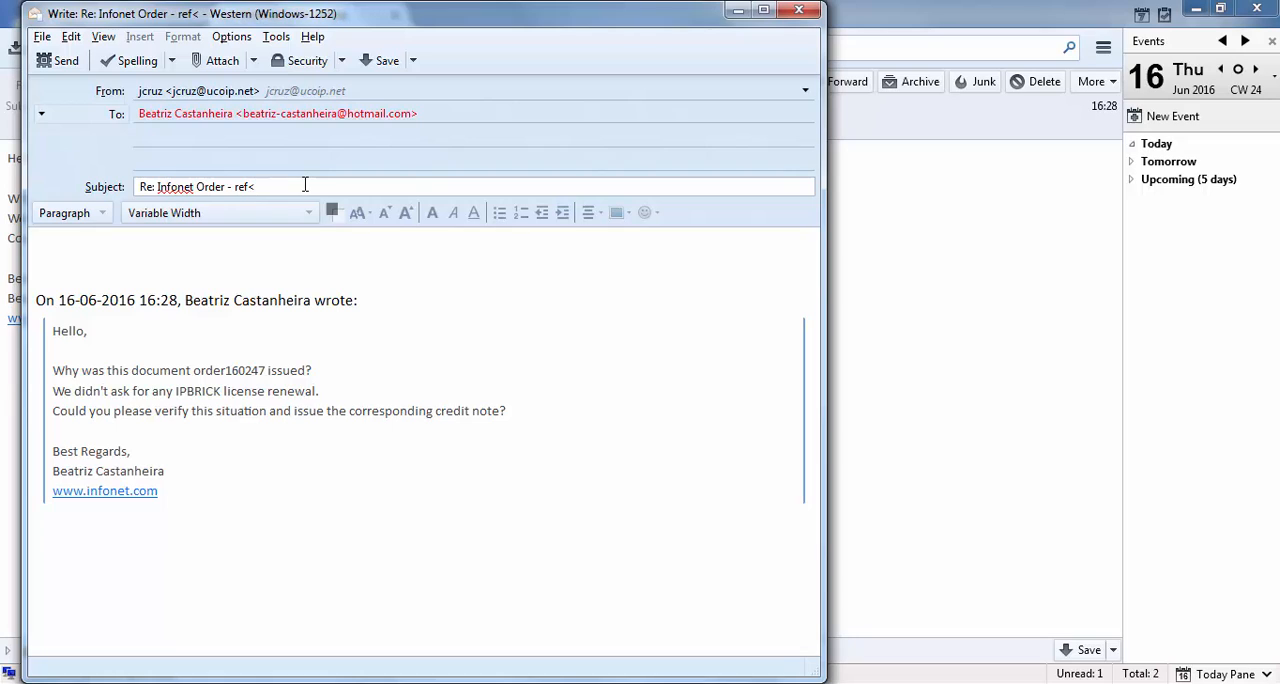
{"action": "type", "text": "c_19"}
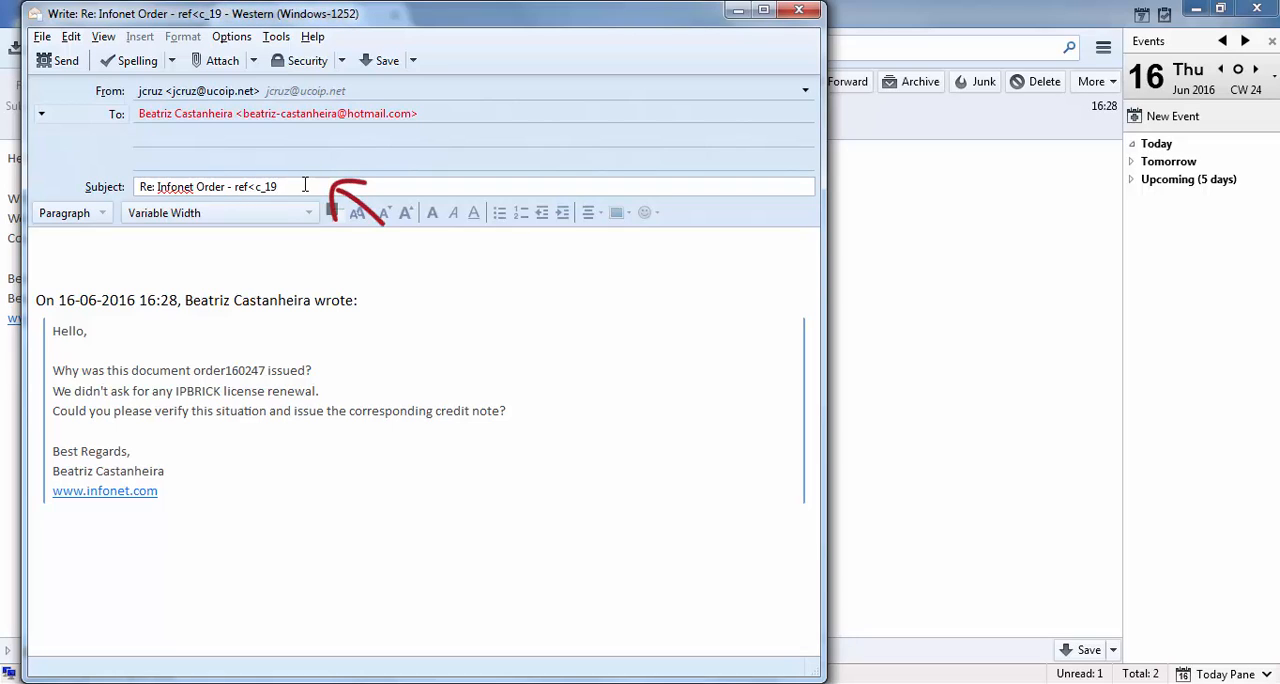
{"action": "type", "text": "/2016"}
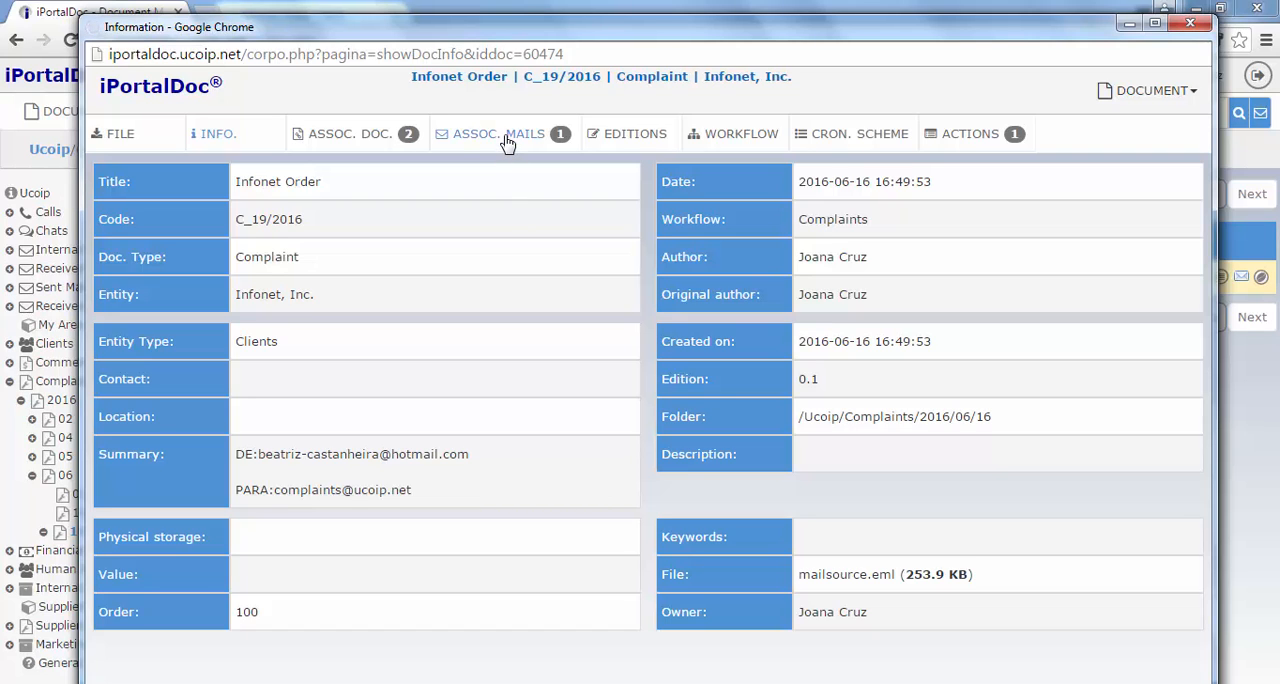
Step: Check the complaint's associated reply mail, then list its pending Classify complaint action
{"action": "left_click", "coordinate": [498, 132]}
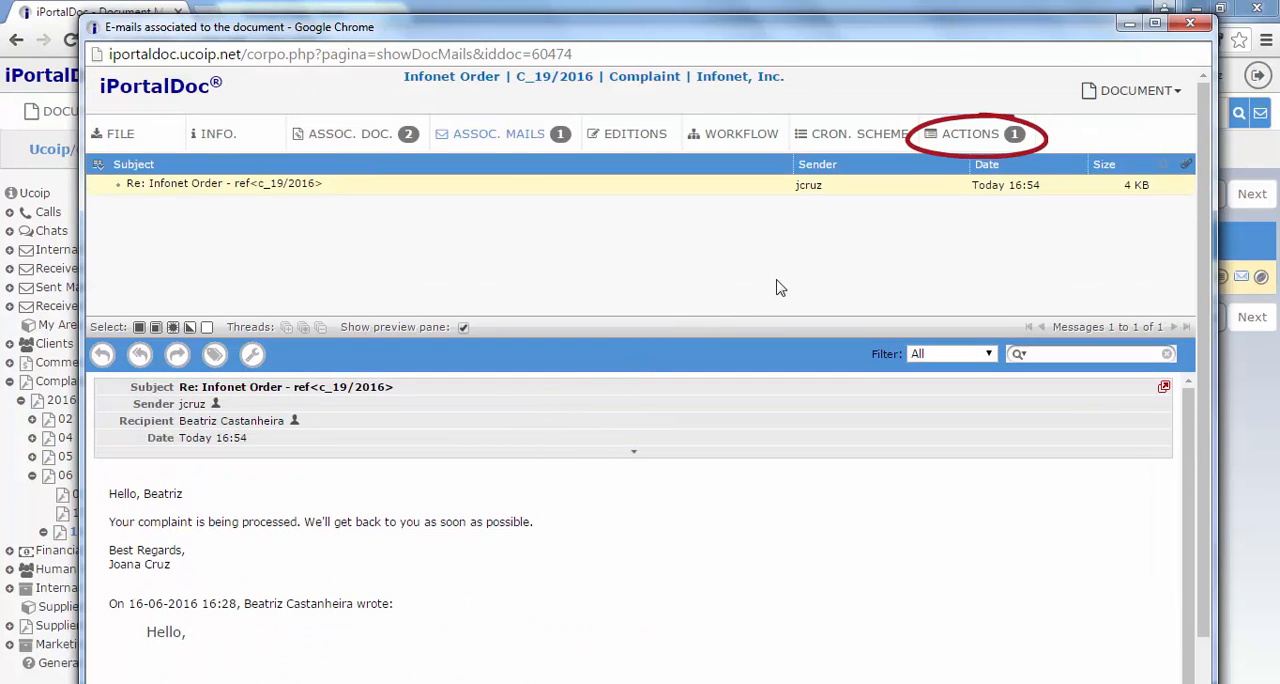
{"action": "left_click", "coordinate": [970, 132]}
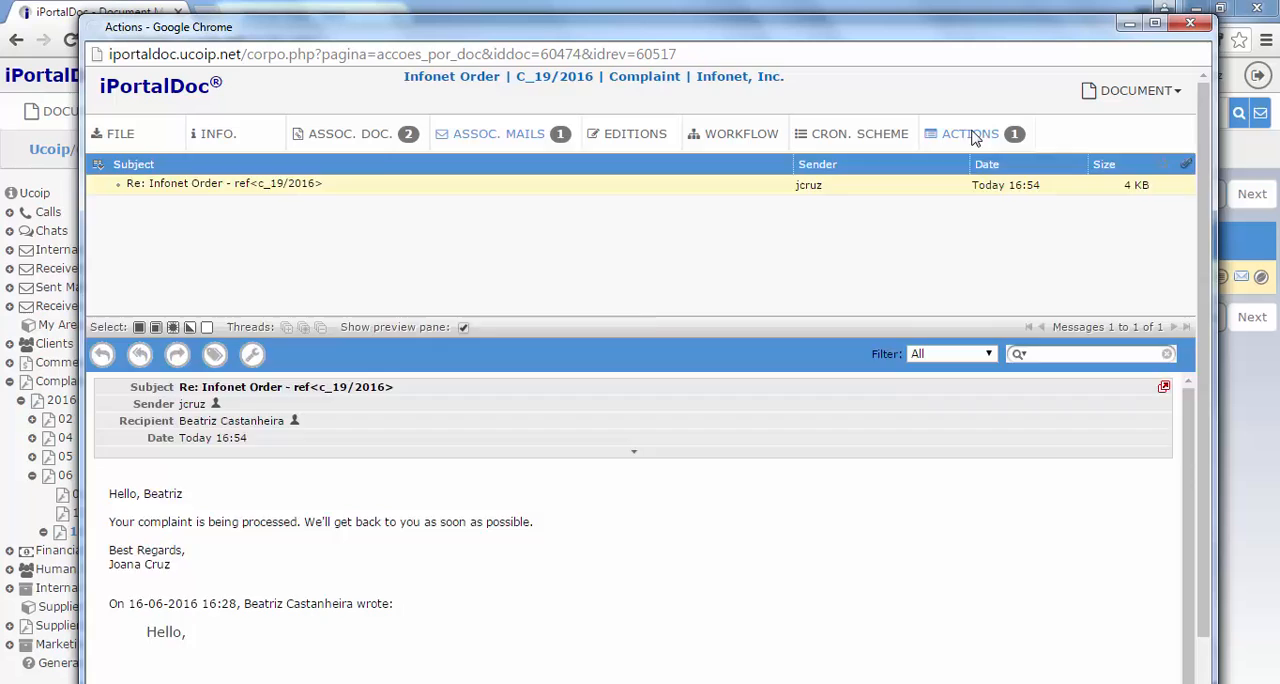
{"action": "left_click", "coordinate": [968, 132]}
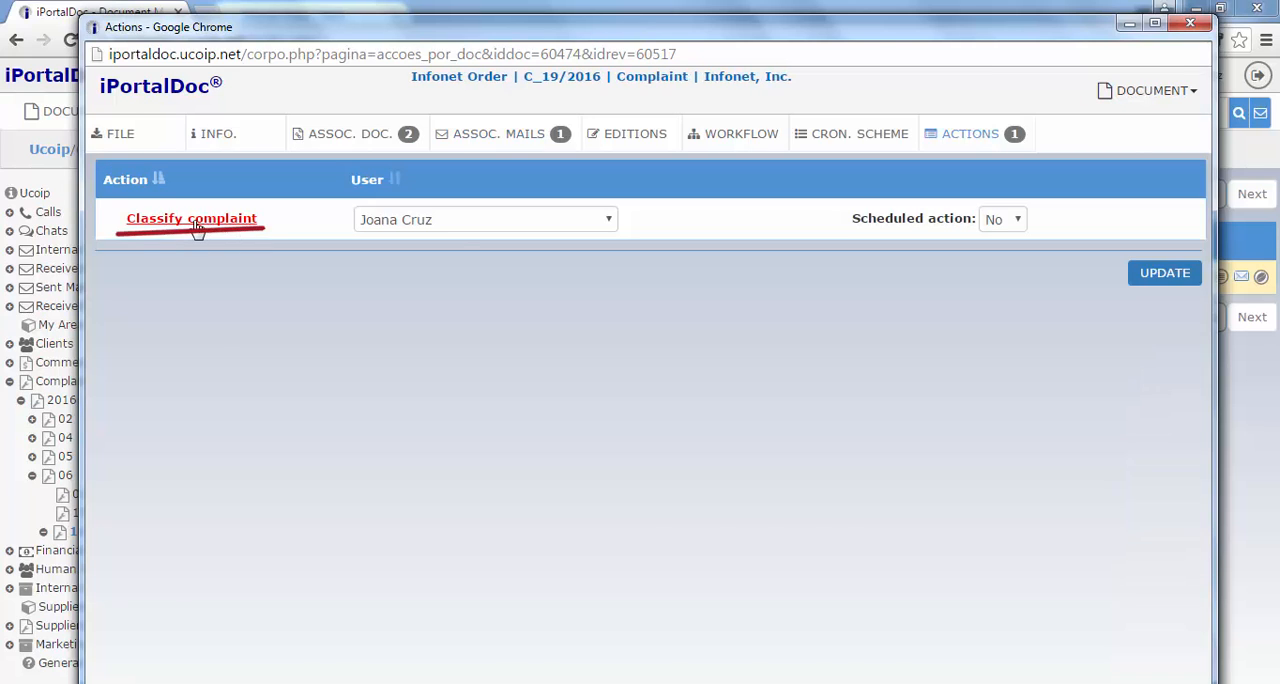
Step: Save the complaint's document information with entity Infonet, Inc. and classify it with comment 'Classified.'
{"action": "left_click", "coordinate": [192, 218]}
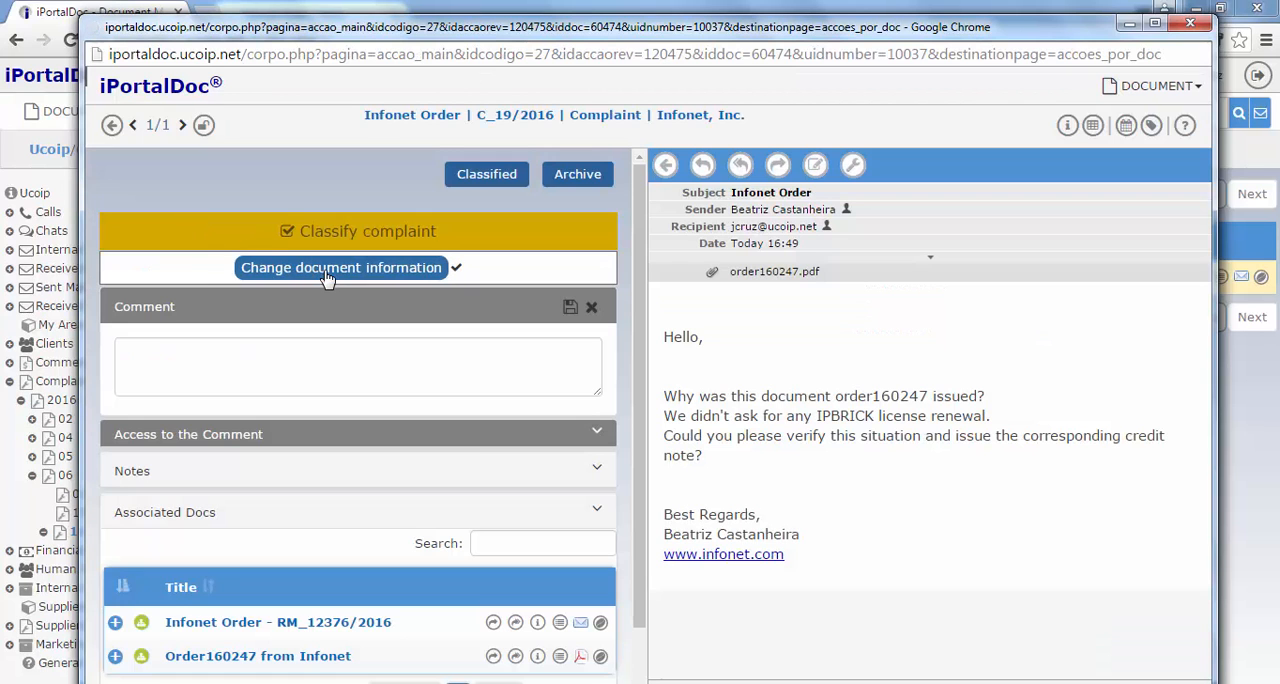
{"action": "left_click", "coordinate": [340, 268]}
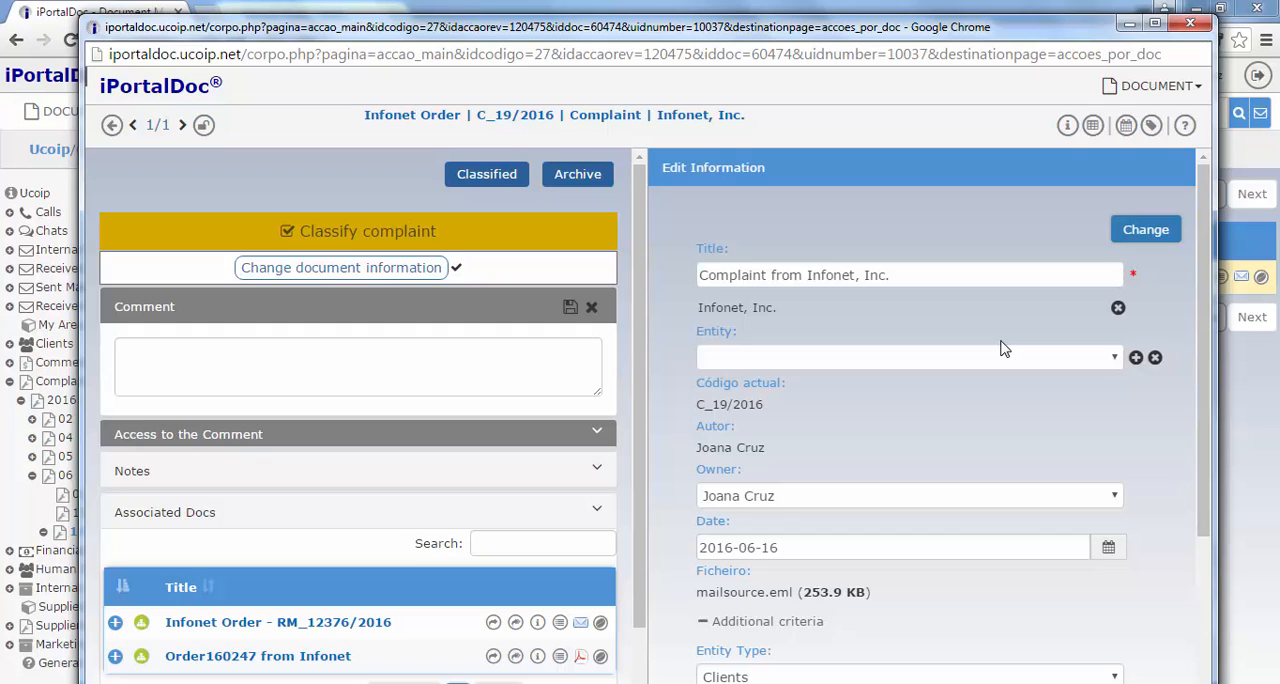
{"action": "left_click", "coordinate": [1144, 230]}
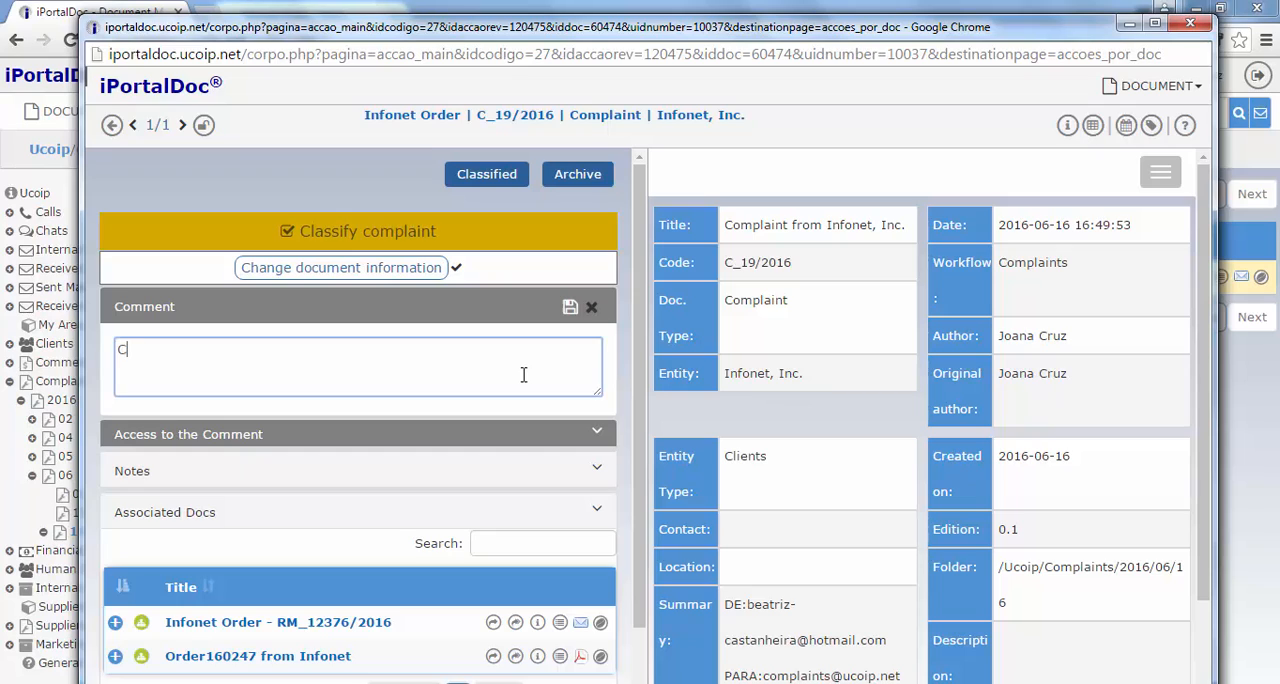
{"action": "type", "text": "lassified."}
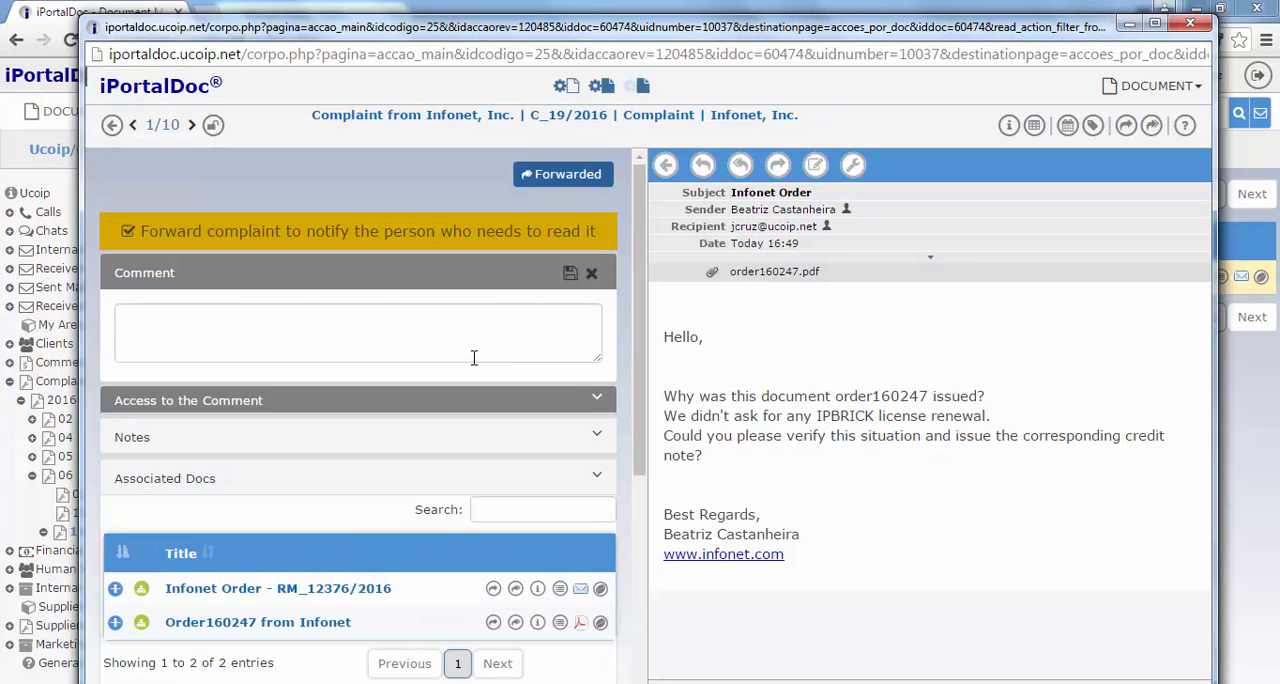
Step: Forward the complaint asking who billed the invoice request when the invoice had already been paid
{"action": "type", "text": "Could you please check who billed this invoice request, when the invoice had already been paid?"}
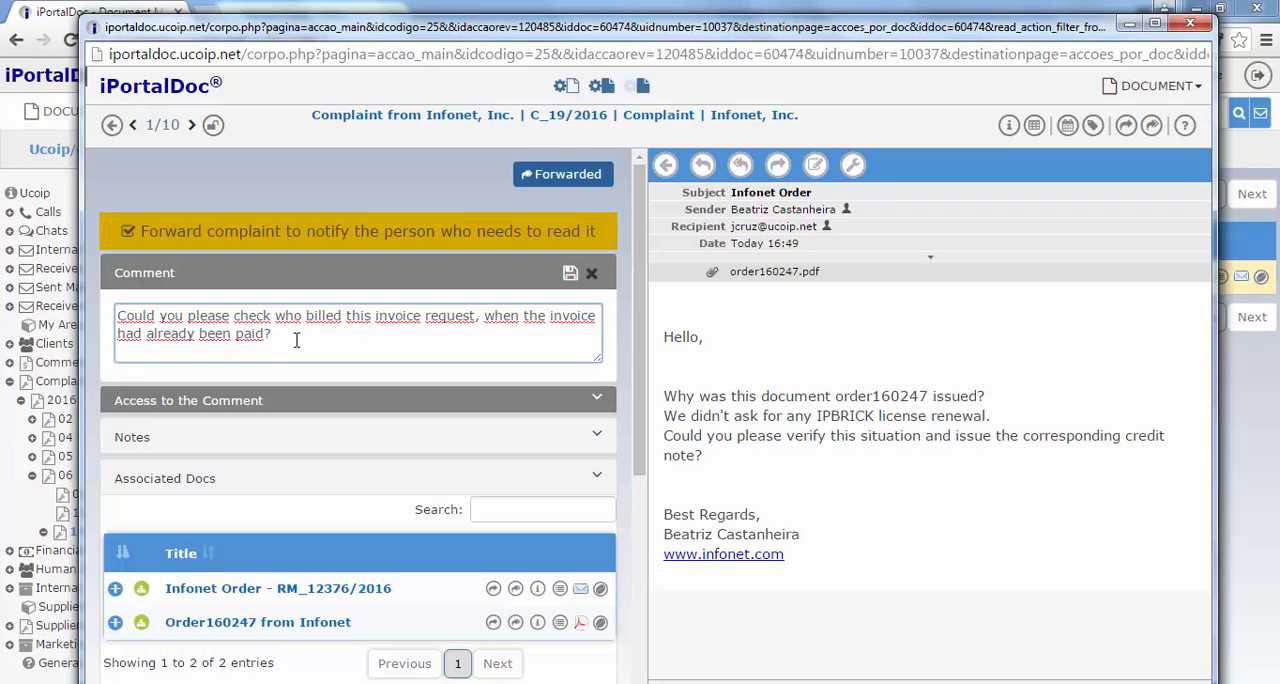
{"action": "scroll", "scroll_direction": "down", "scroll_amount": 3}
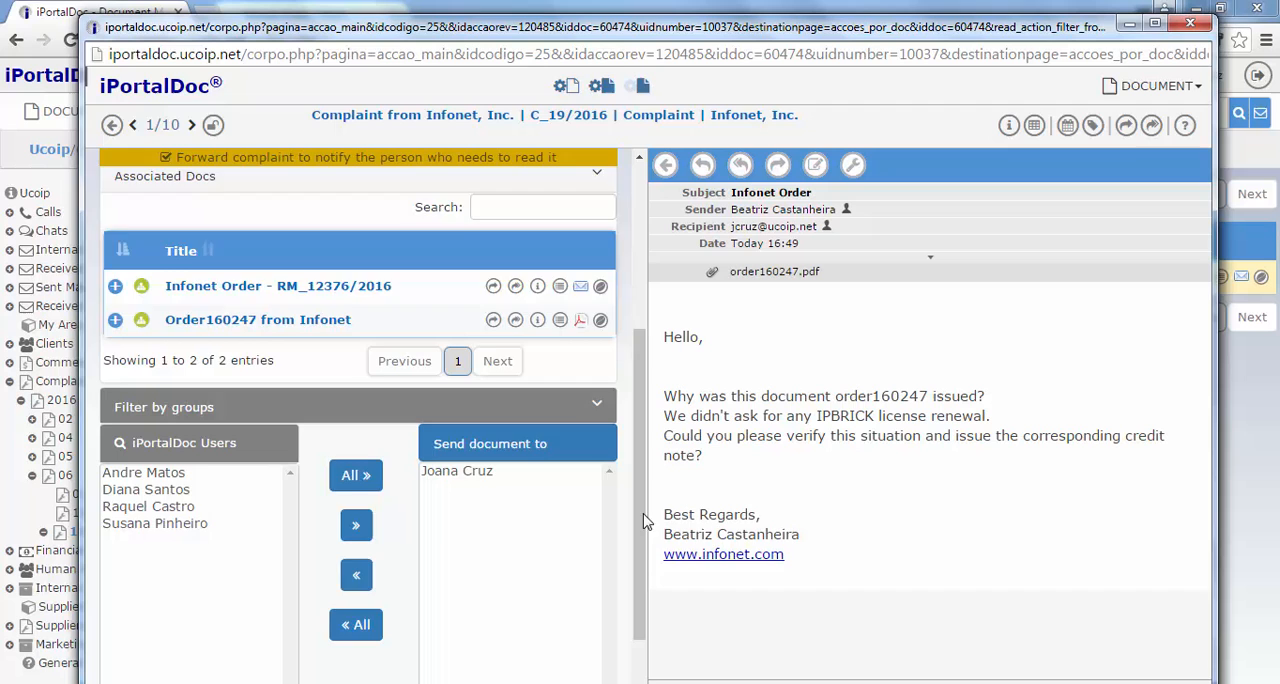
{"action": "scroll", "scroll_direction": "down", "scroll_amount": 3}
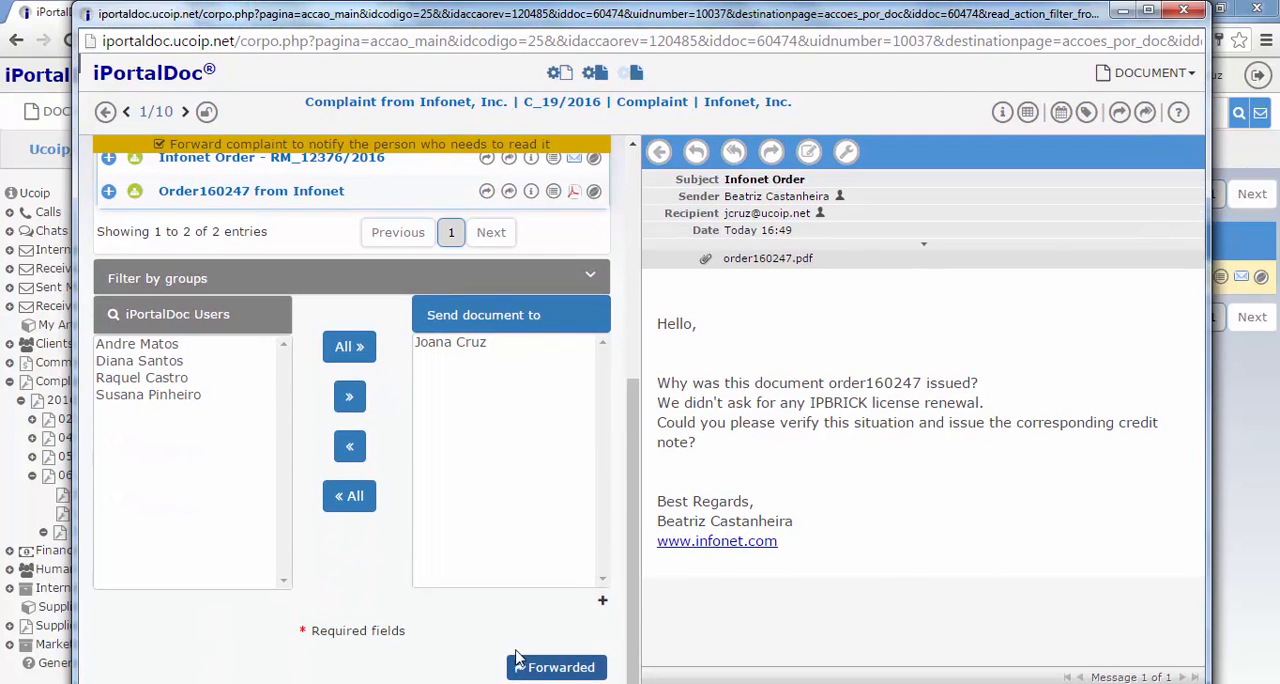
{"action": "left_click", "coordinate": [556, 668]}
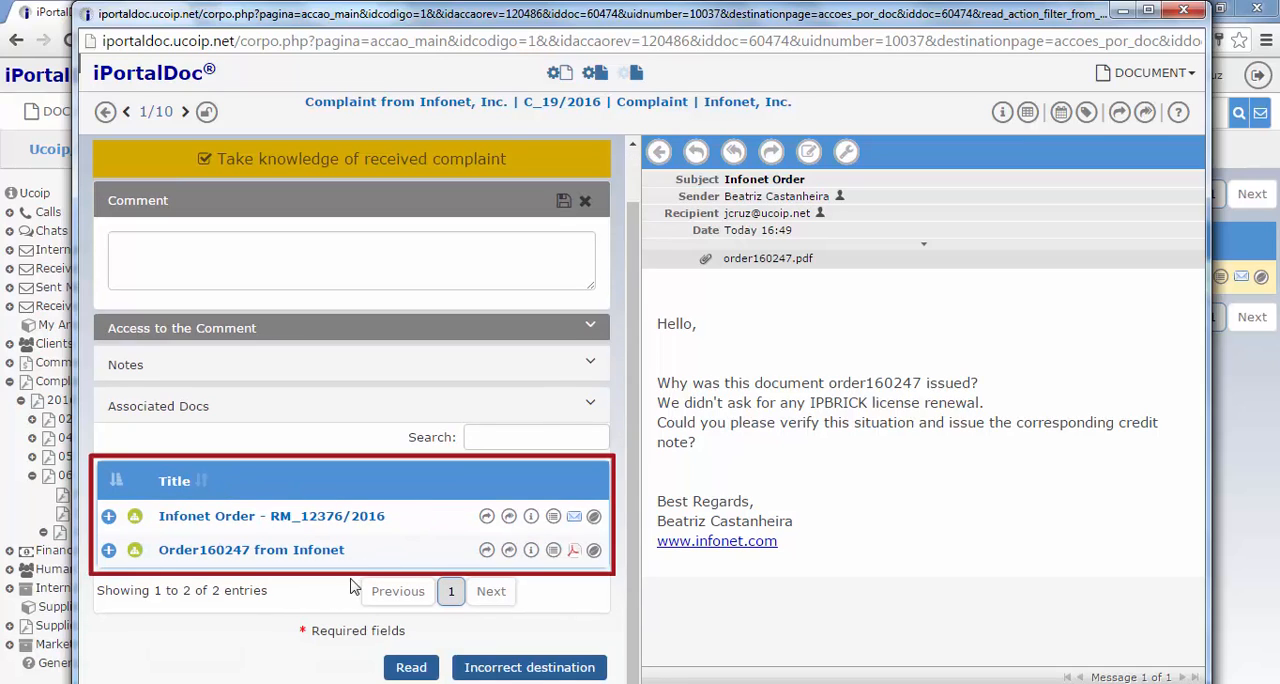
{"action": "mouse_move", "coordinate": [412, 492]}
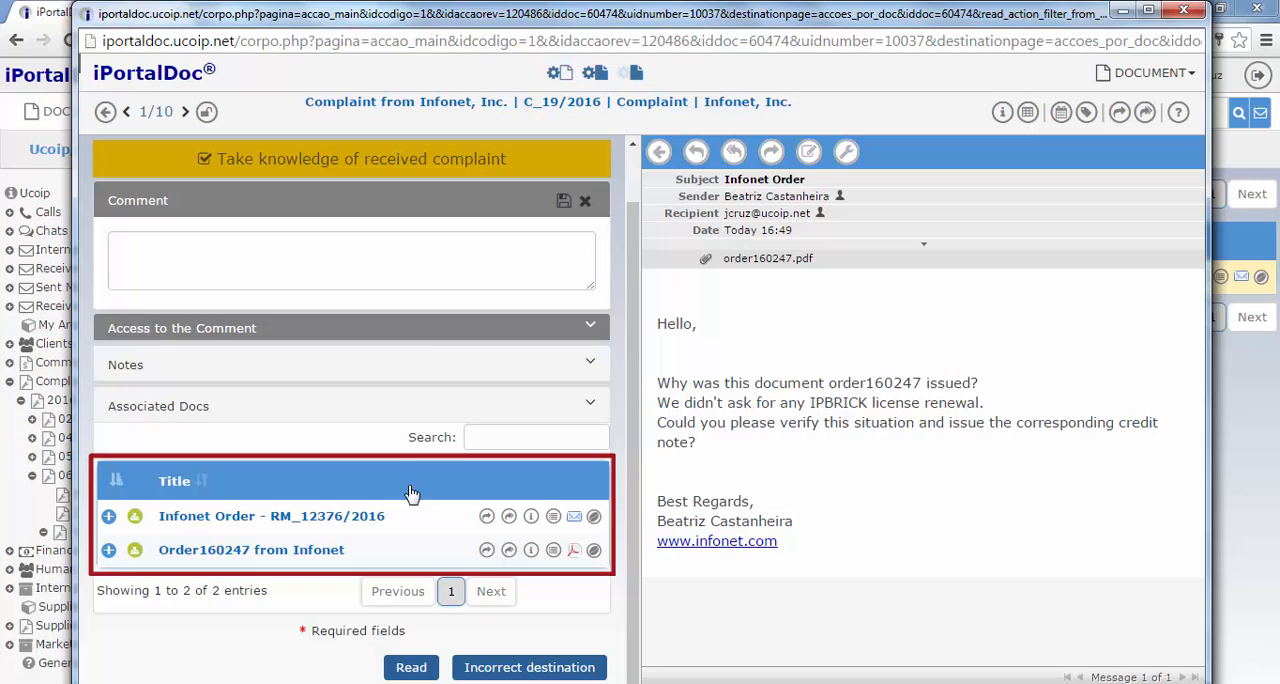
Step: Mark the complaint as read with the comment that the client was informed the credit note will be sent
{"action": "left_click", "coordinate": [340, 260]}
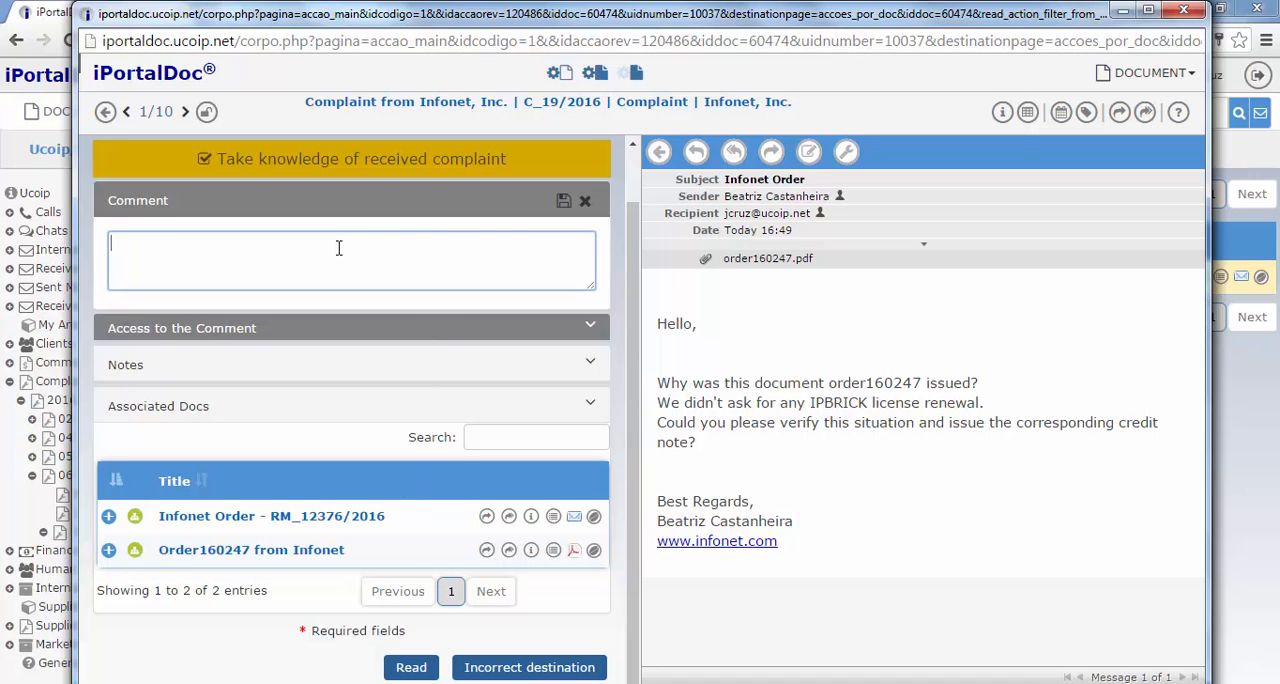
{"action": "type", "text": "The client has already been informed that the credit note will be sent."}
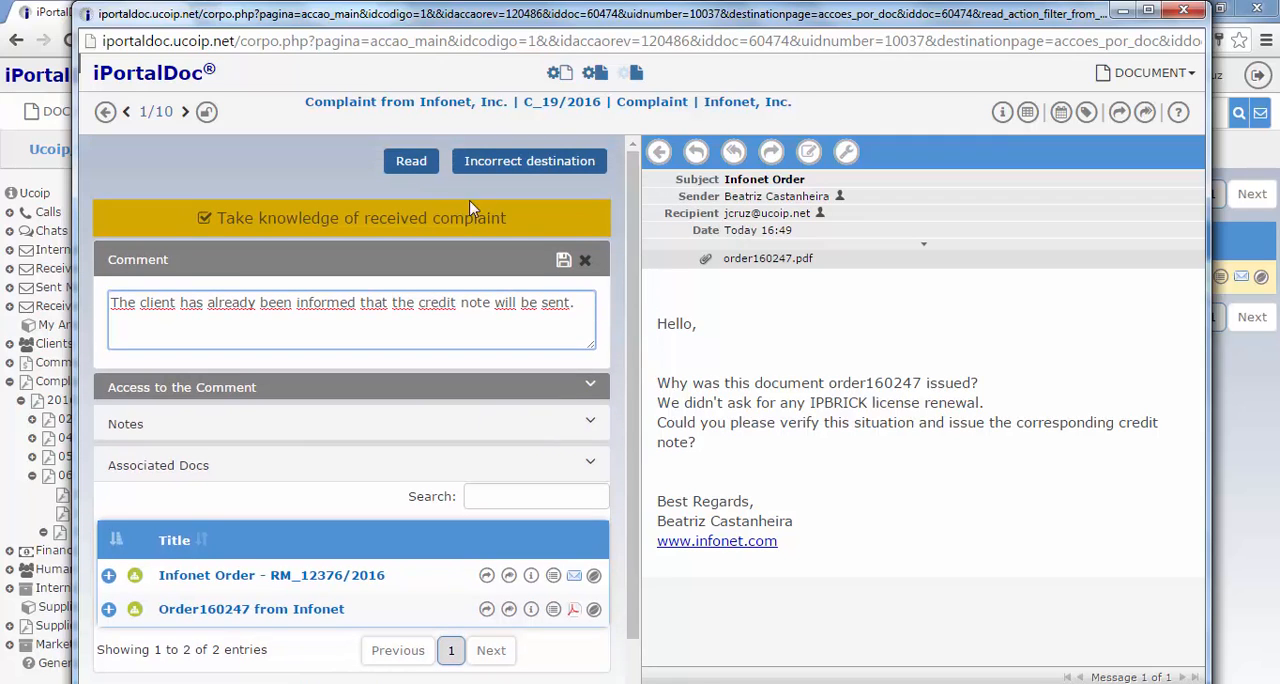
{"action": "left_click", "coordinate": [412, 160]}
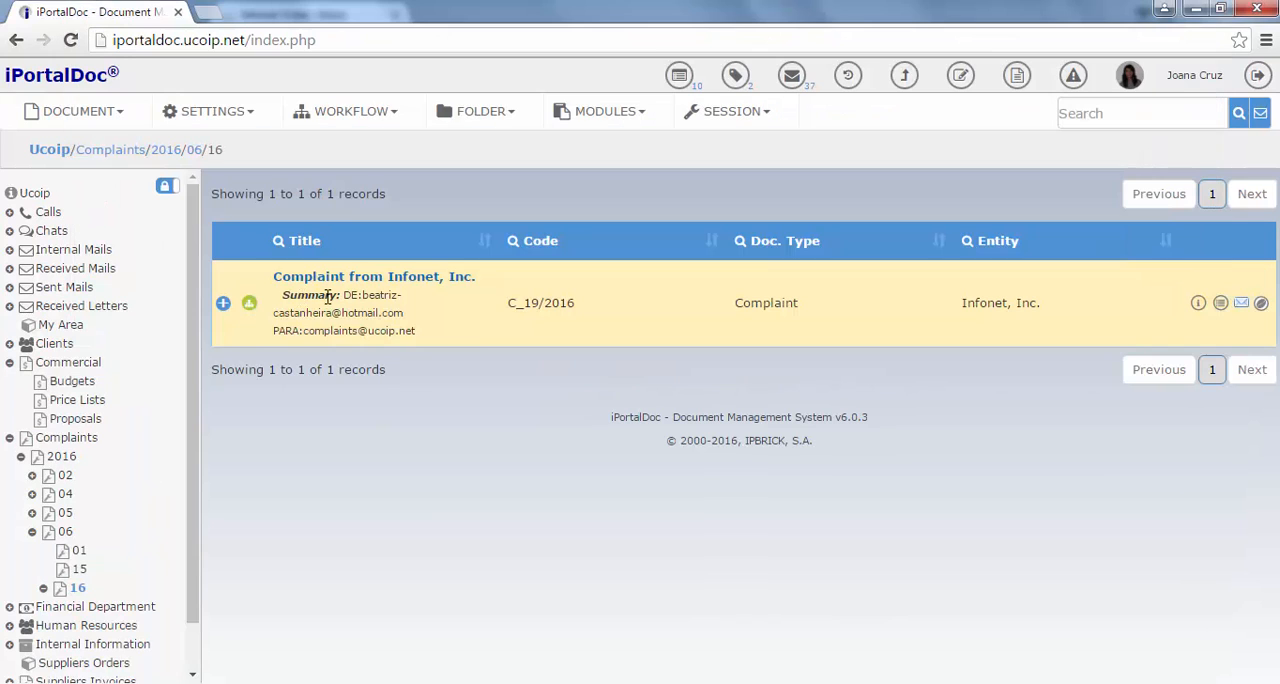
Step: Review the complaint's two associated documents, then its associated mails, previewing the linked reply email
{"action": "left_click", "coordinate": [372, 276]}
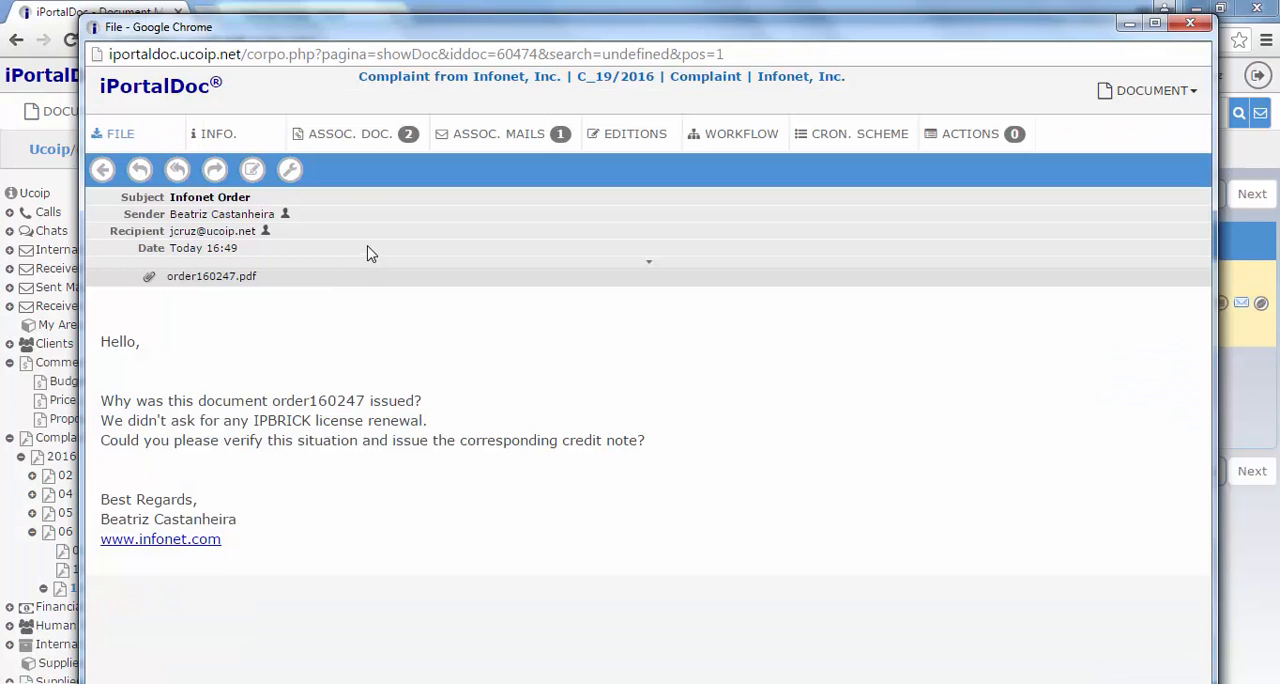
{"action": "left_click", "coordinate": [350, 132]}
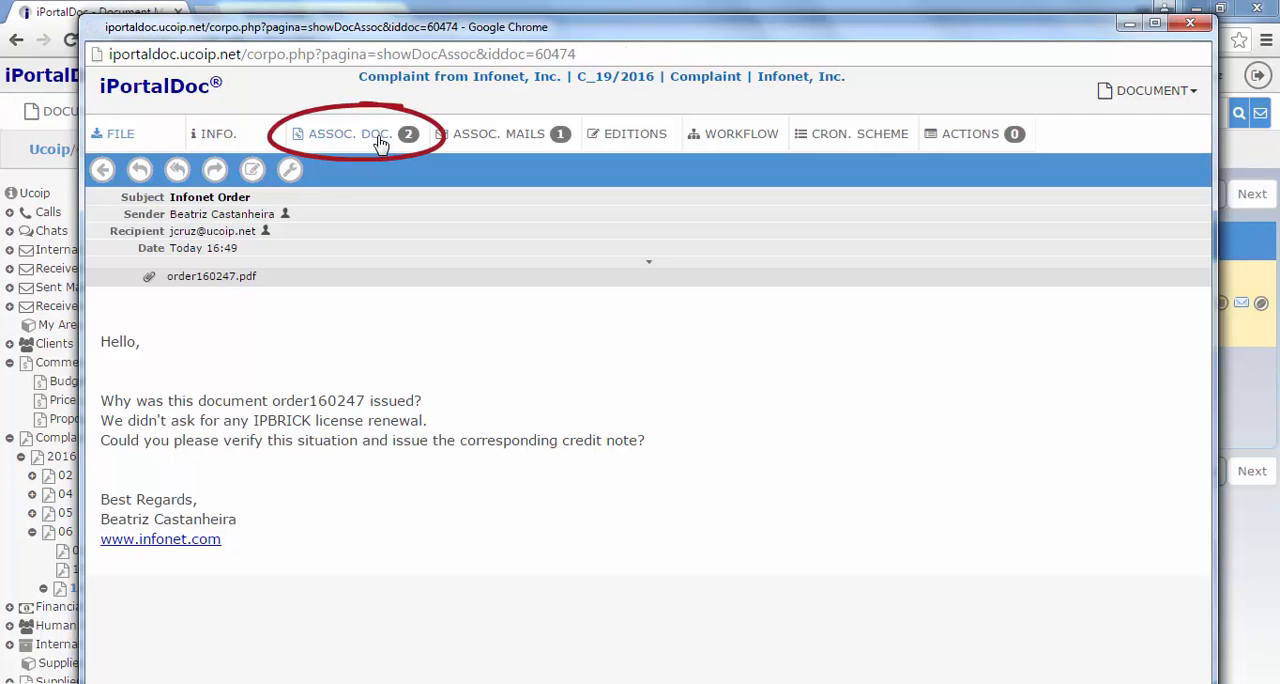
{"action": "left_click", "coordinate": [348, 132]}
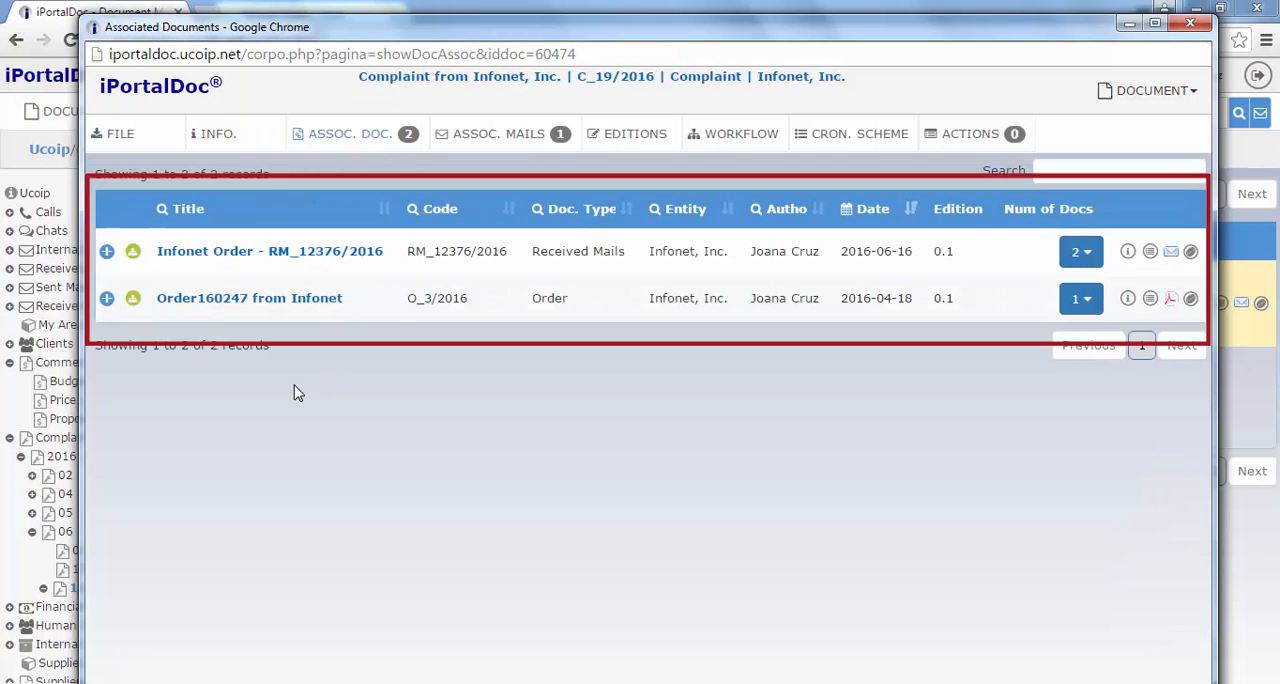
{"action": "left_click", "coordinate": [498, 132]}
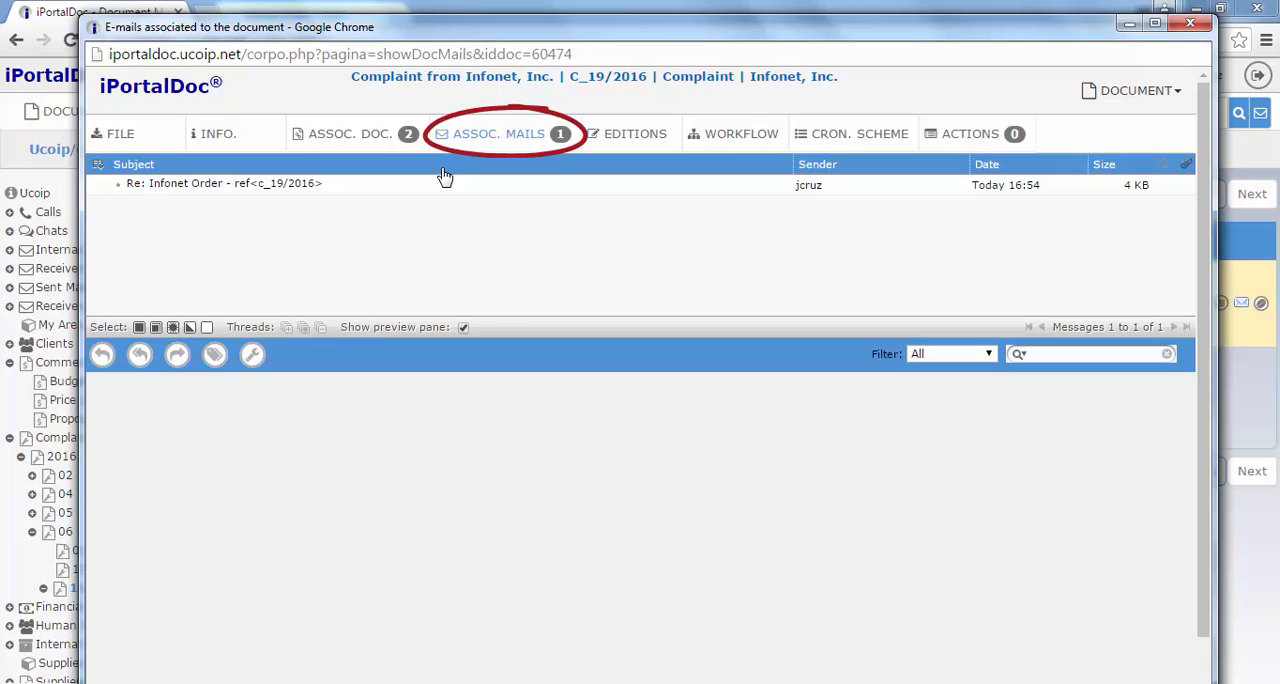
{"action": "left_click", "coordinate": [224, 184]}
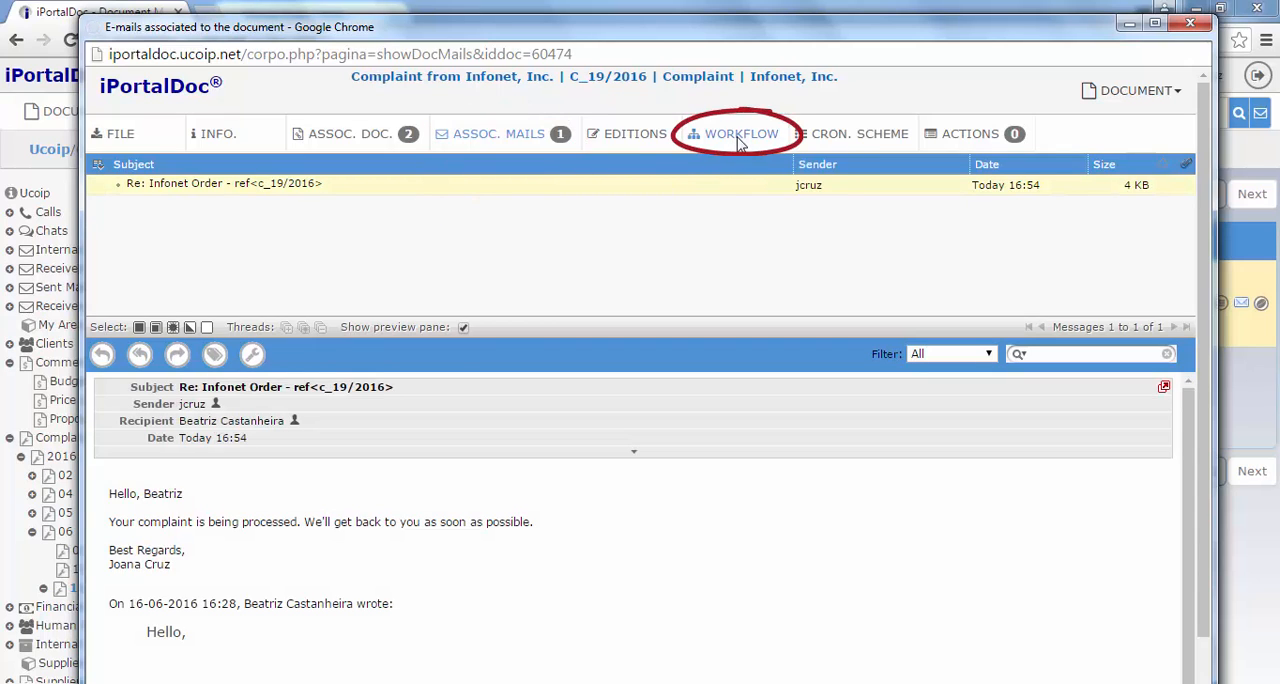
Step: Review the workflow diagram and chronological scheme of three steps, then confirm no pending actions remain
{"action": "left_click", "coordinate": [740, 132]}
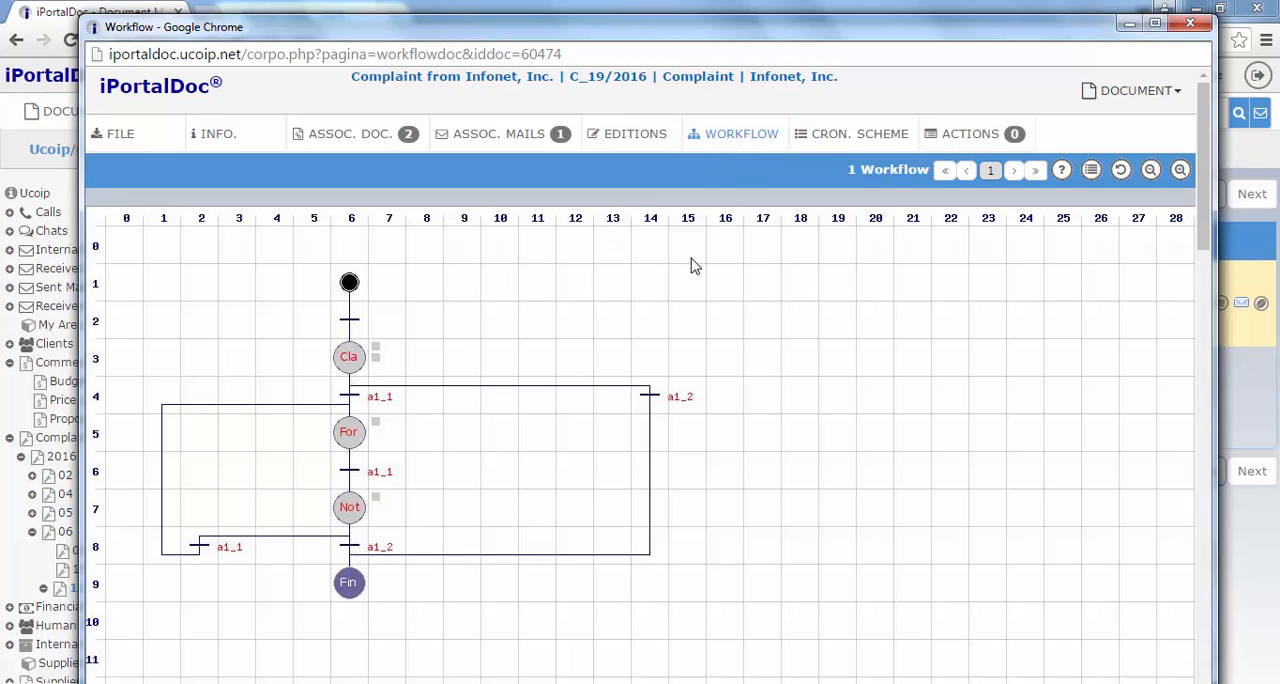
{"action": "mouse_move", "coordinate": [358, 596]}
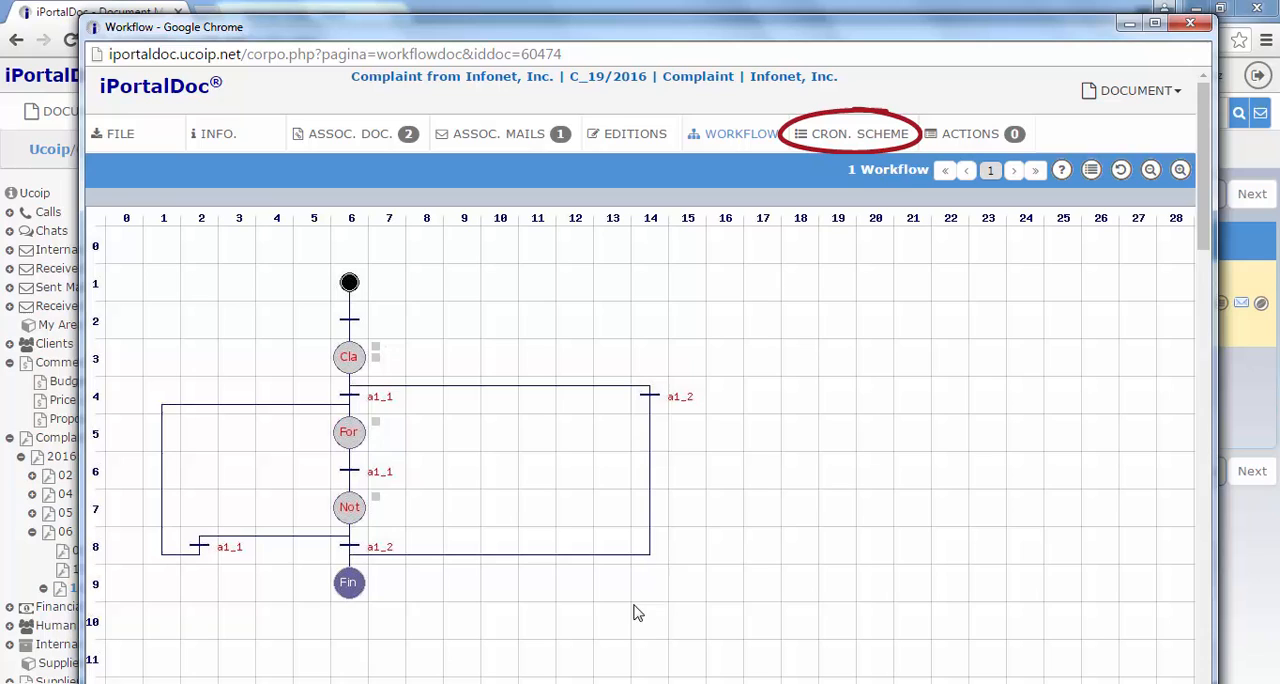
{"action": "mouse_move", "coordinate": [796, 352]}
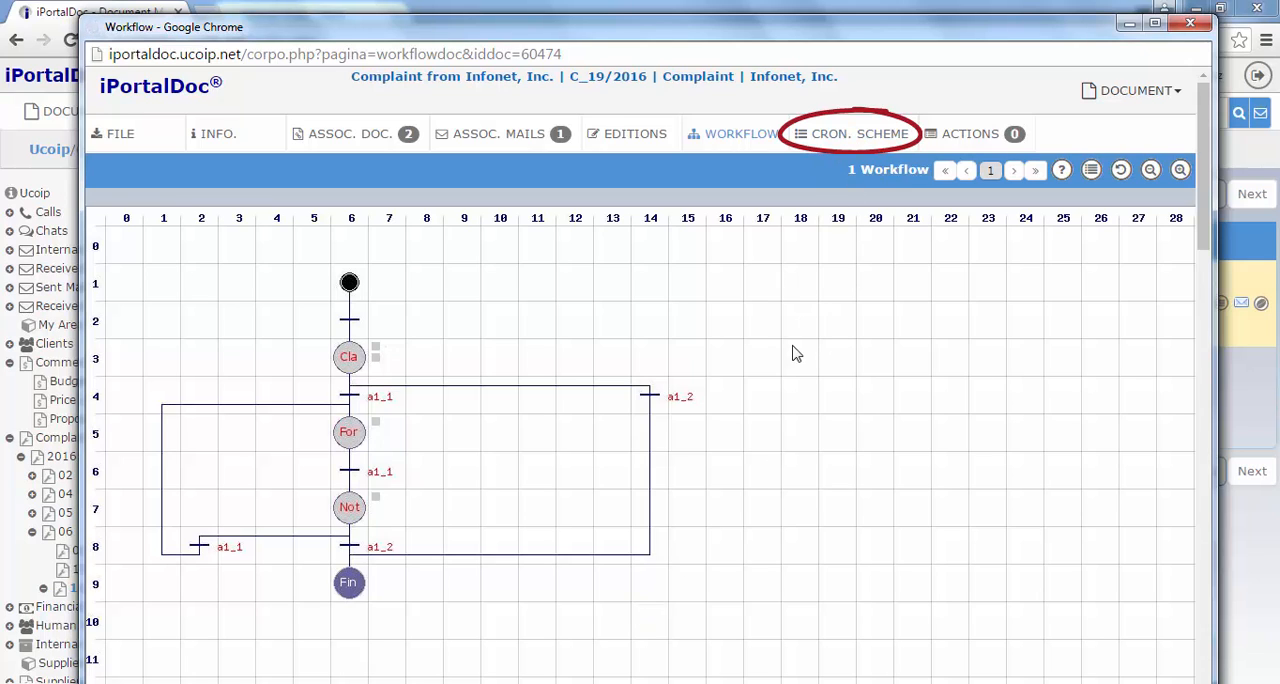
{"action": "left_click", "coordinate": [858, 132]}
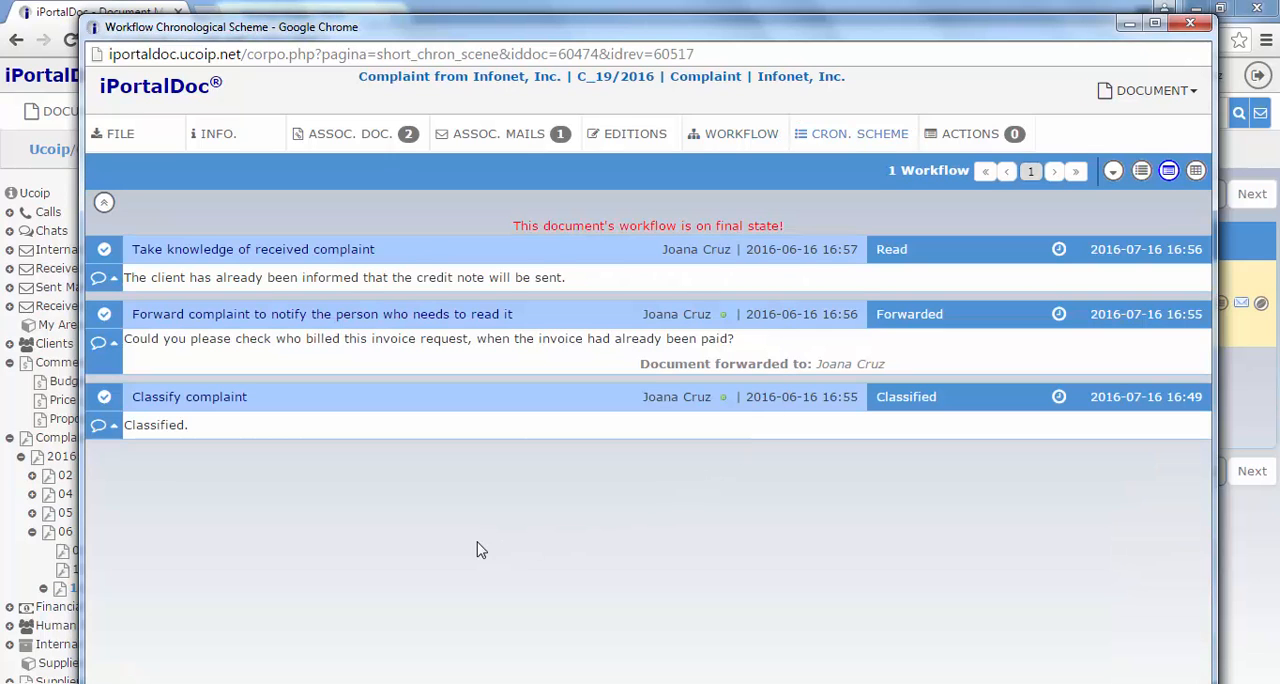
{"action": "mouse_move", "coordinate": [844, 302]}
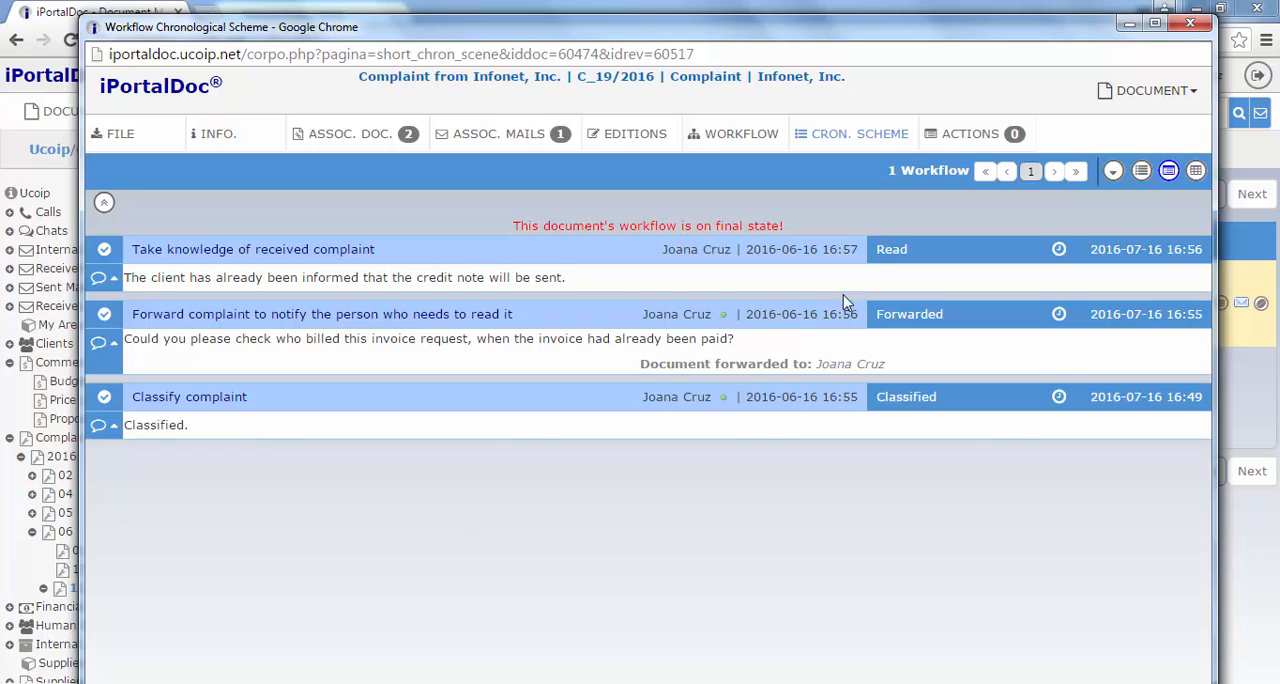
{"action": "left_click", "coordinate": [968, 132]}
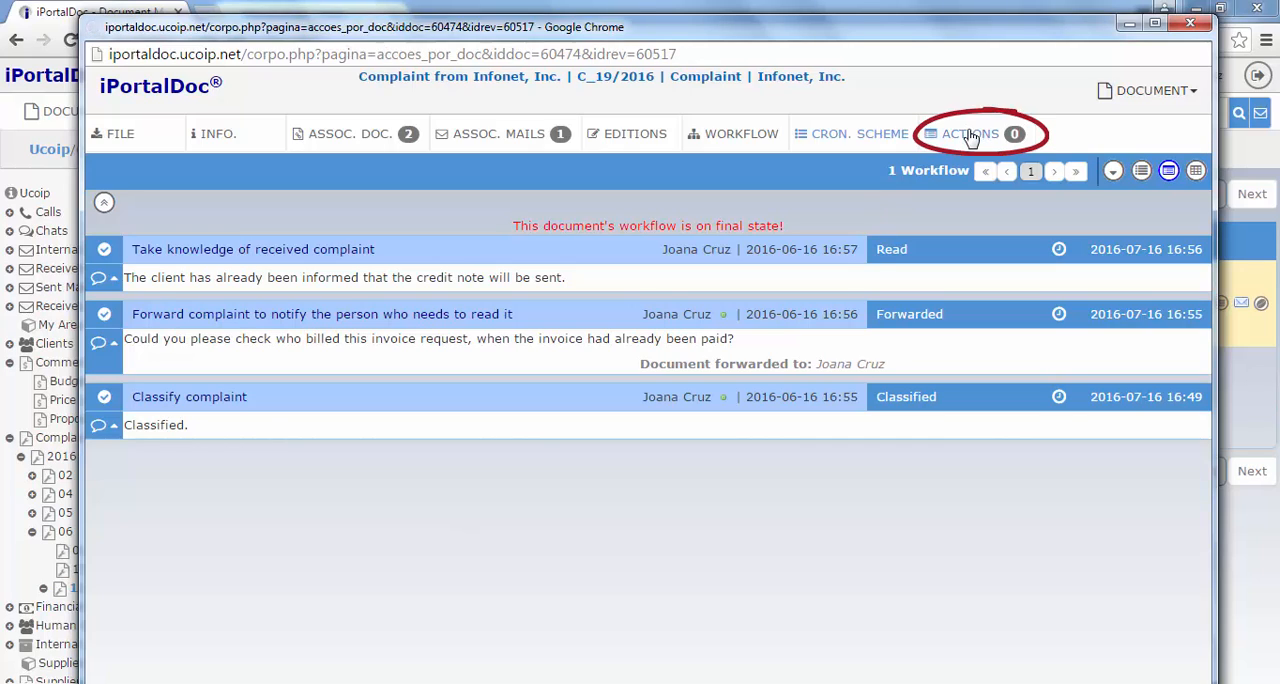
{"action": "left_click", "coordinate": [968, 132]}
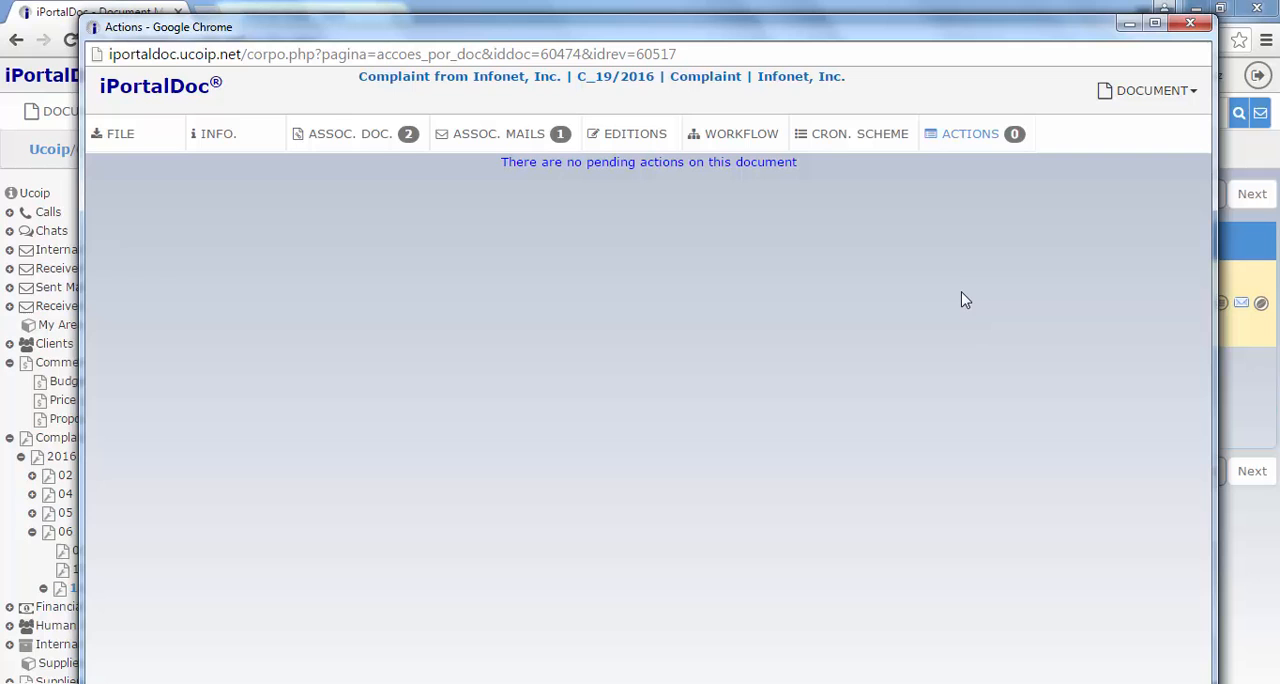